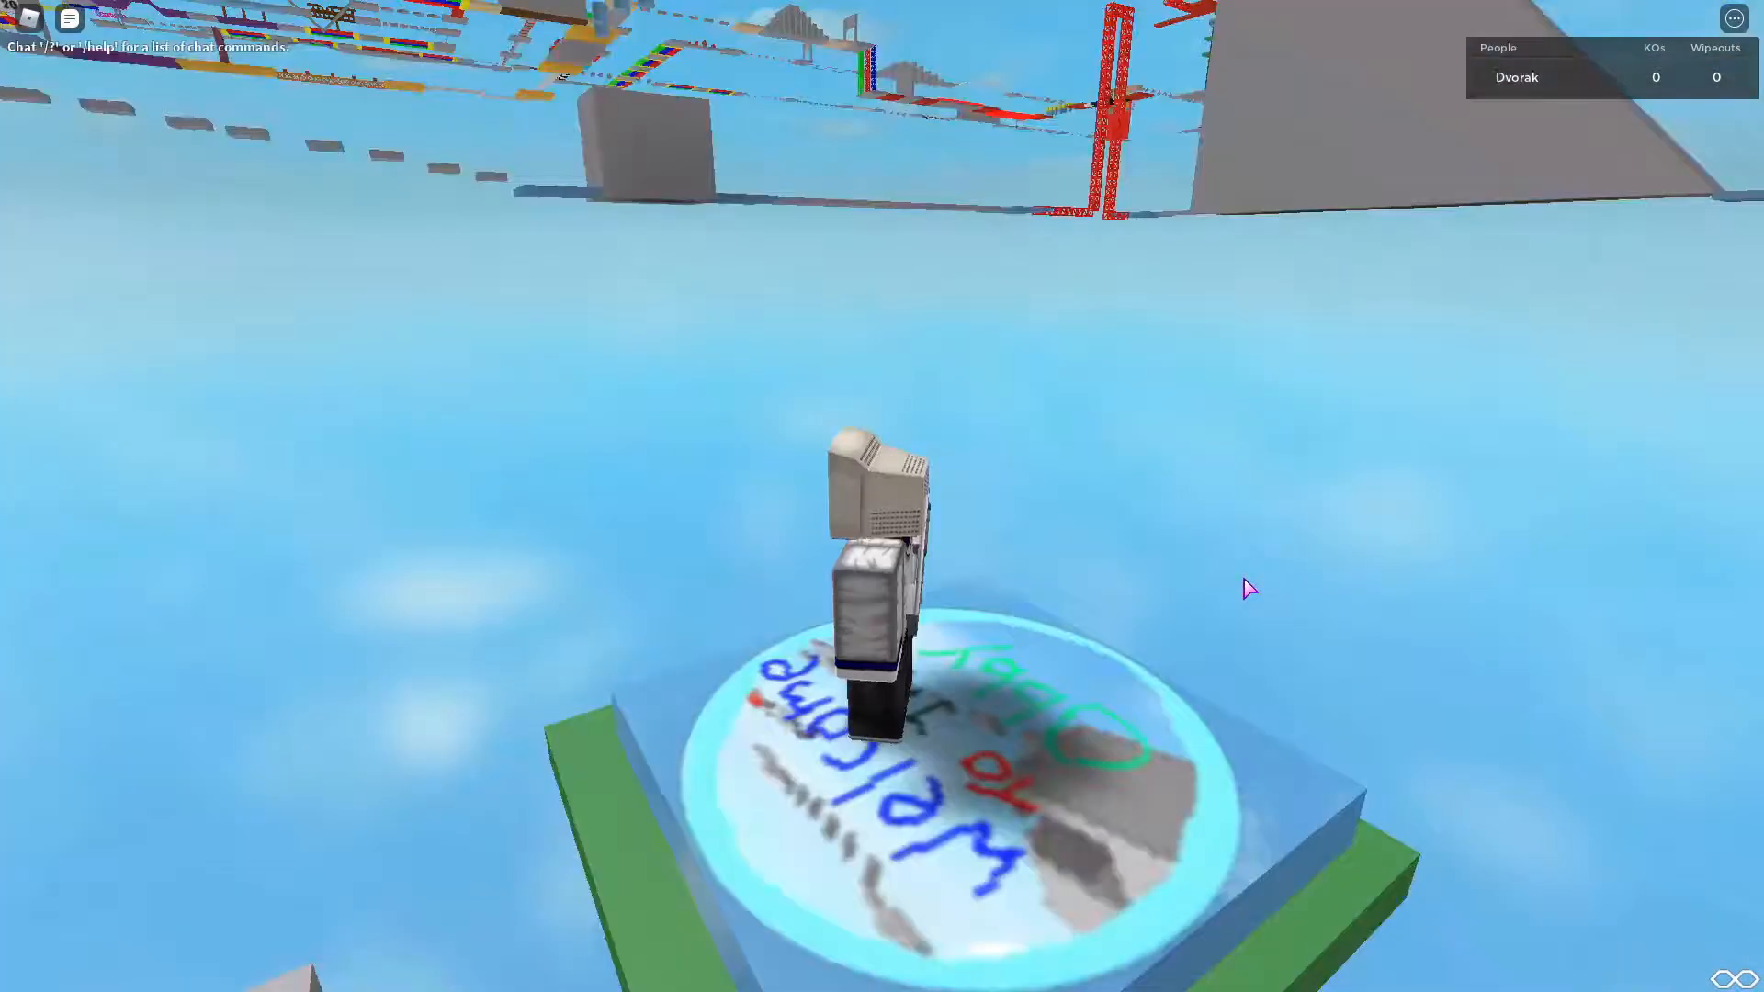
# Bring up the Roblox game menu showing the one player in the server
pyautogui.press('Escape')
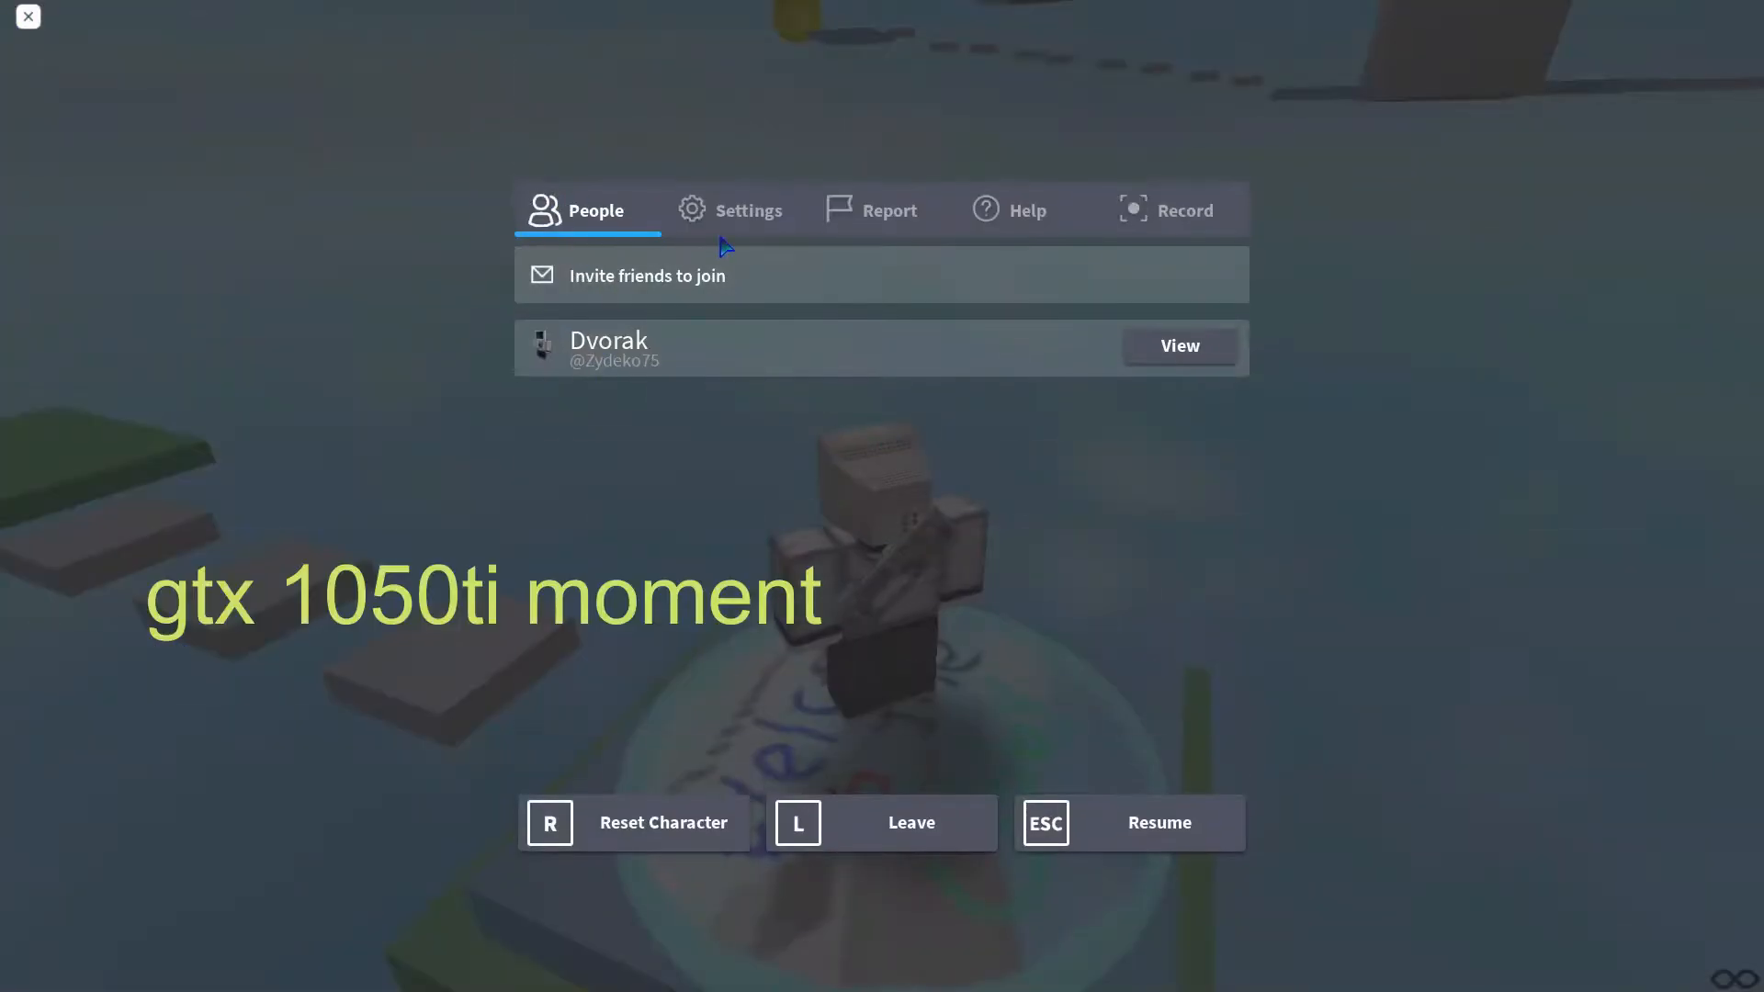
# Resume play and run the grey runway to the next green checkpoint
pyautogui.click(1128, 822)
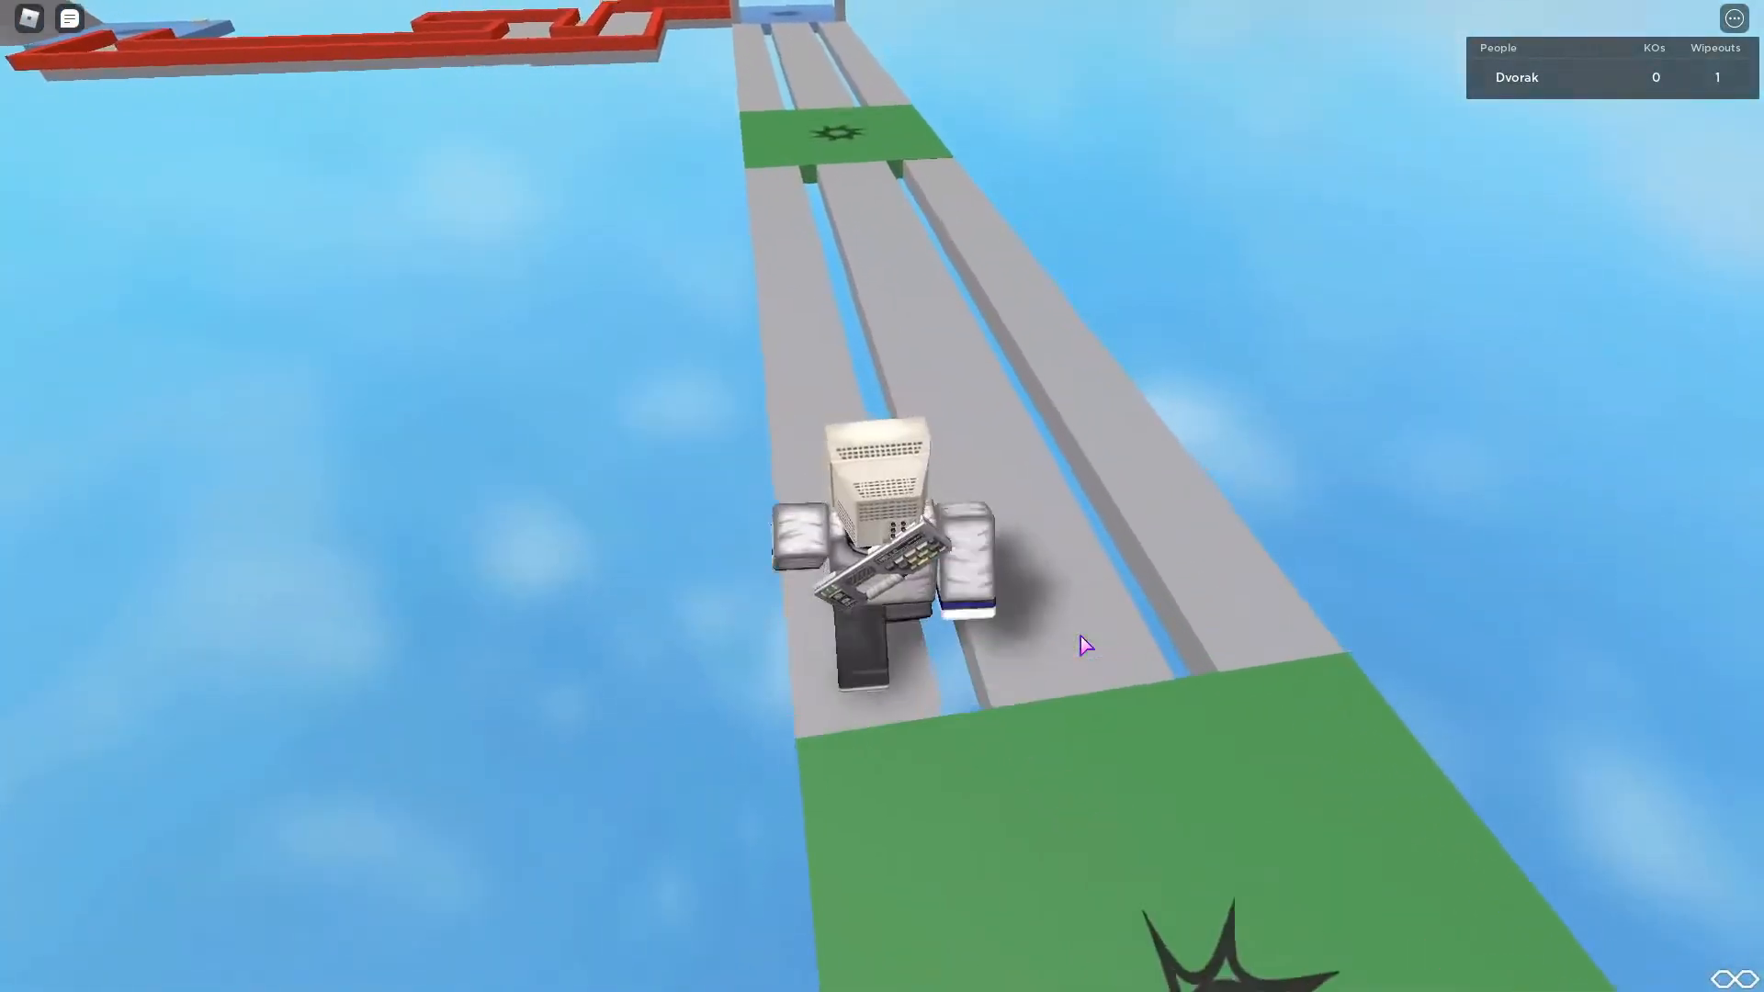
# Jump across the red truss obstacles and grey pillar to the next green checkpoint
pyautogui.press('w')
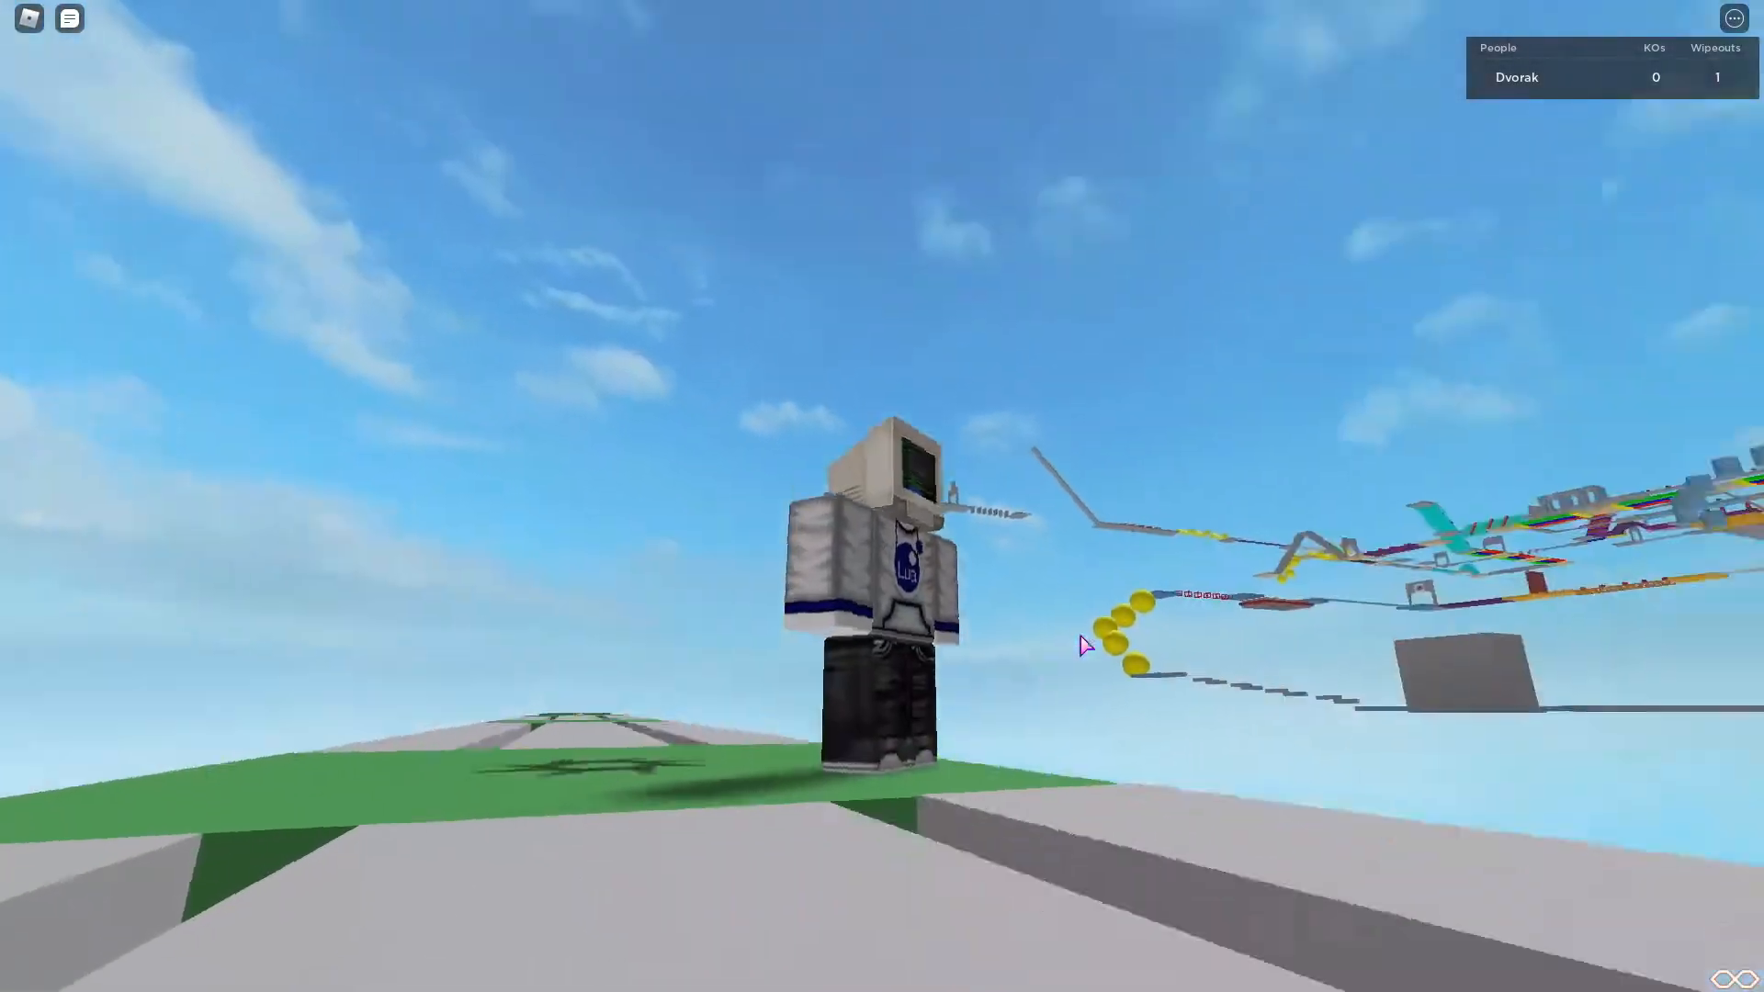
pyautogui.moveTo(1086, 645)
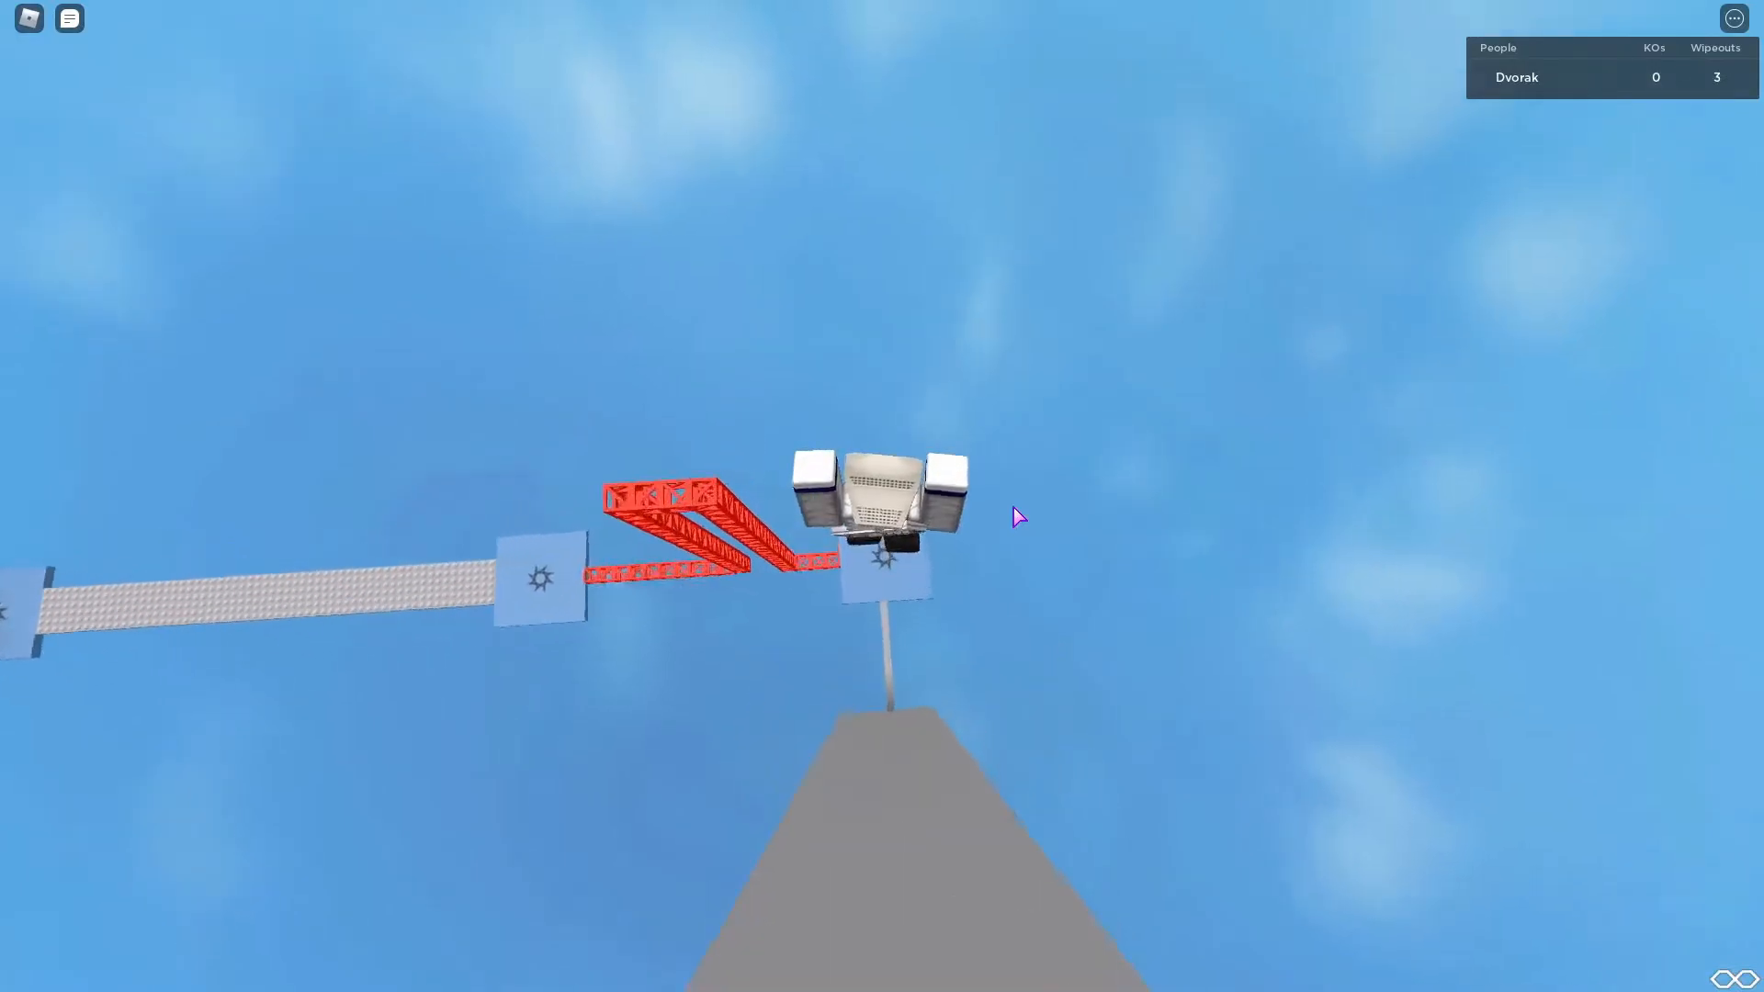
pyautogui.moveTo(1013, 515)
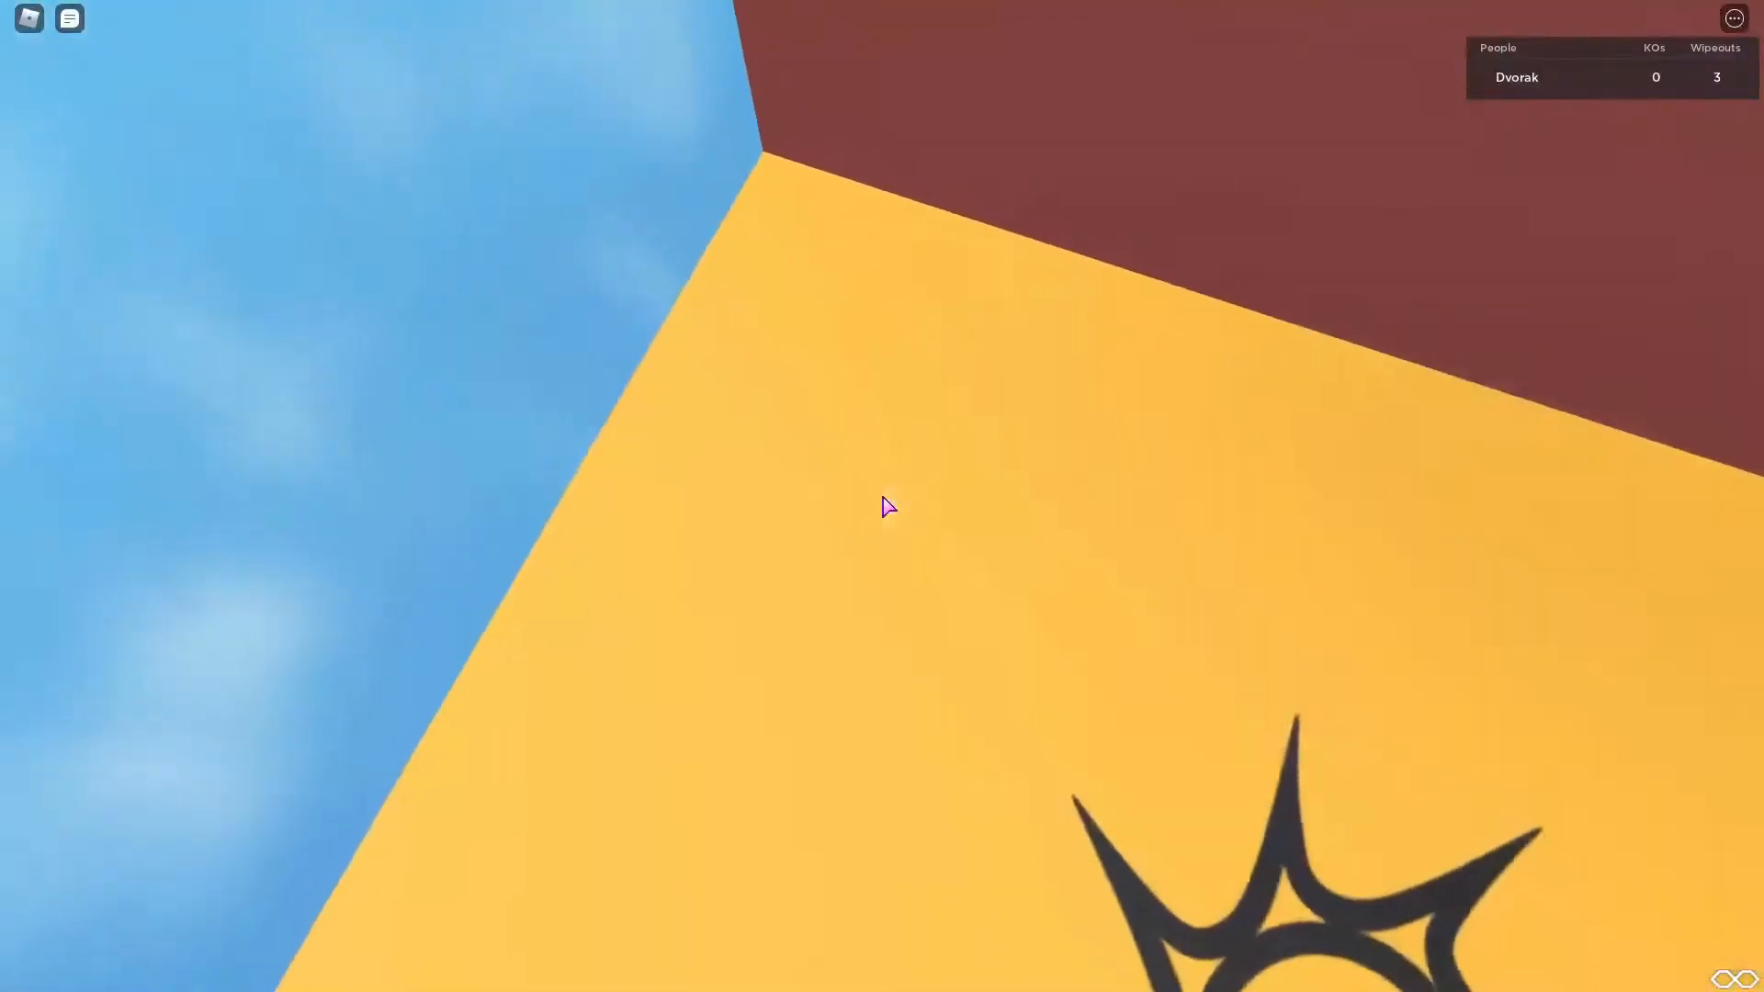
pyautogui.moveTo(886, 507)
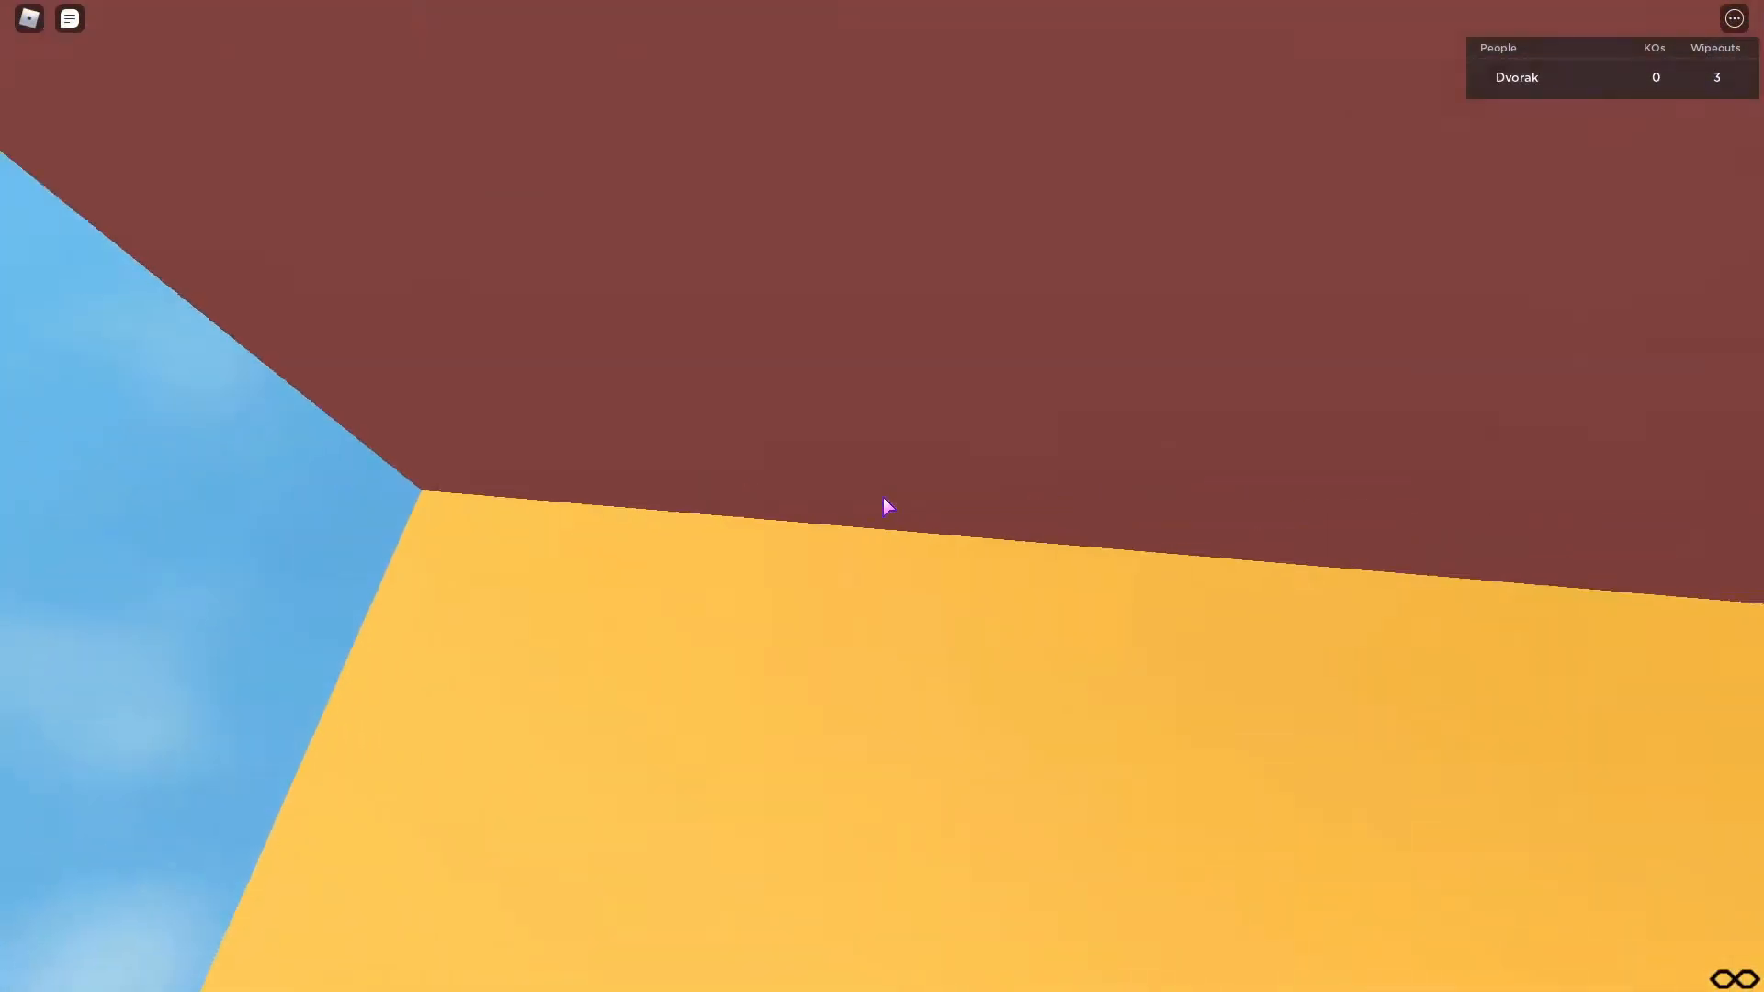
pyautogui.moveTo(886, 506)
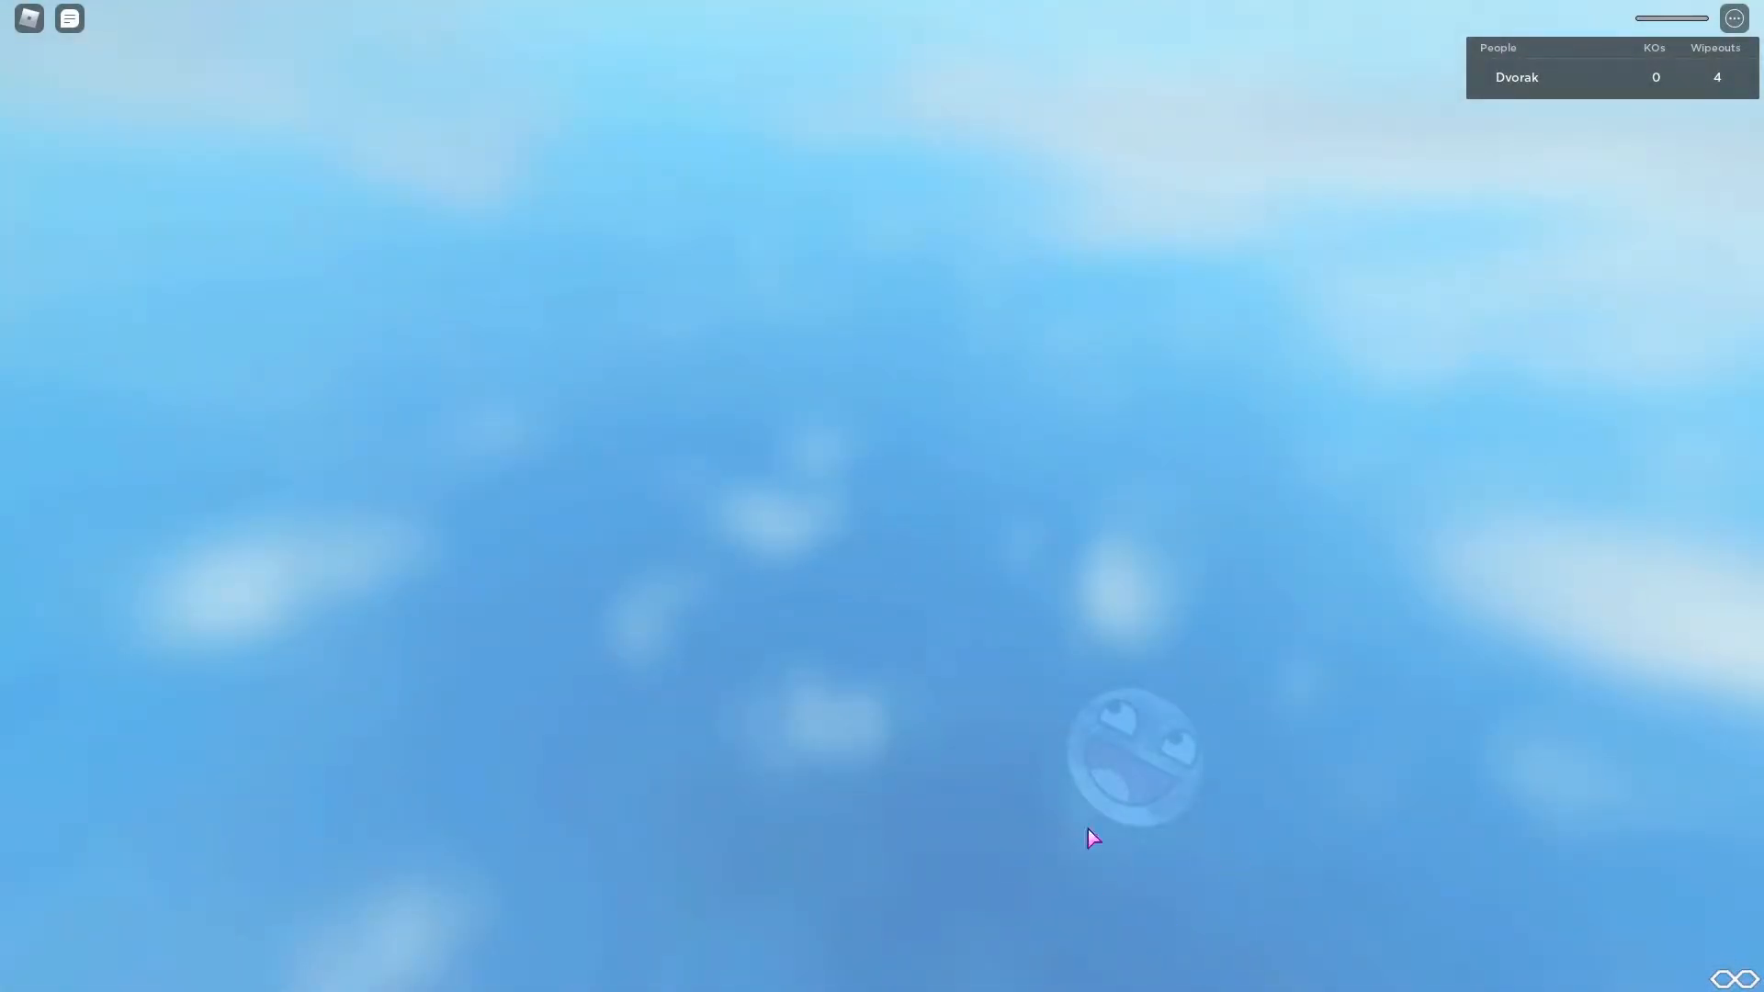
pyautogui.moveTo(787, 723)
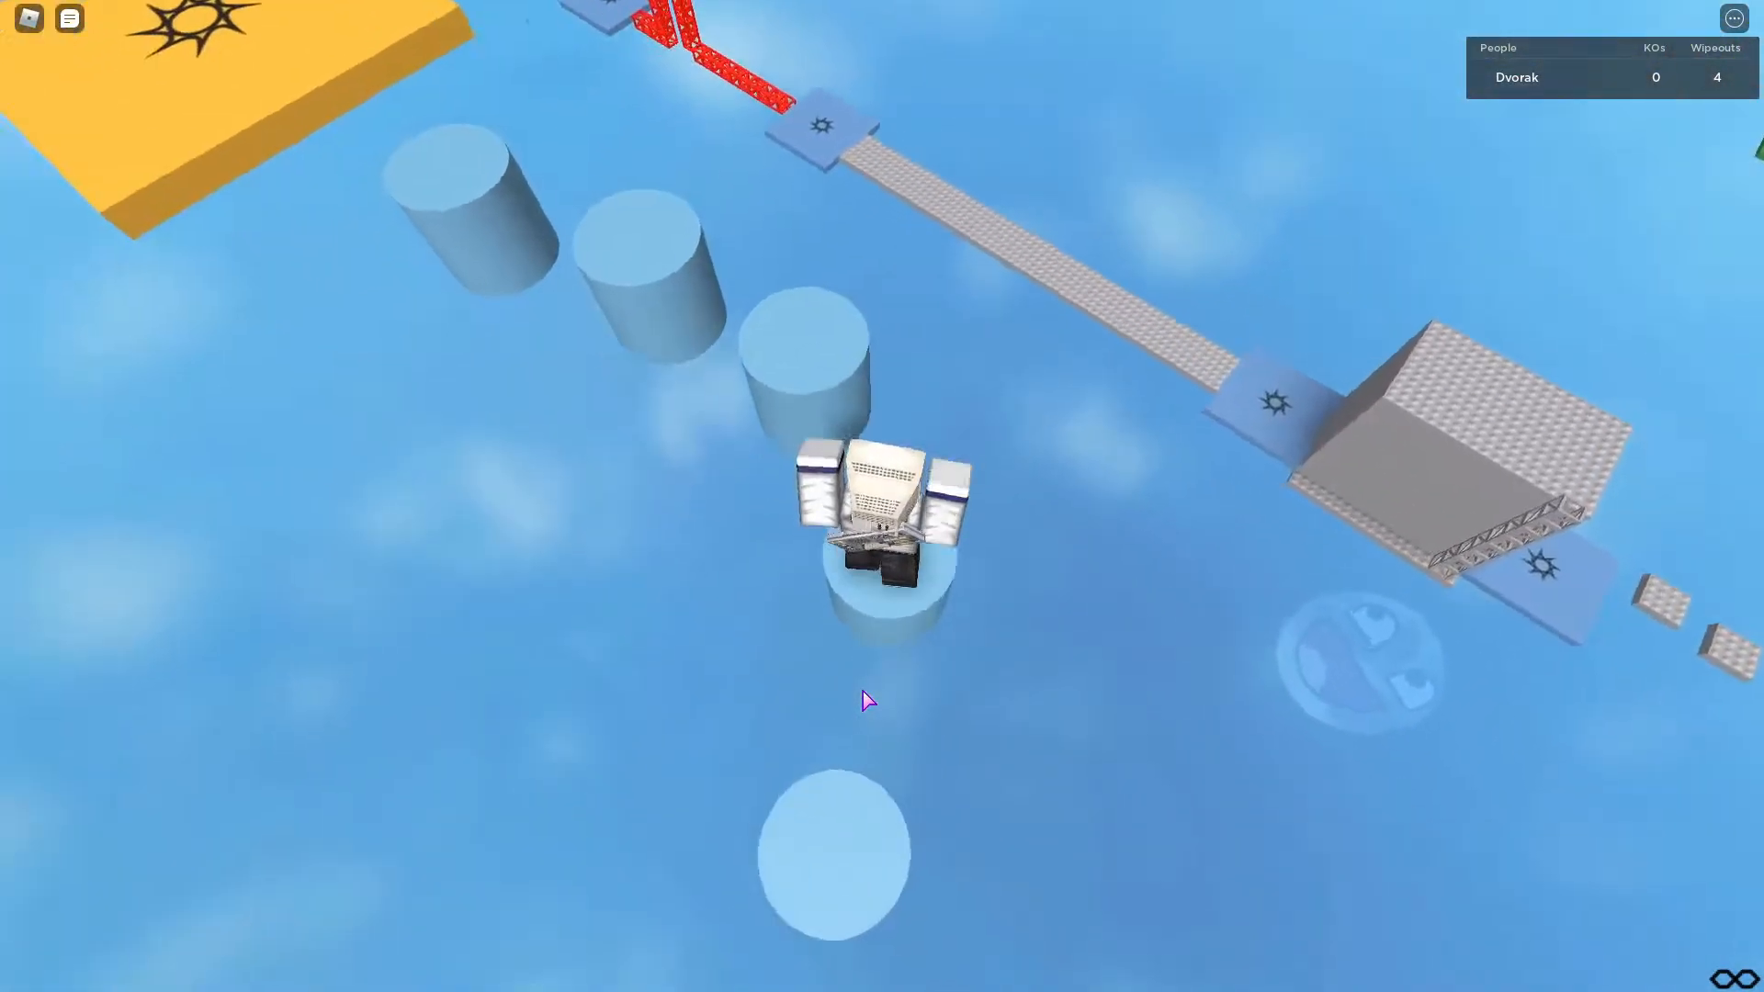
pyautogui.moveTo(866, 697)
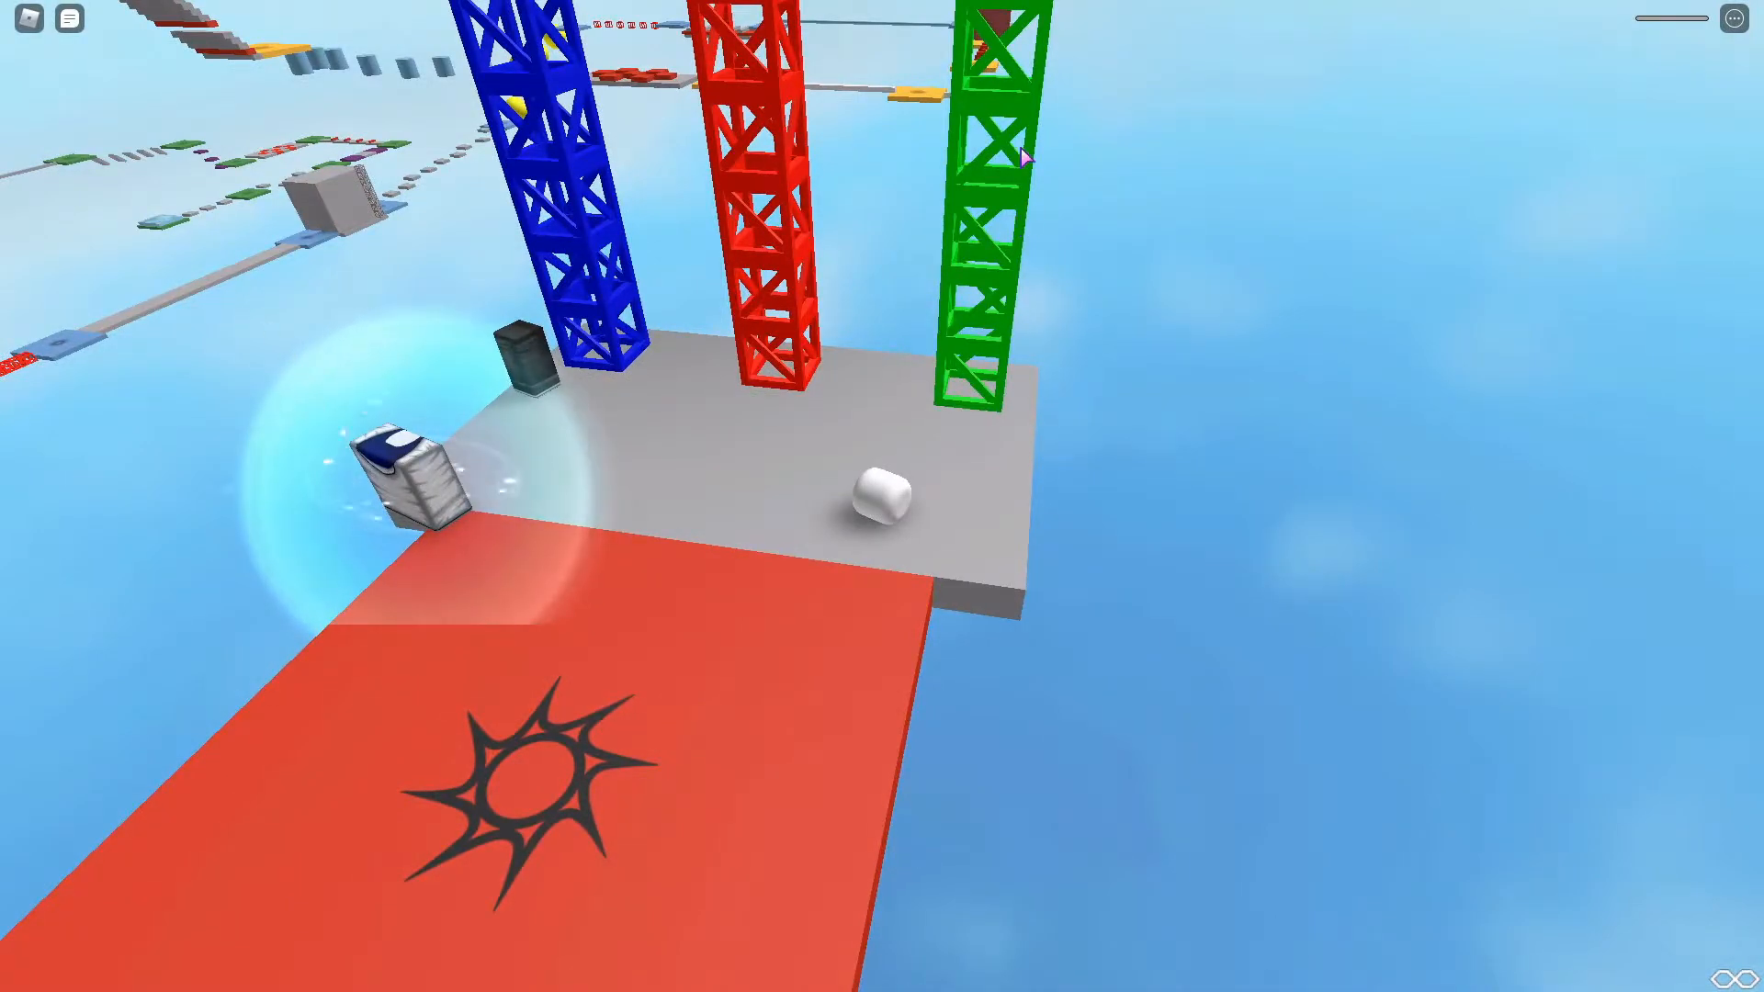
pyautogui.moveTo(994, 164)
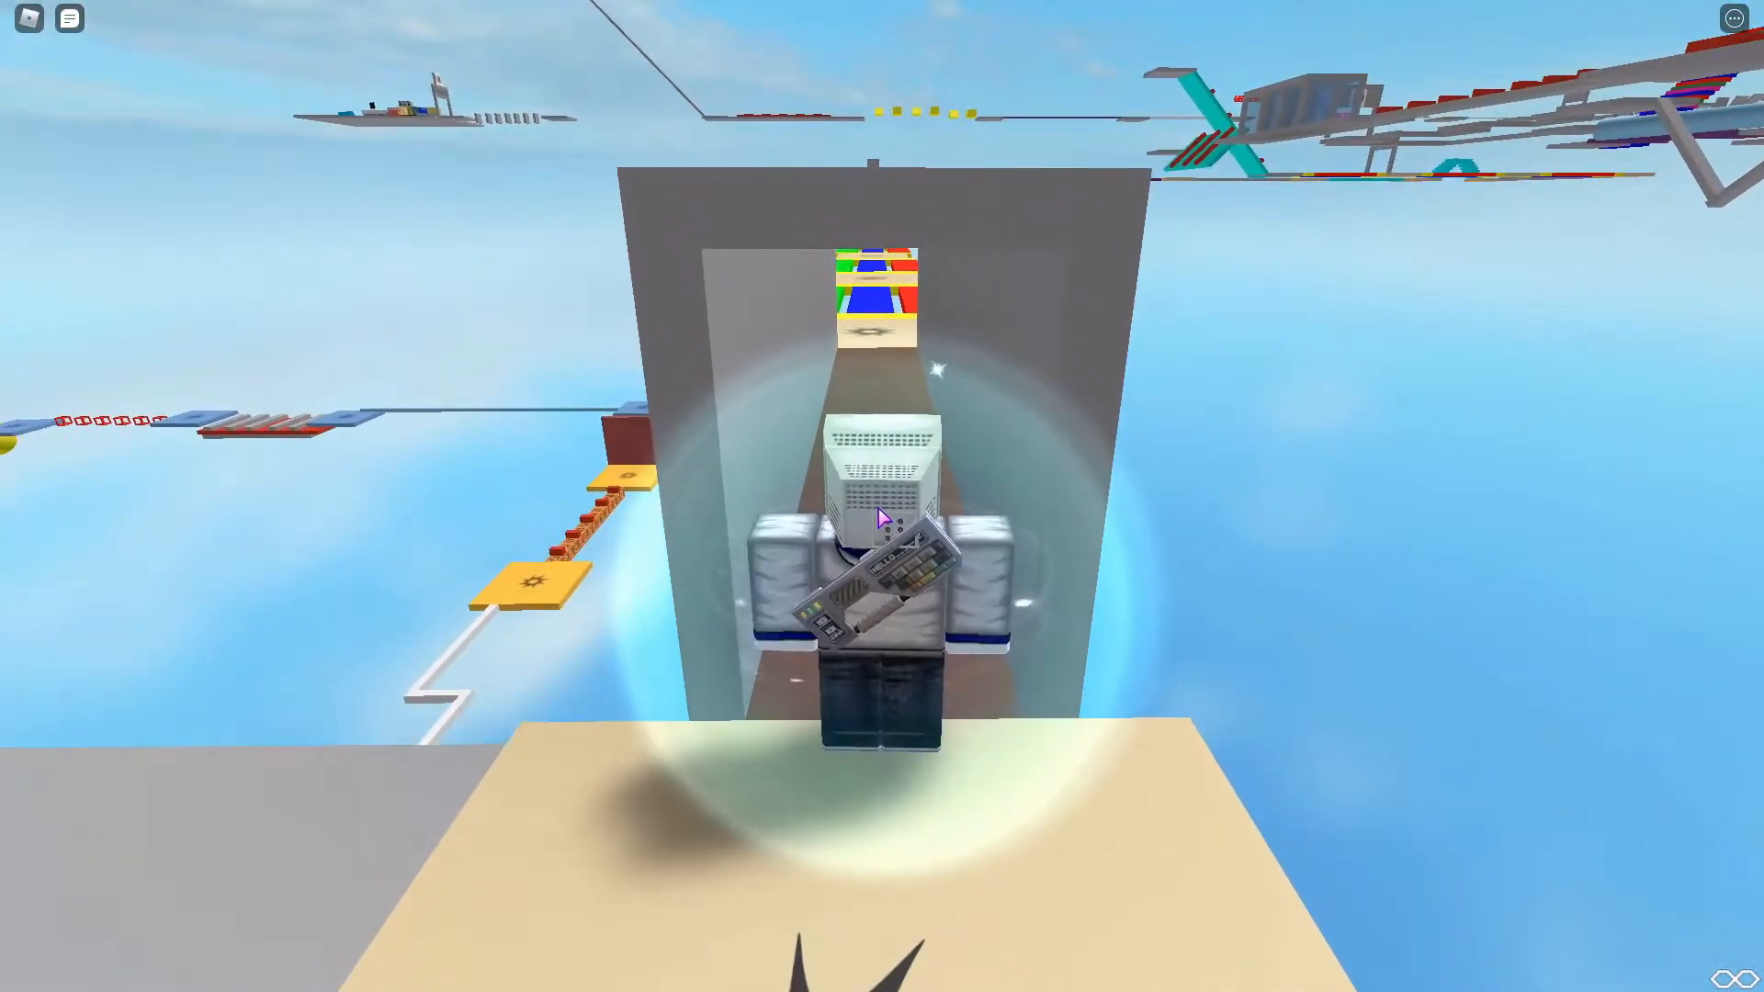
# Run through the archway toward the tan checkpoint before the purple hurdle track
pyautogui.press('w')
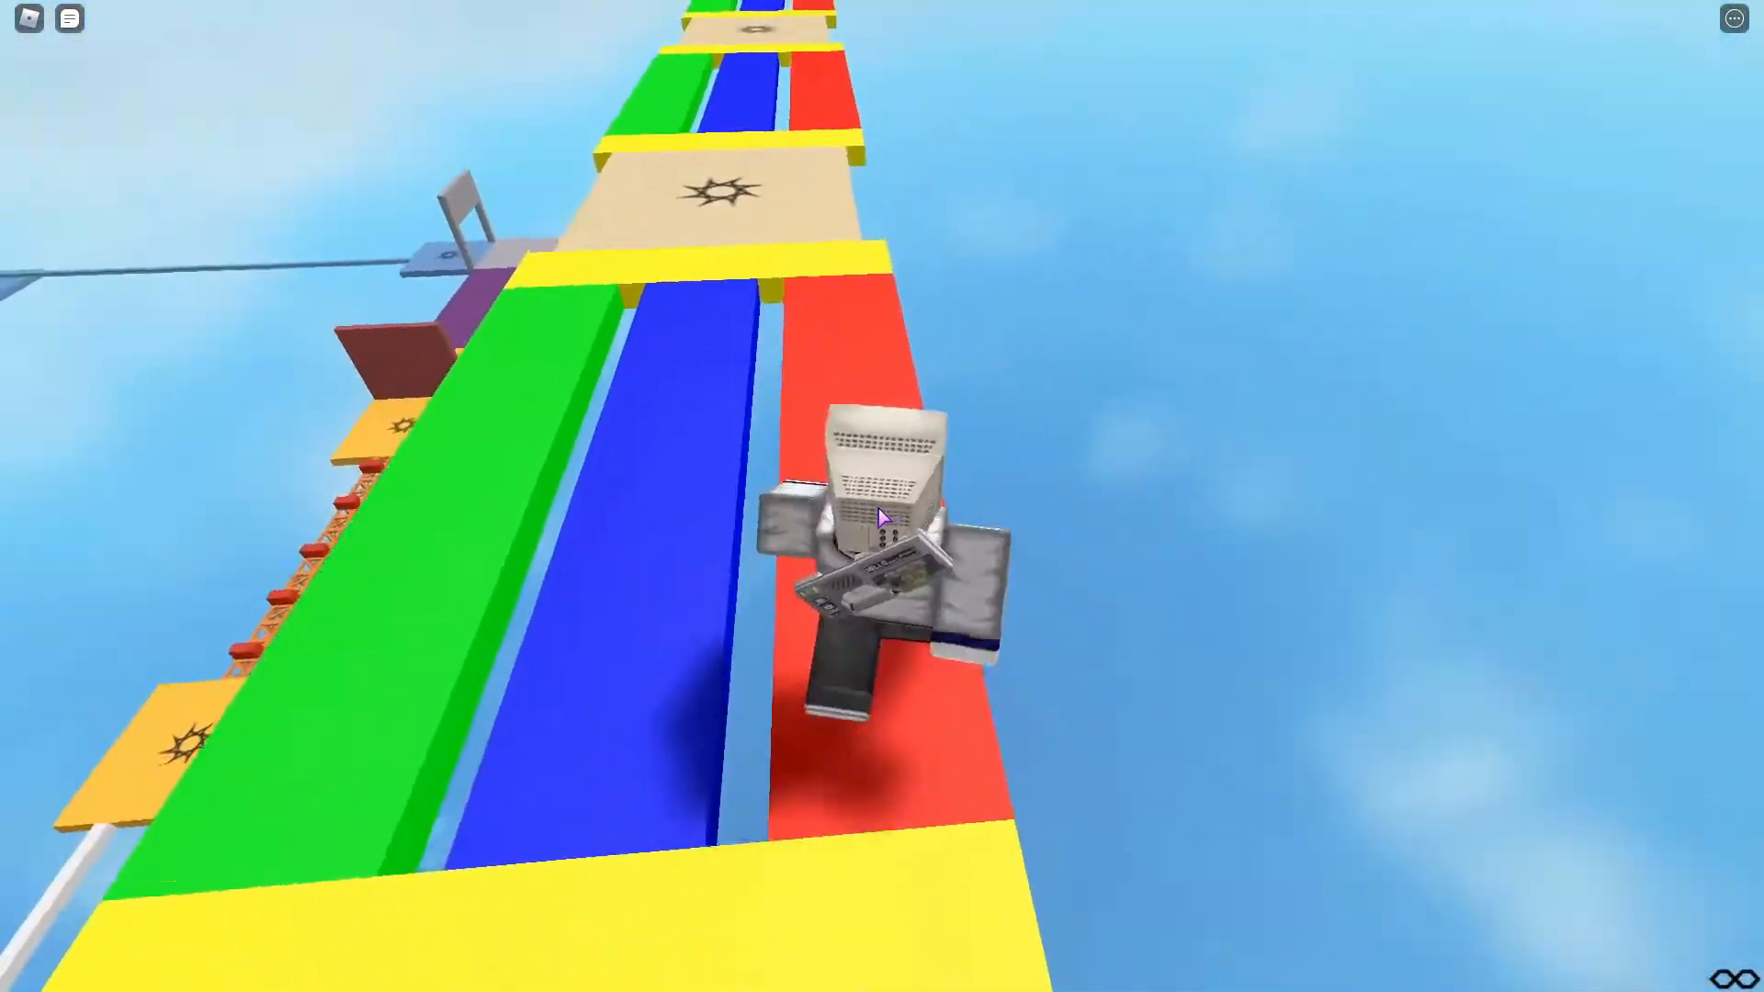
pyautogui.moveTo(881, 517)
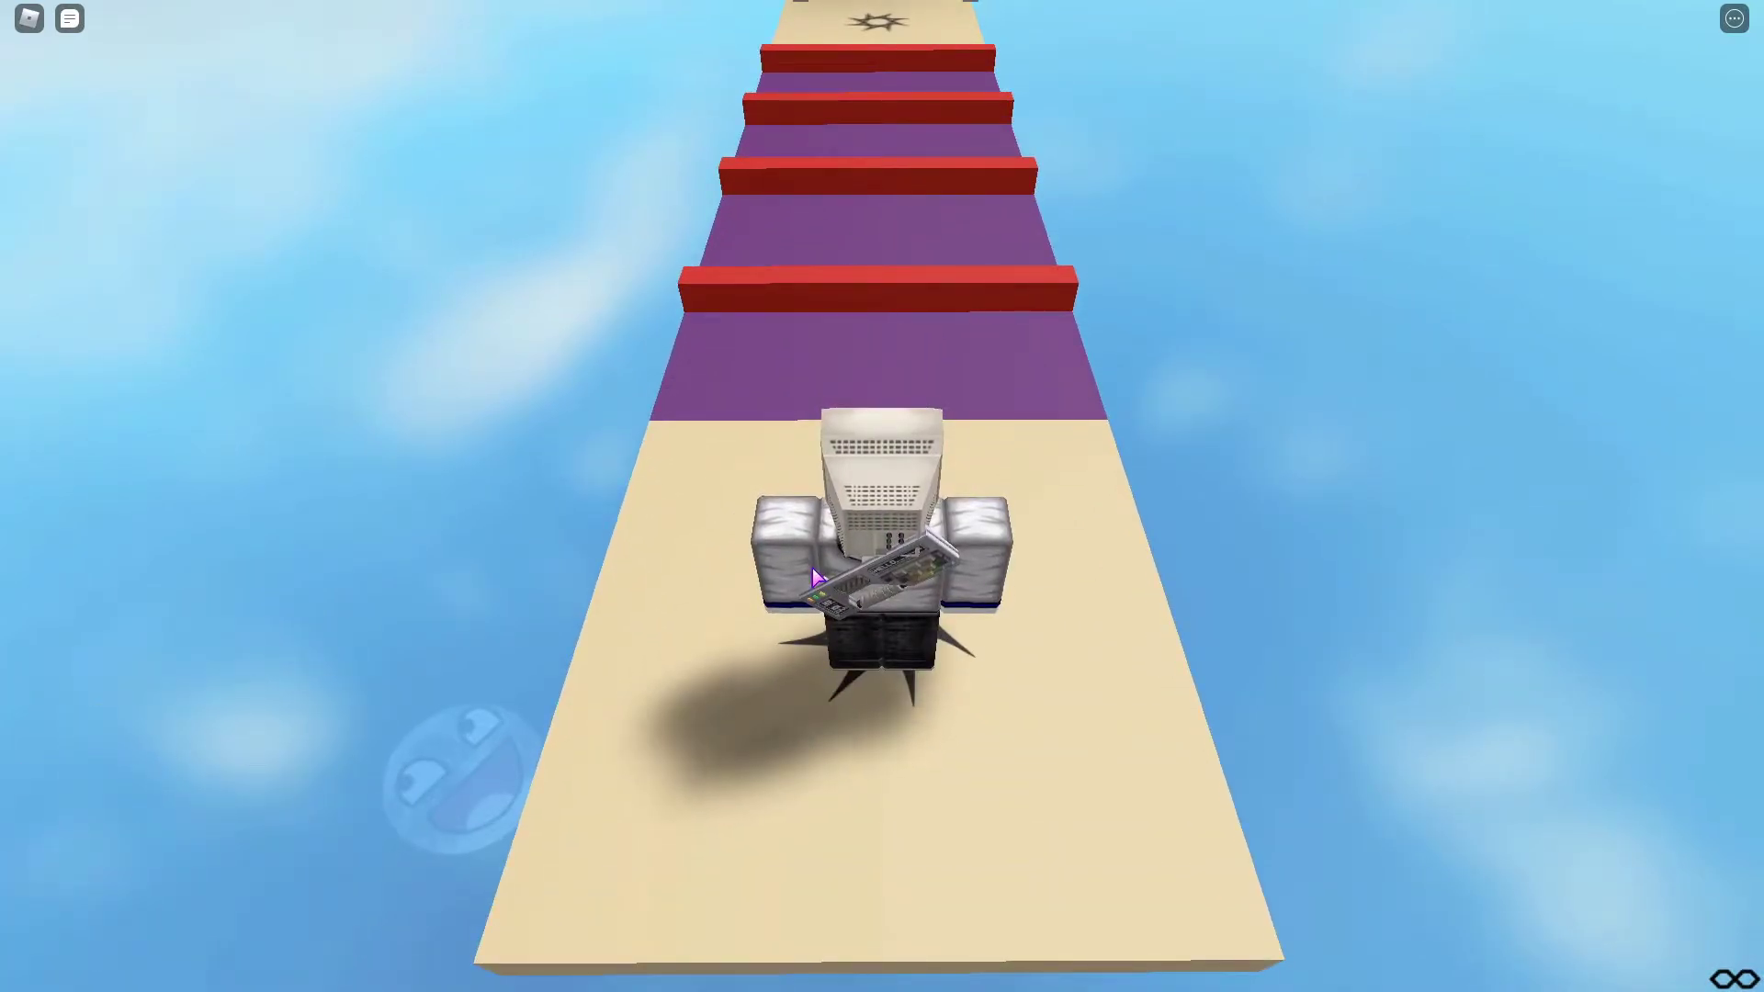
# Run forward and jump the red hurdles on the purple track
pyautogui.press('w')
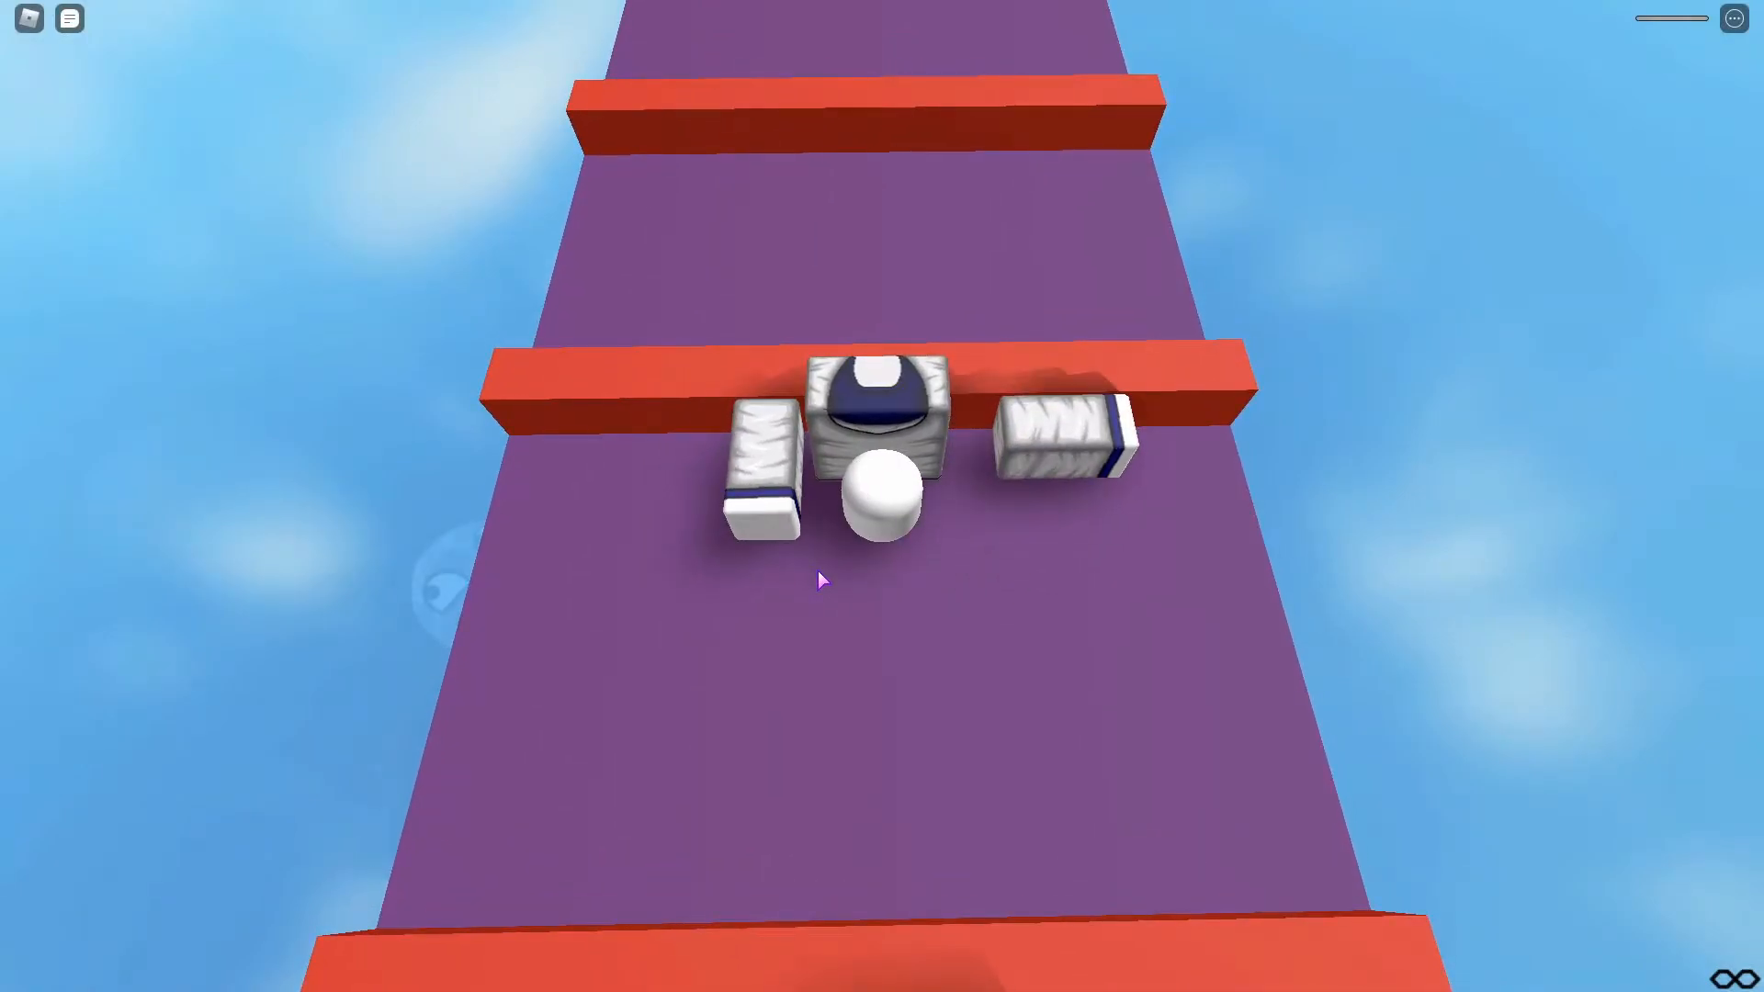
pyautogui.moveTo(979, 79)
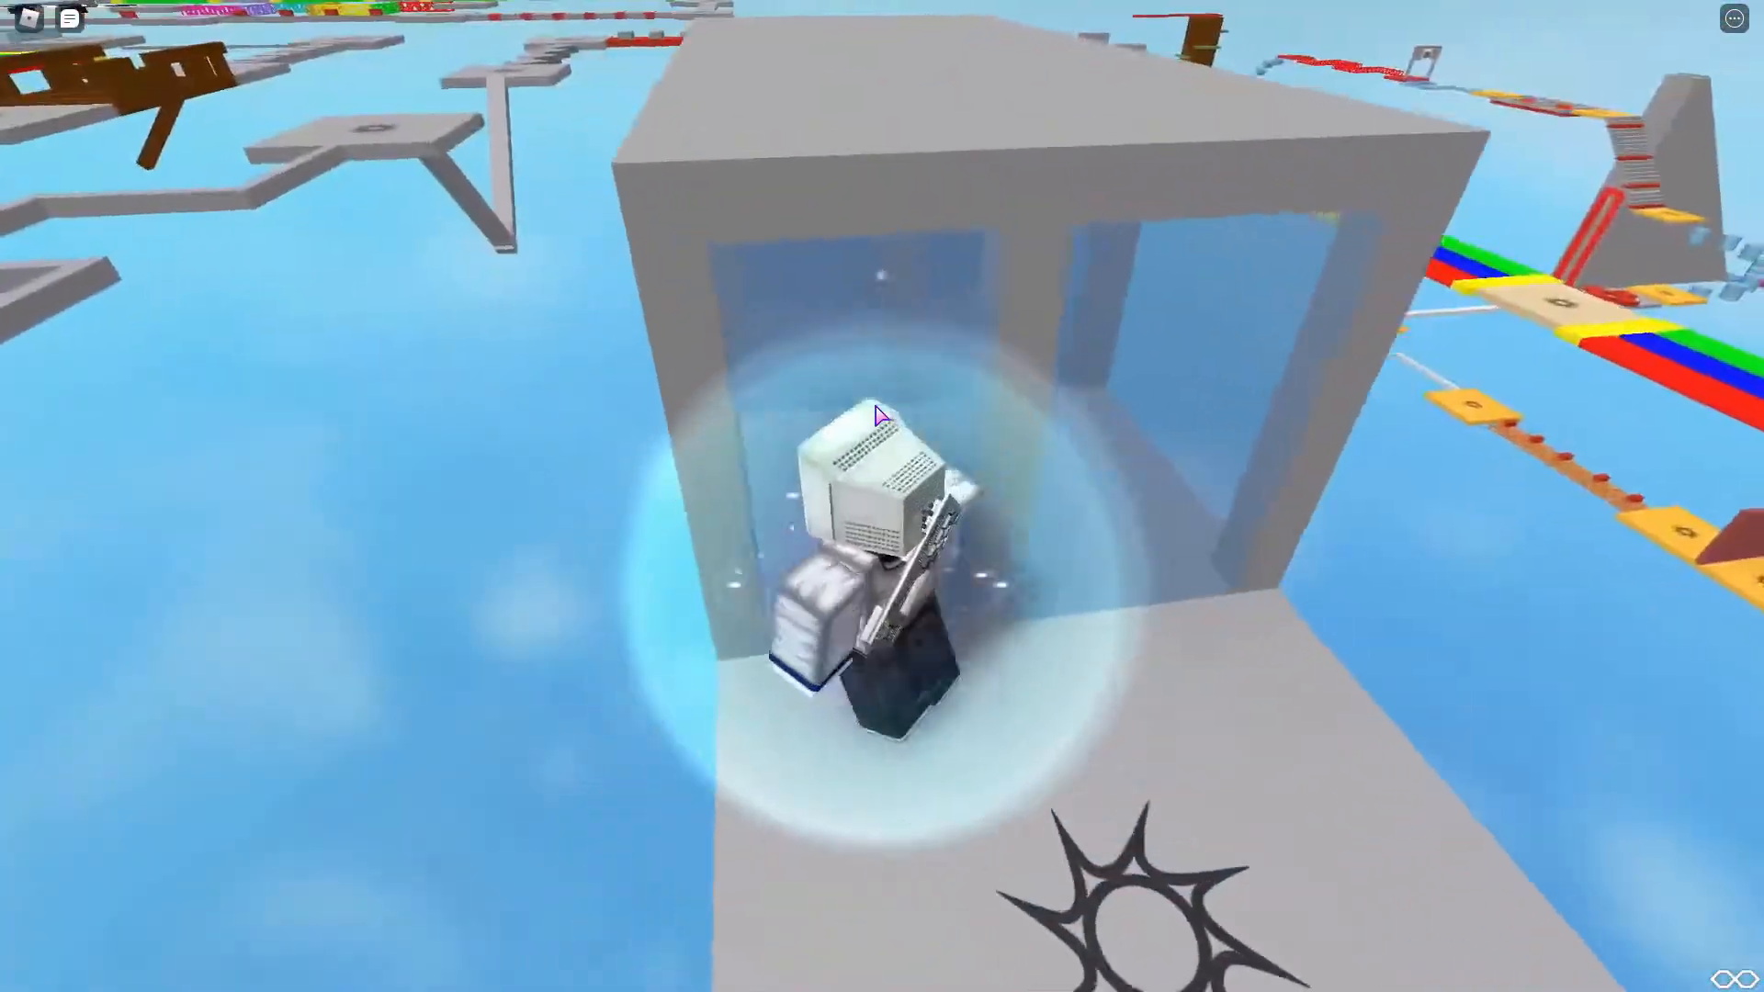
pyautogui.moveTo(881, 414)
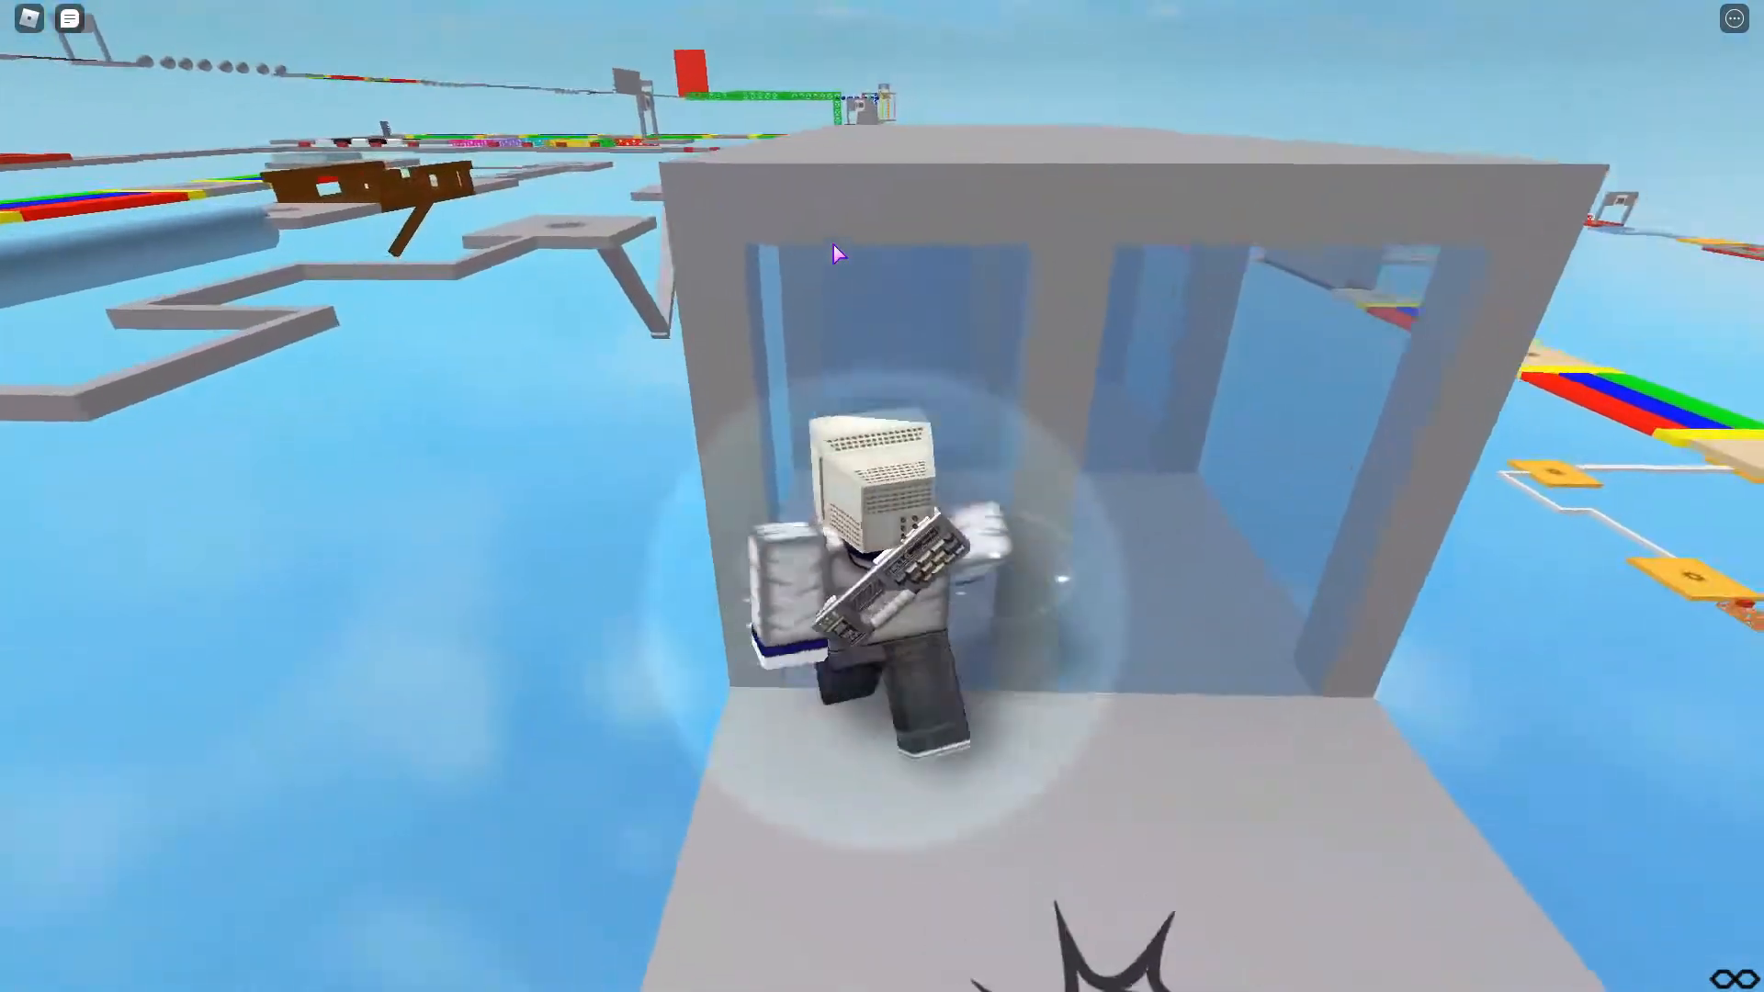
pyautogui.moveTo(837, 253)
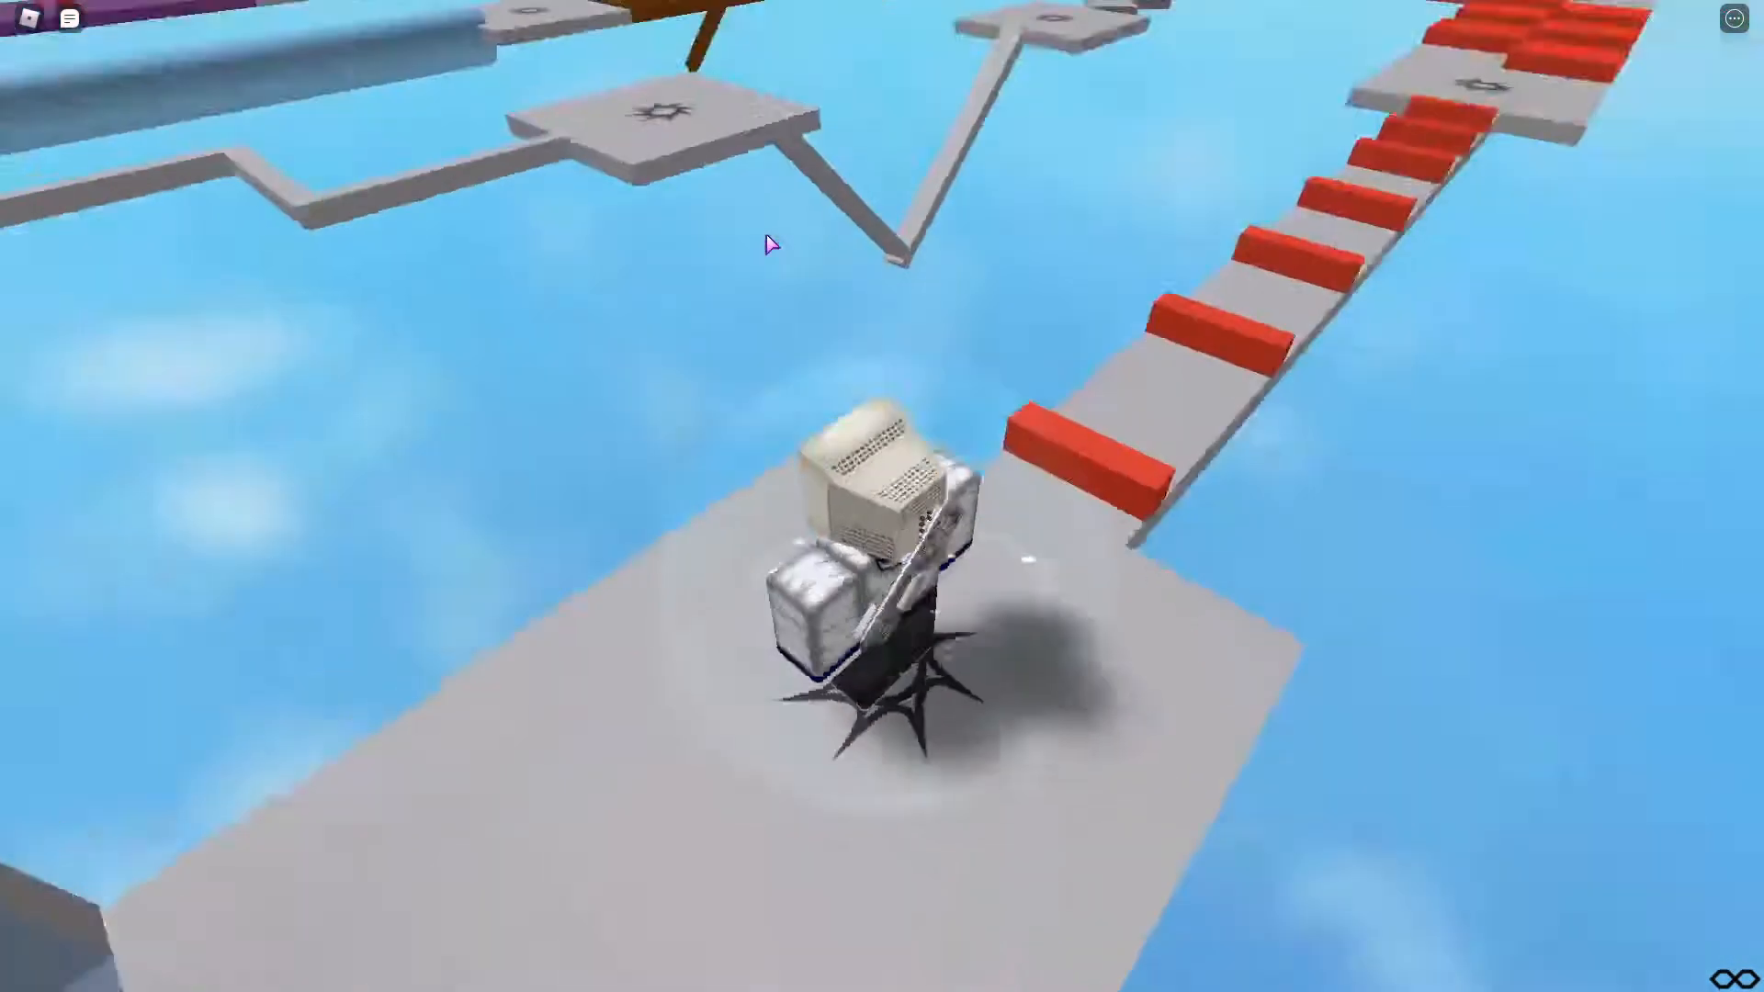
# Pull the camera back for a full view of the coloured obby stages
pyautogui.press('space')
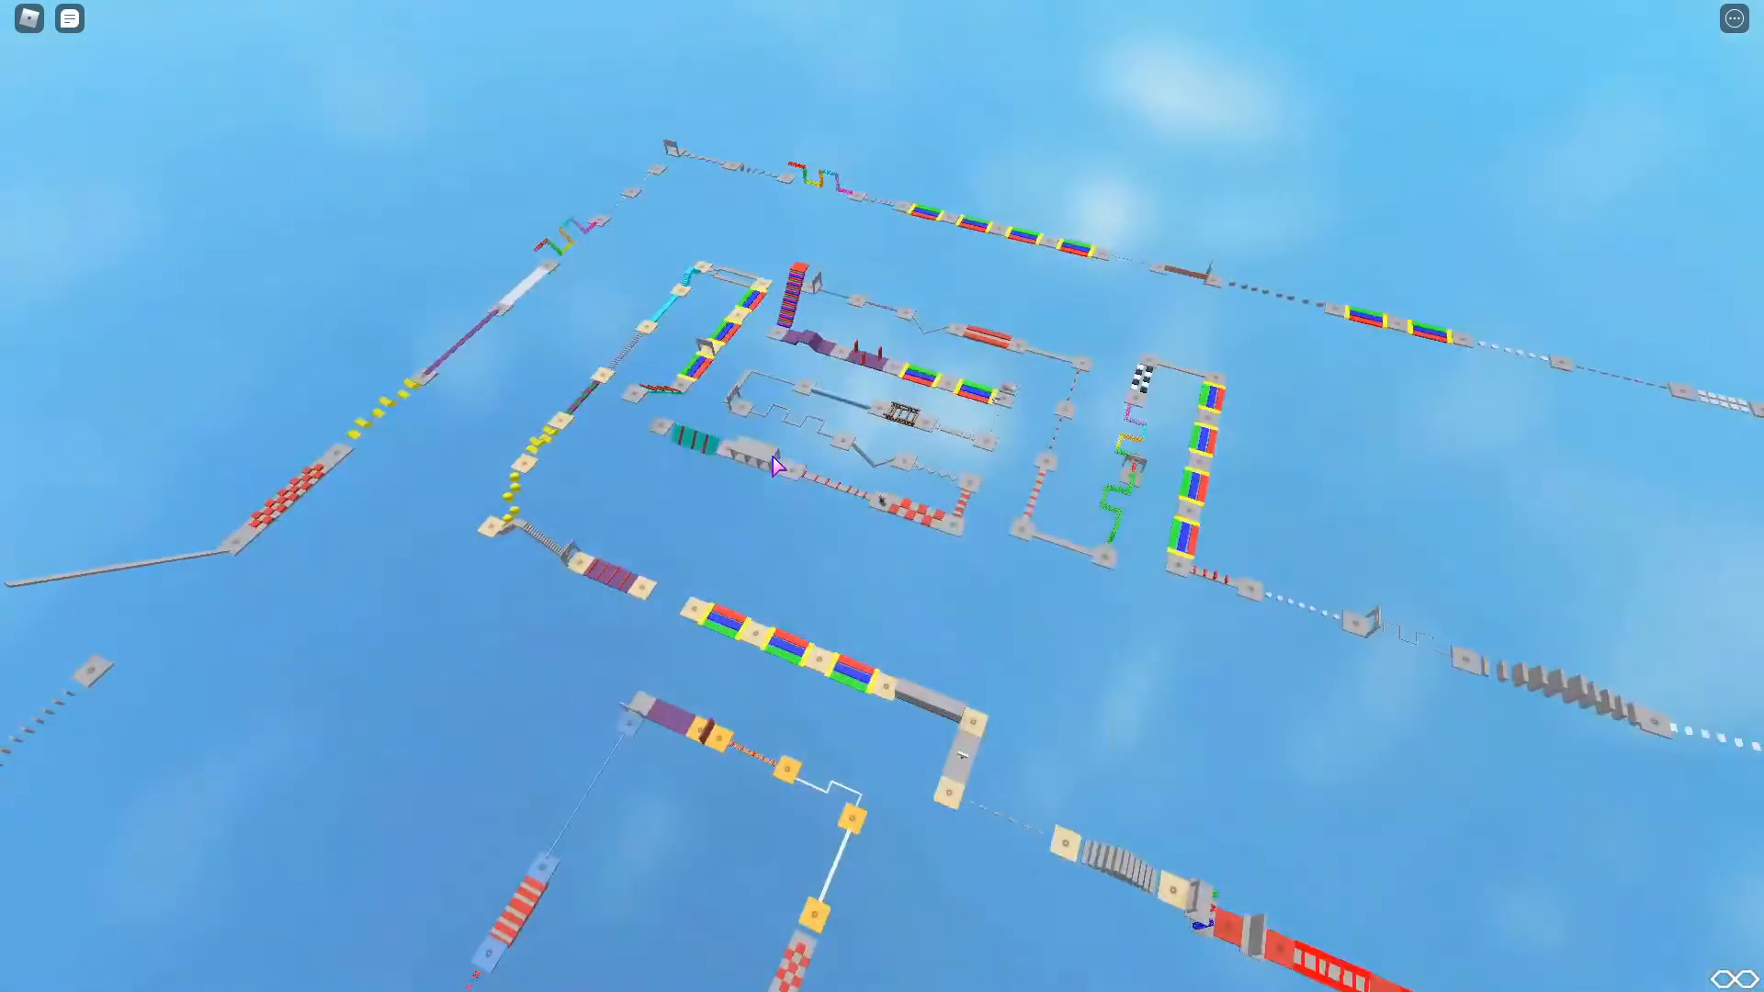
# Refocus the game and walk the zigzag grey beam toward the grey checkpoint pad
pyautogui.click(69, 18)
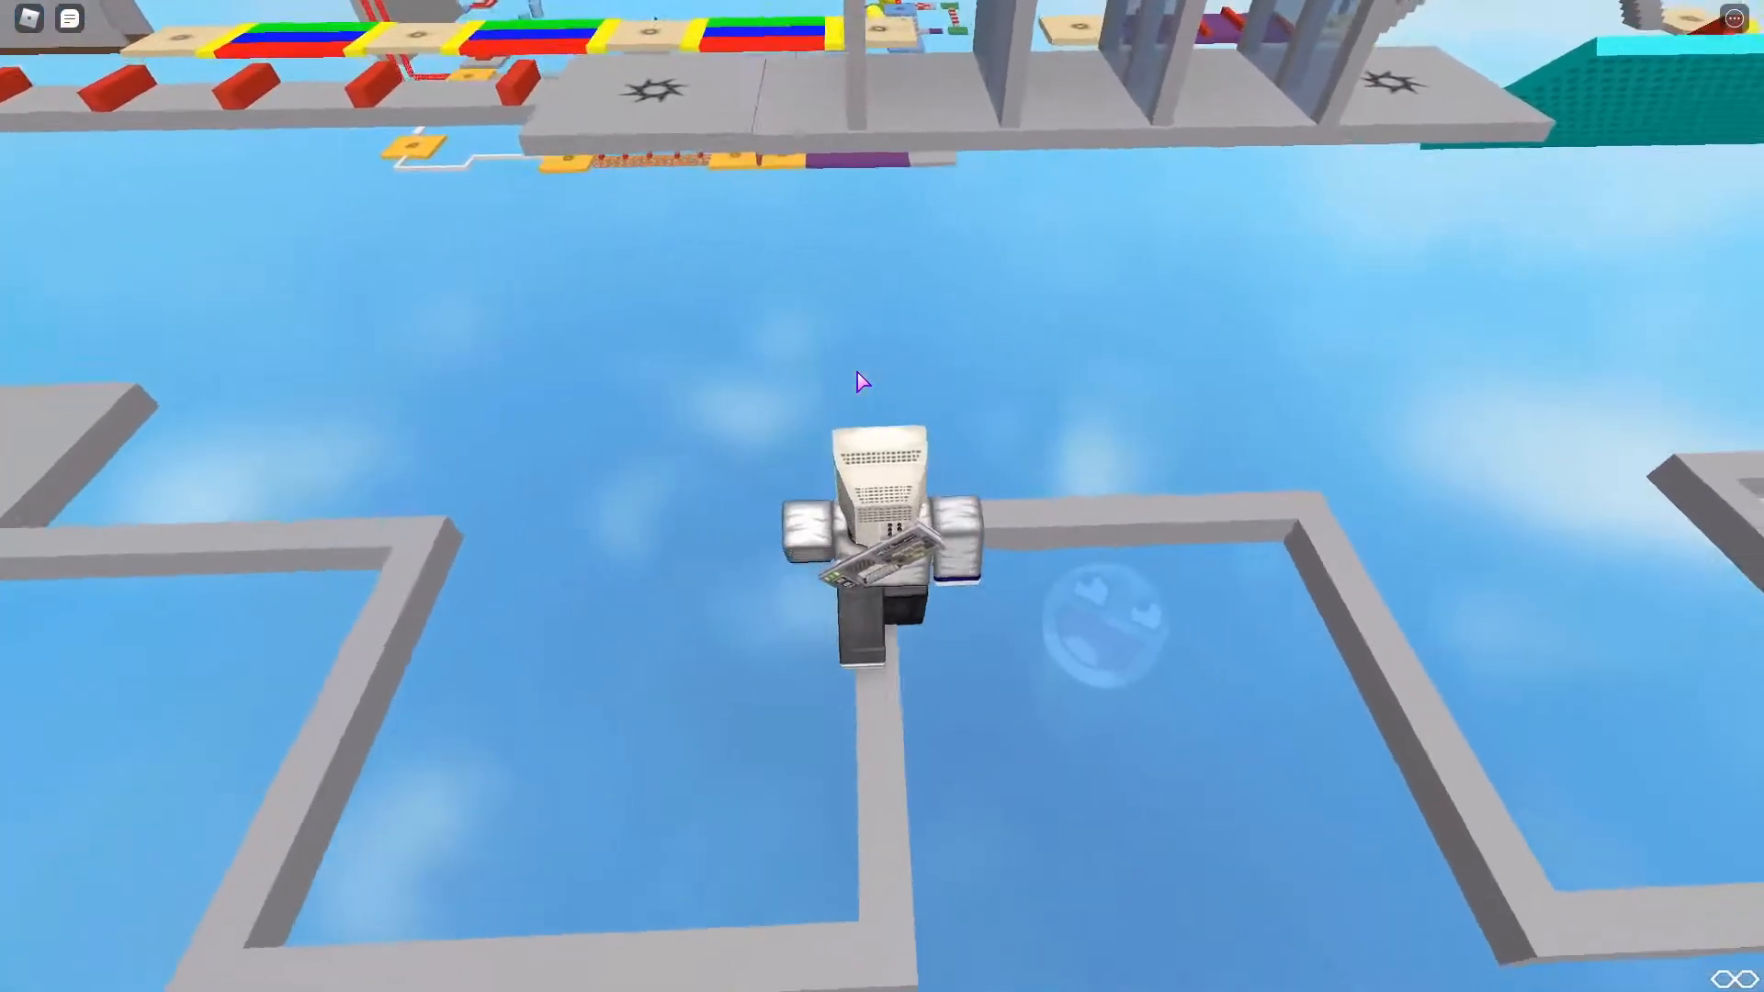
pyautogui.press('w')
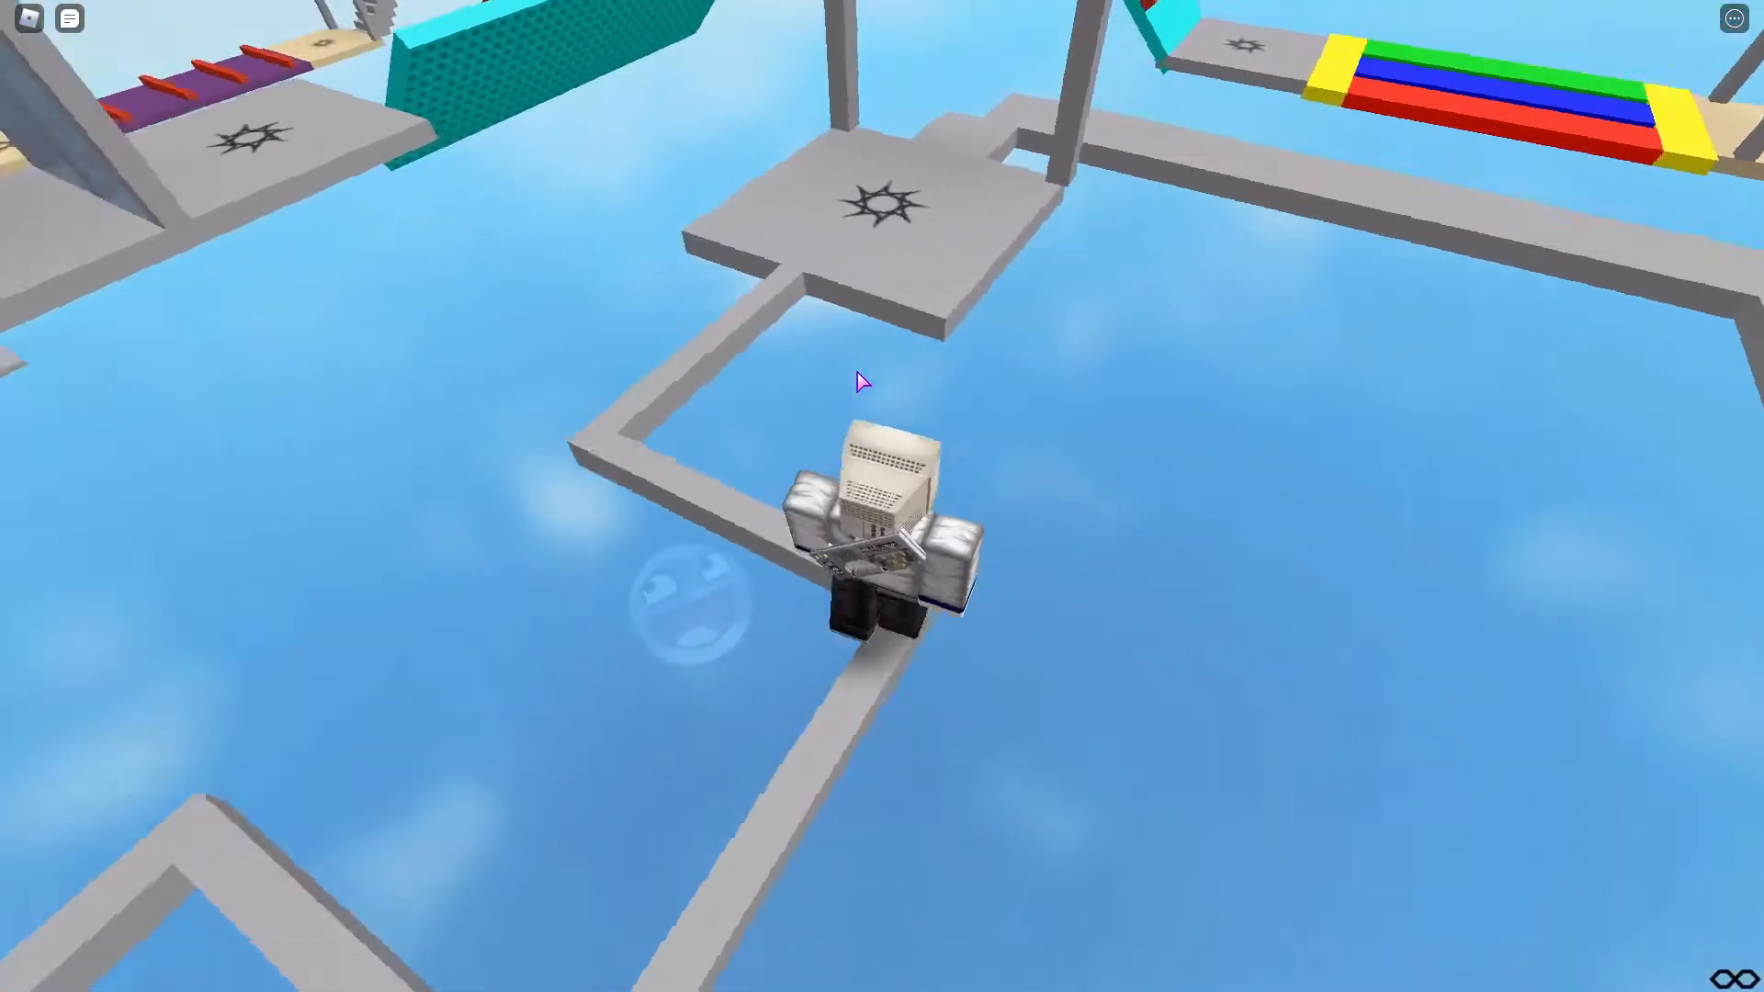
# Set Movement Mode to Click to Move in Settings, then resume the game
pyautogui.press('Escape')
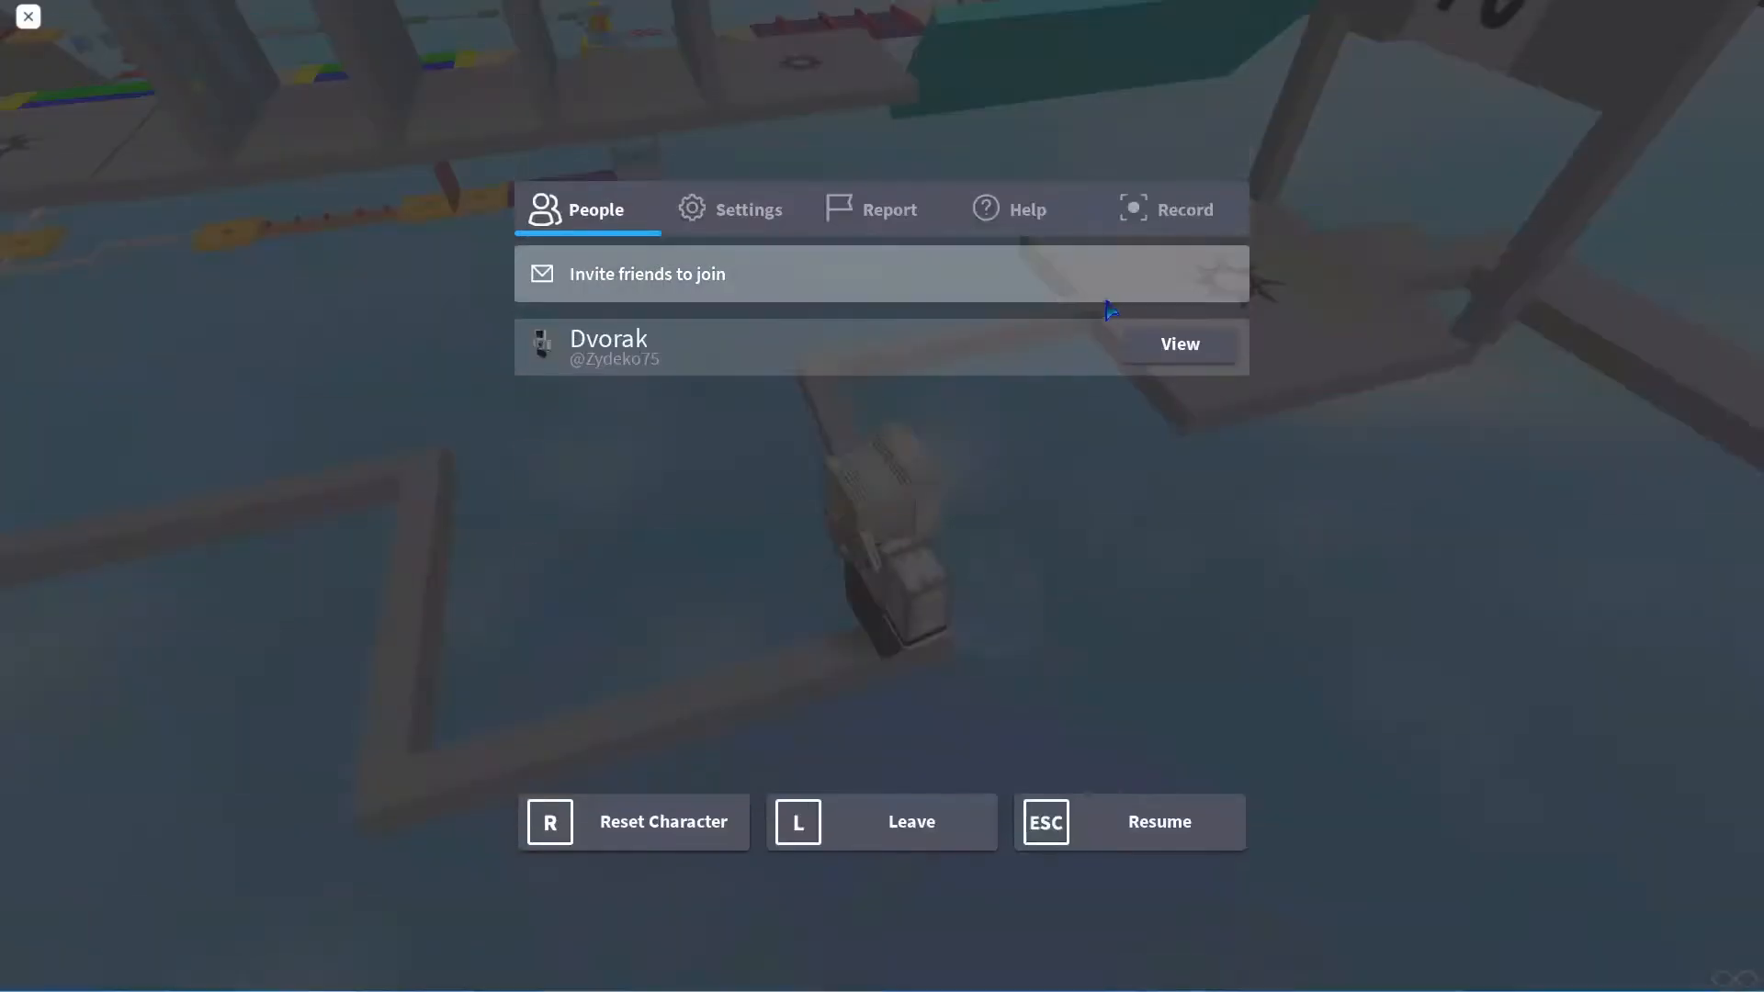
pyautogui.click(730, 209)
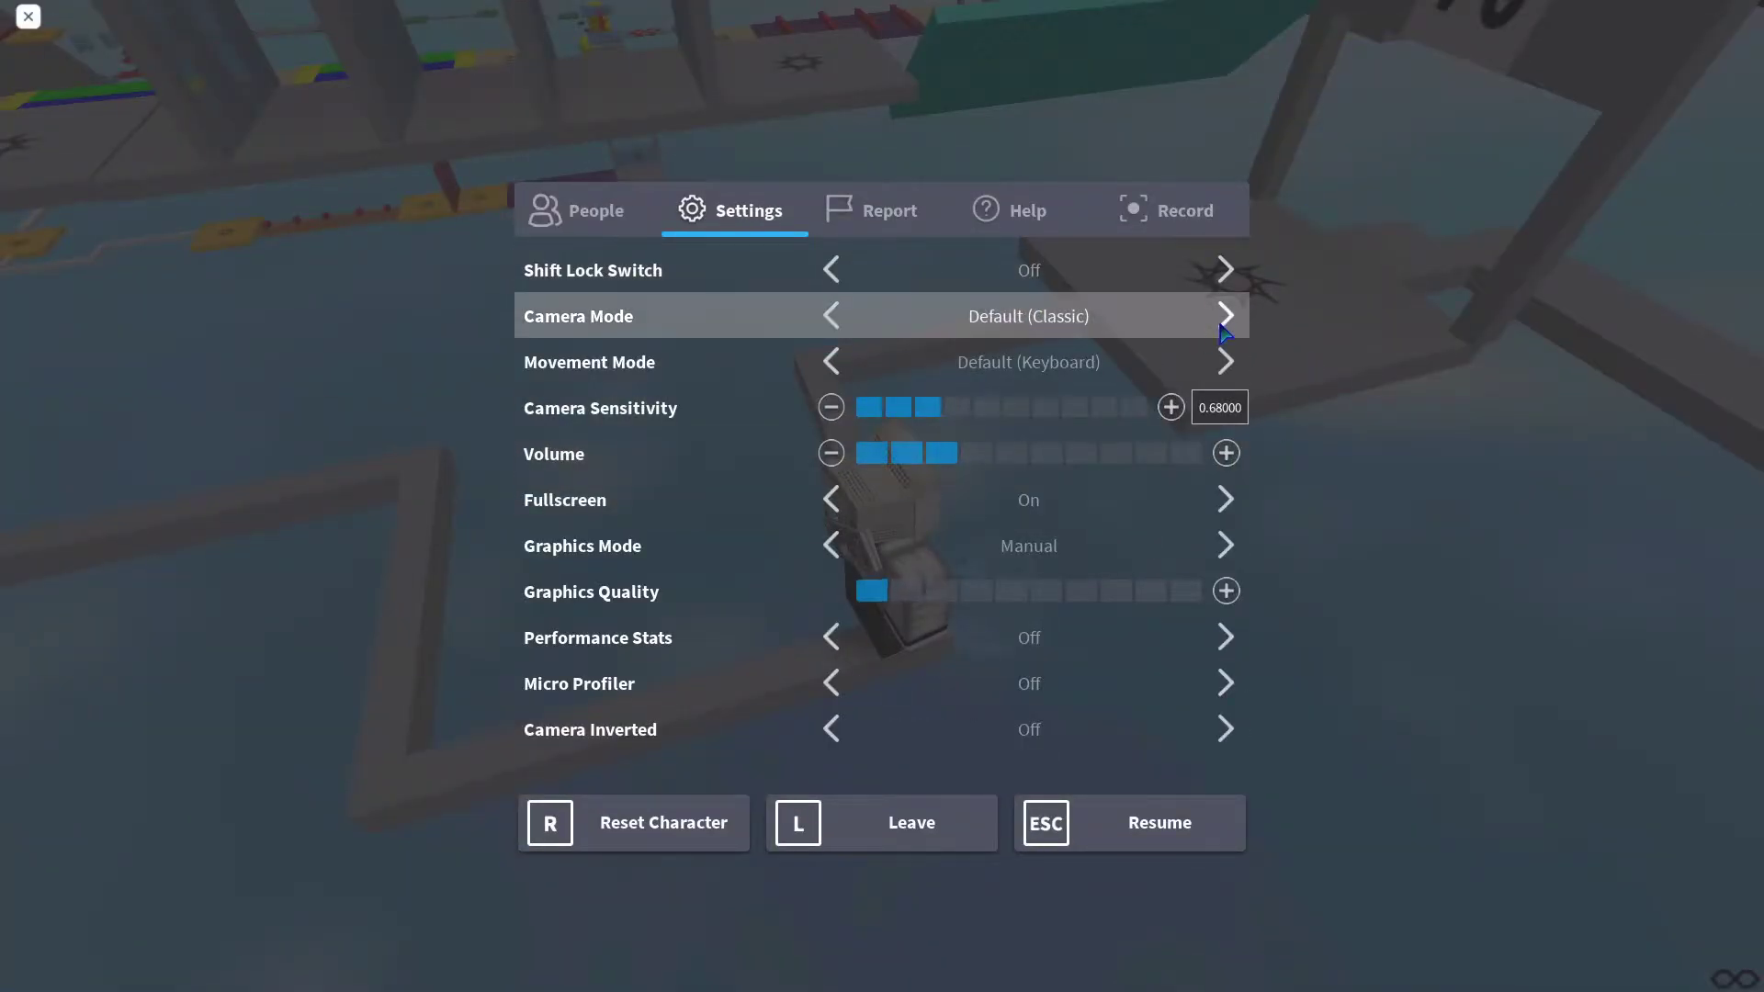
pyautogui.click(1225, 361)
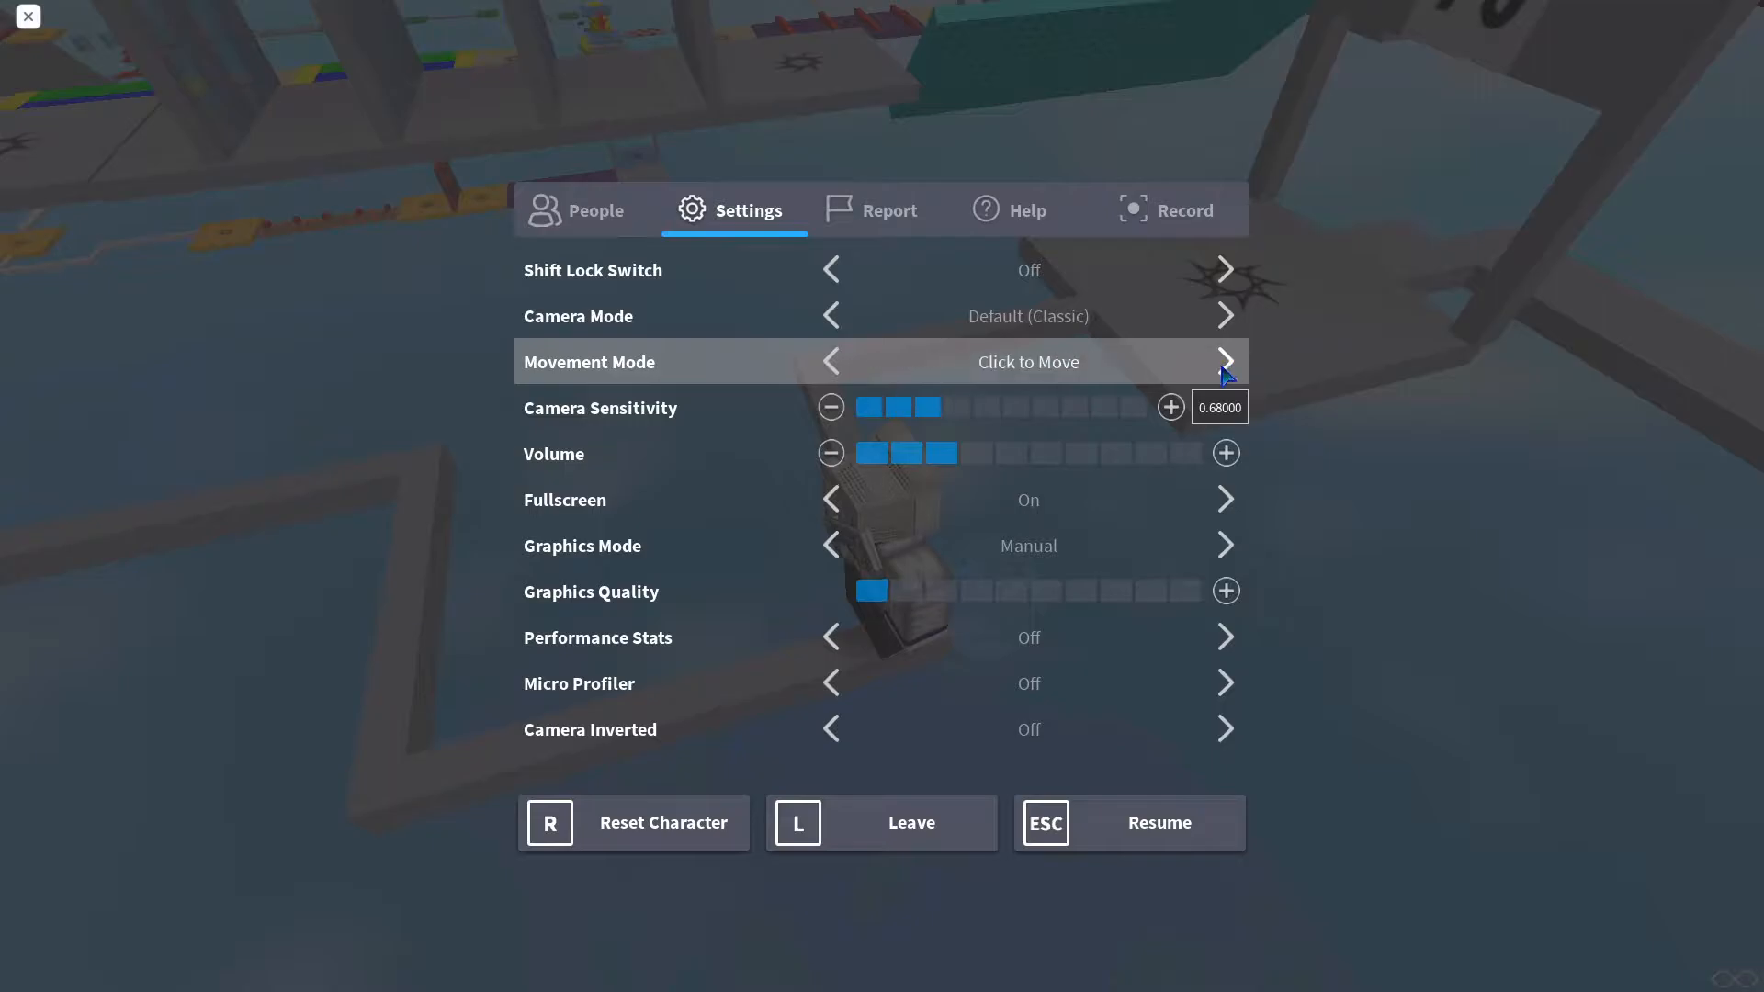
pyautogui.click(1126, 822)
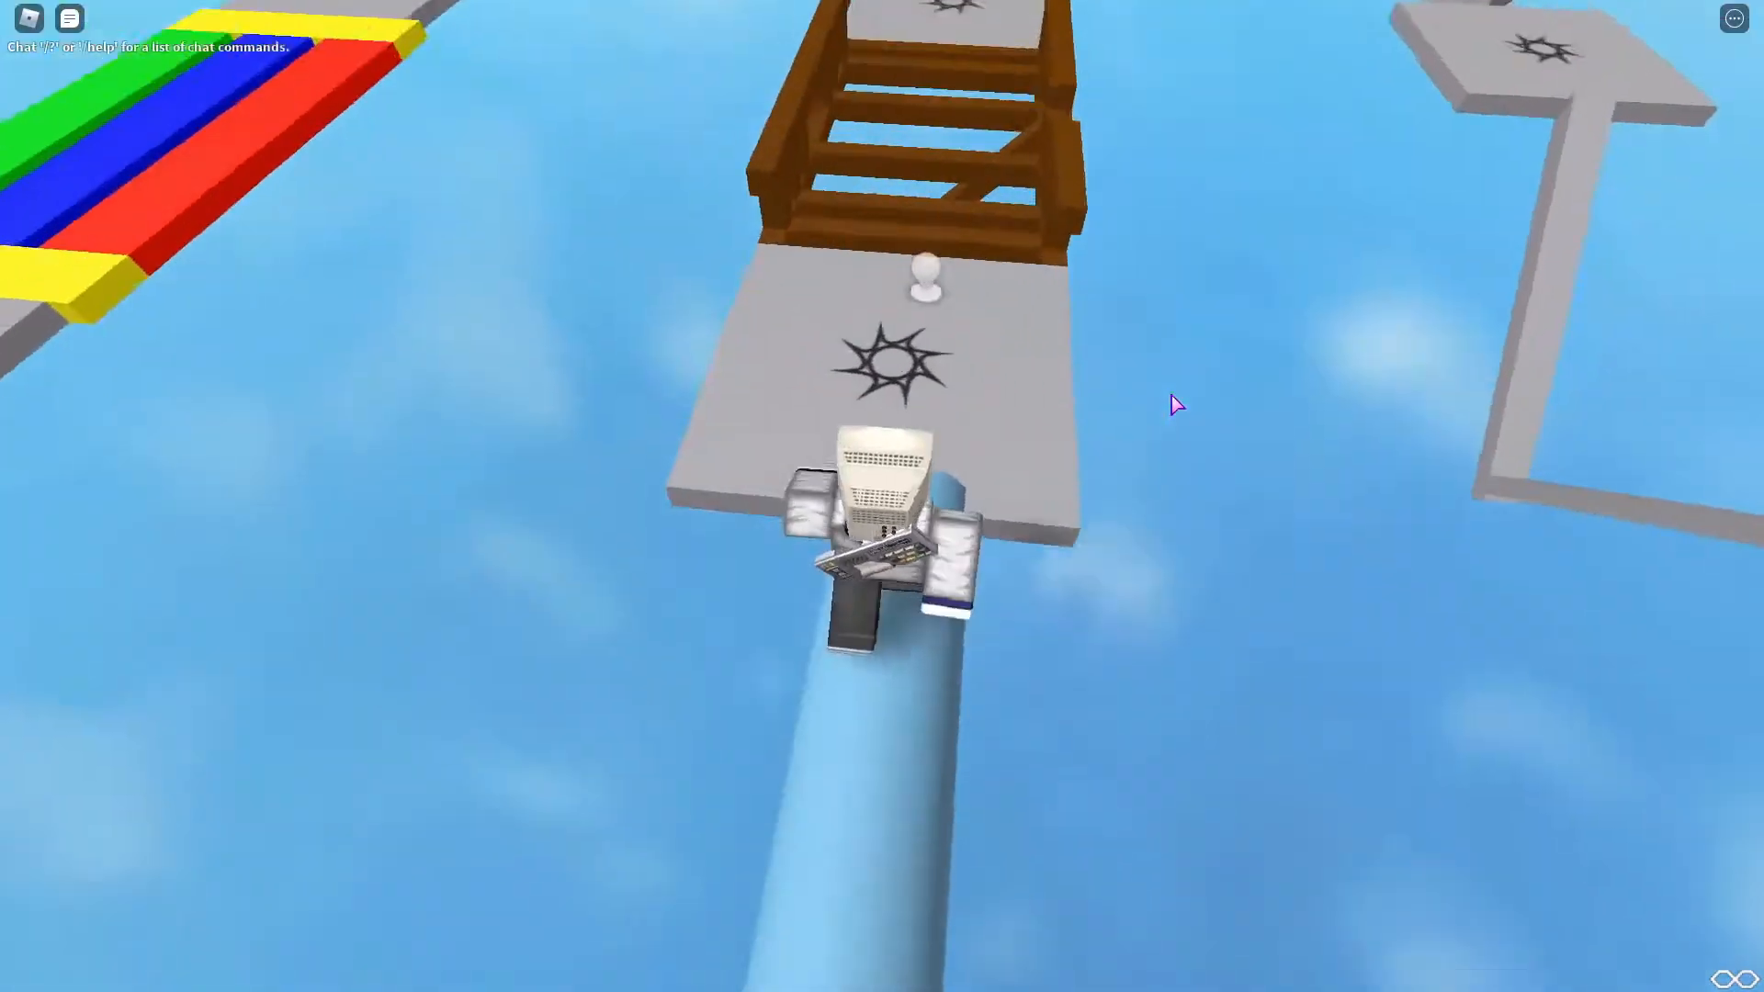
pyautogui.moveTo(956, 309)
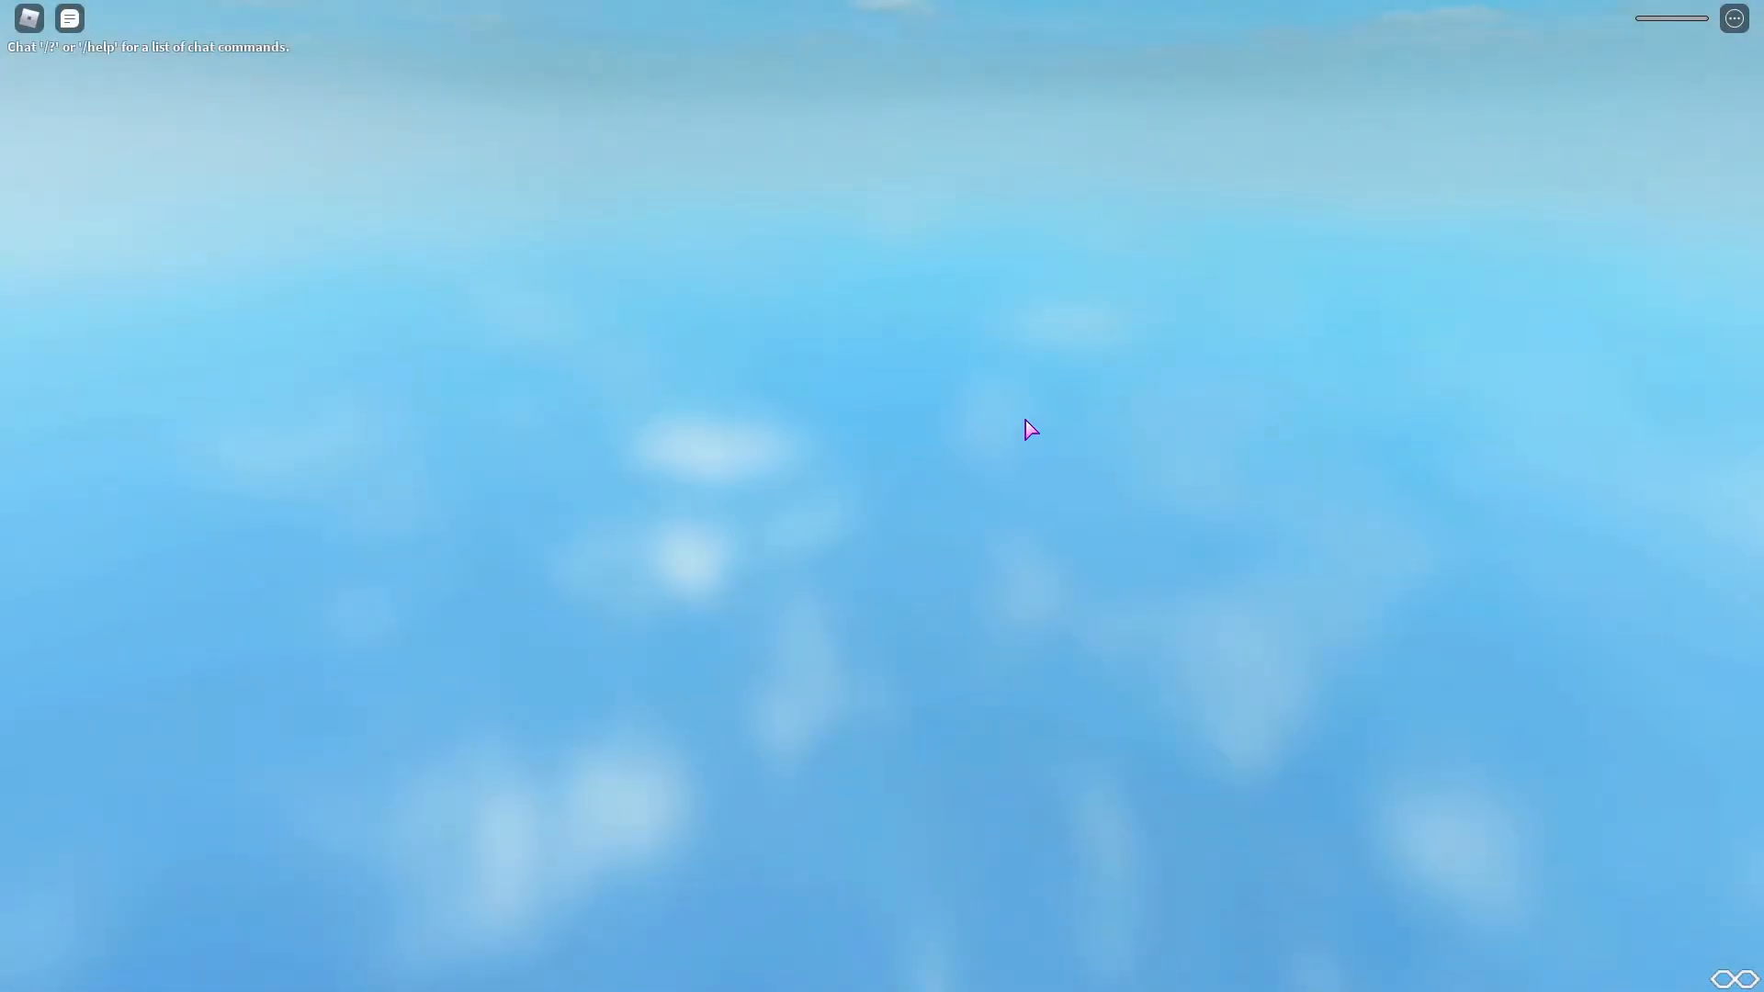
# After falling, return to the game from the menu, then reopen the menu and resume
pyautogui.press('Escape')
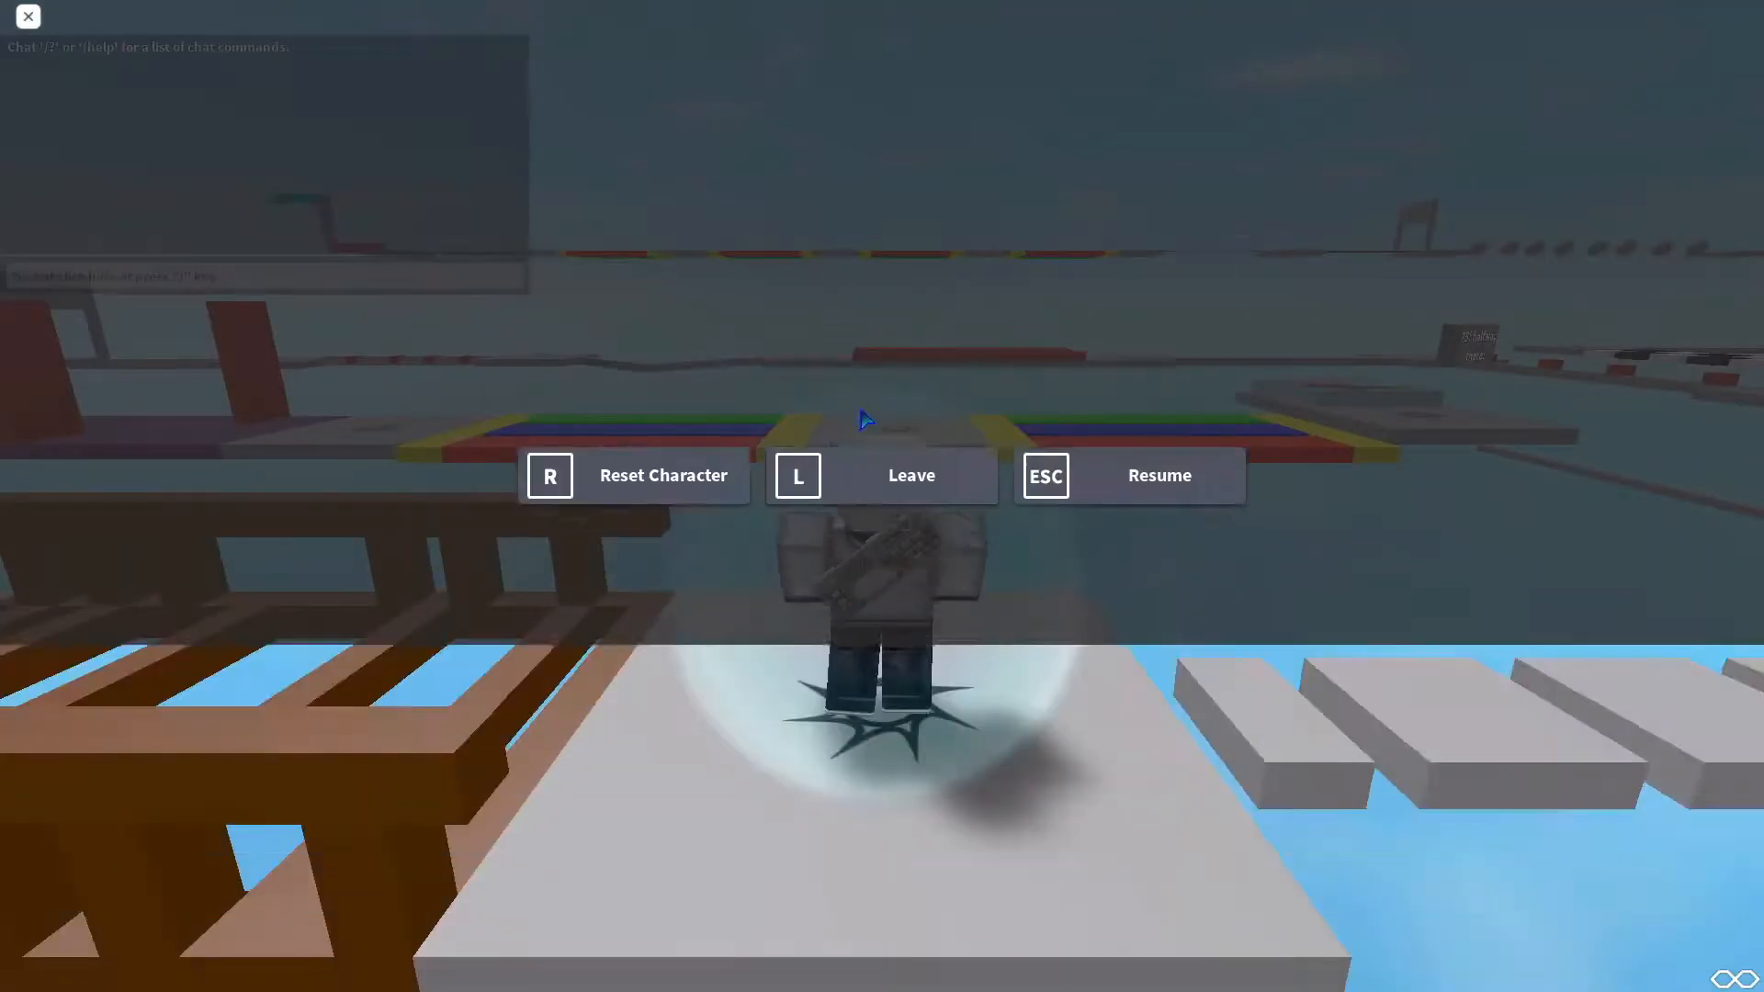
pyautogui.click(1158, 475)
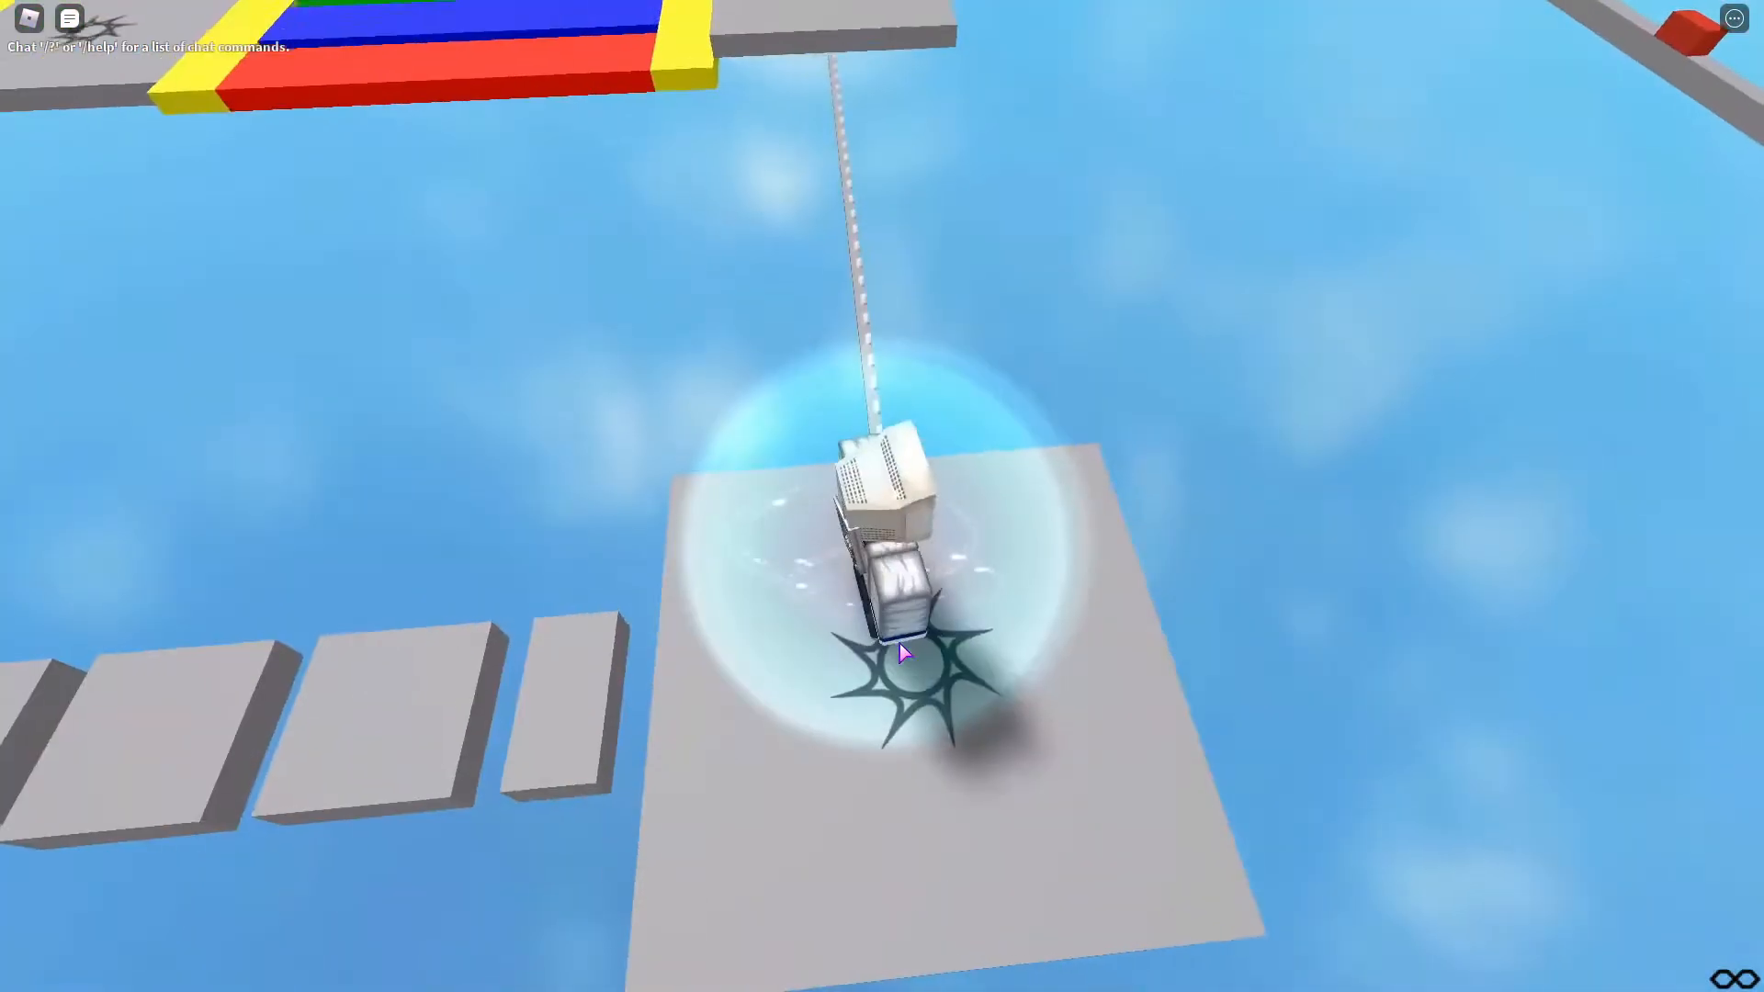
pyautogui.press('Escape')
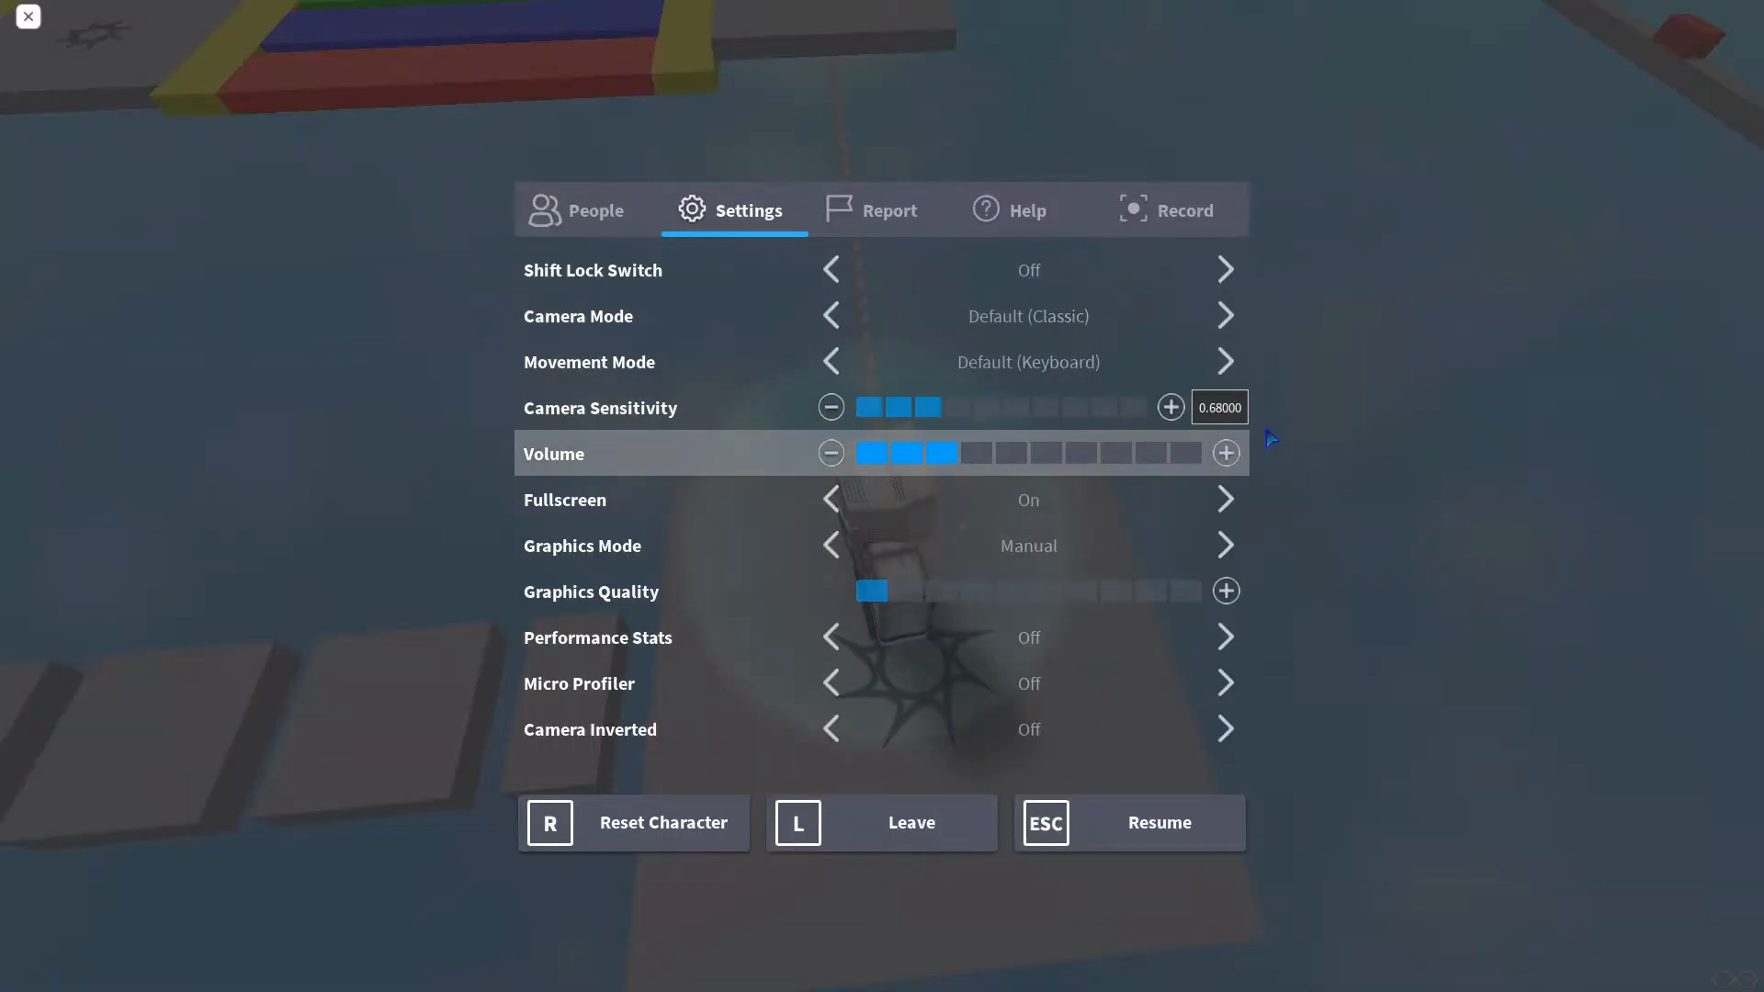
pyautogui.click(1128, 822)
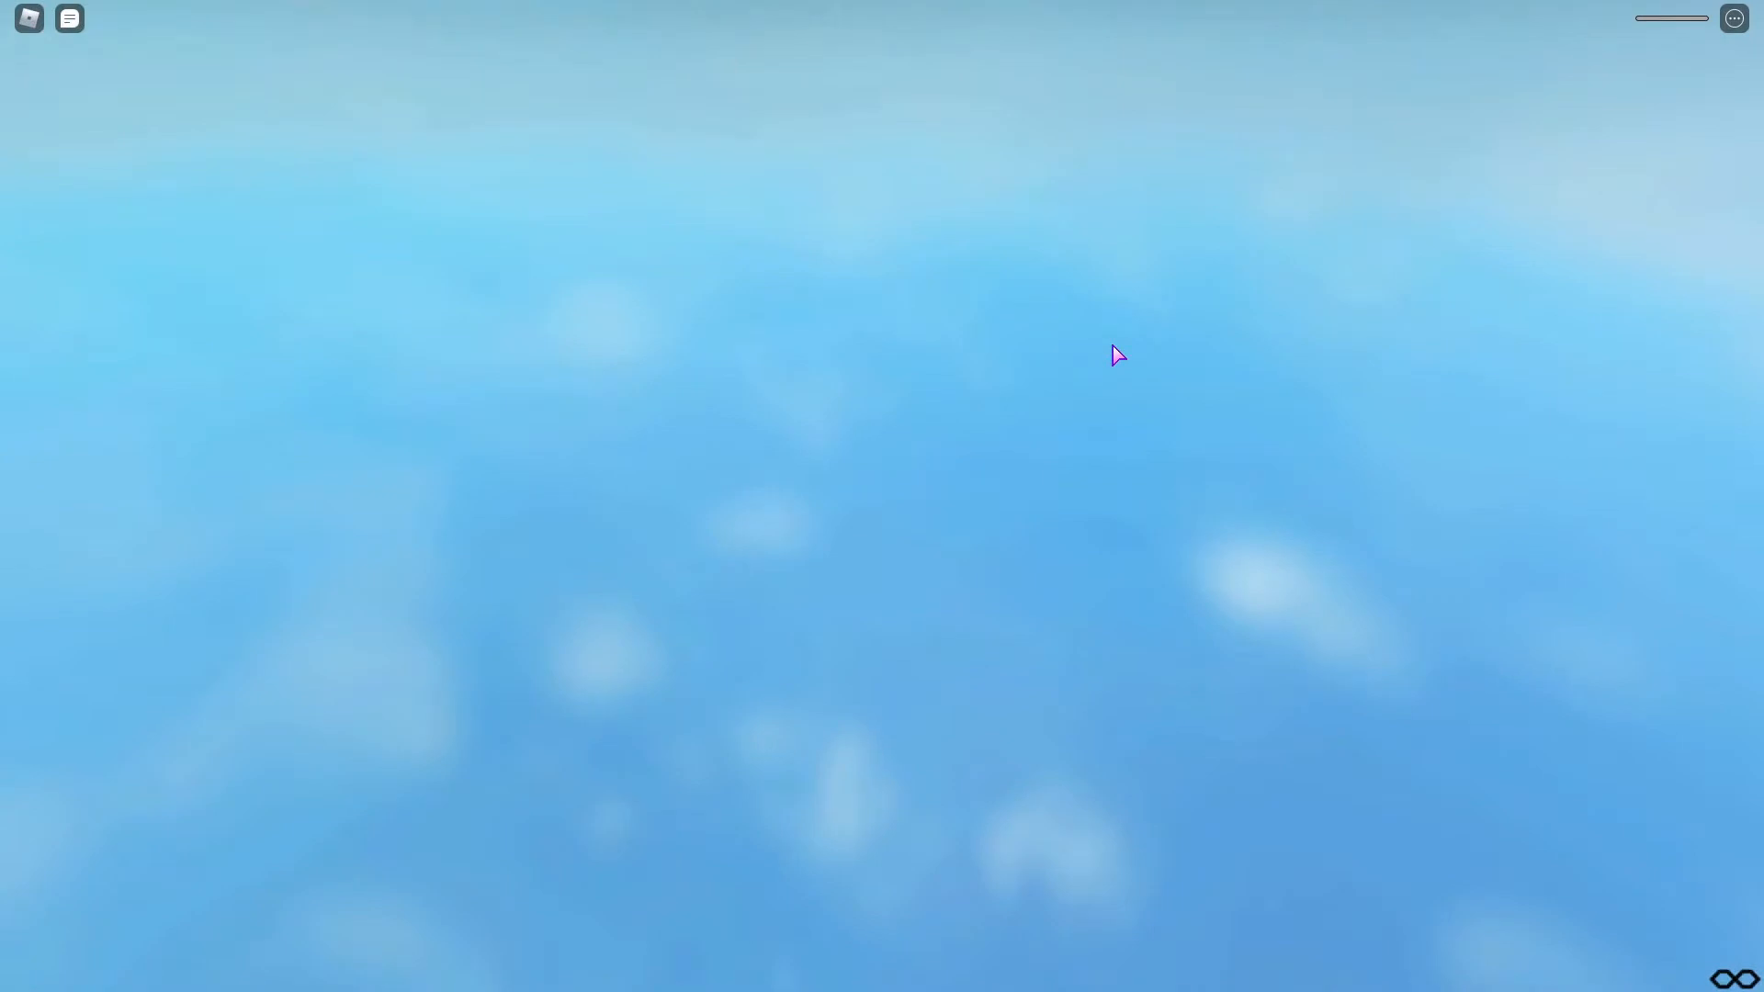
pyautogui.moveTo(1107, 353)
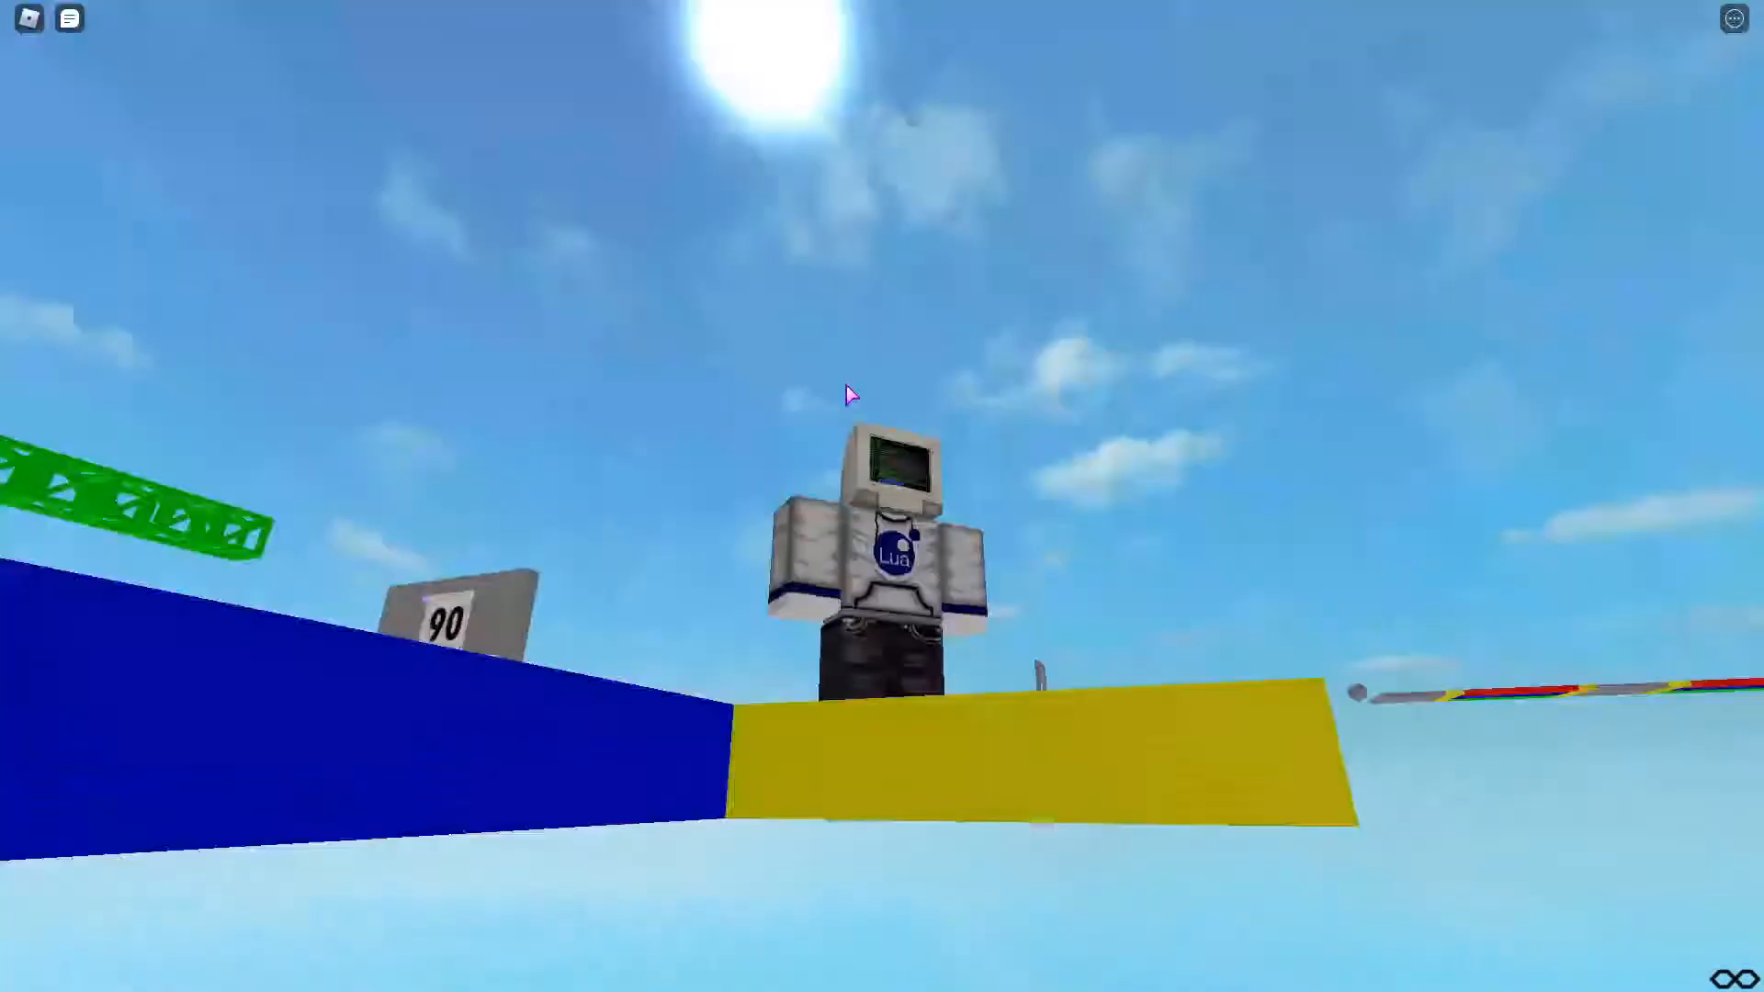
pyautogui.moveTo(849, 396)
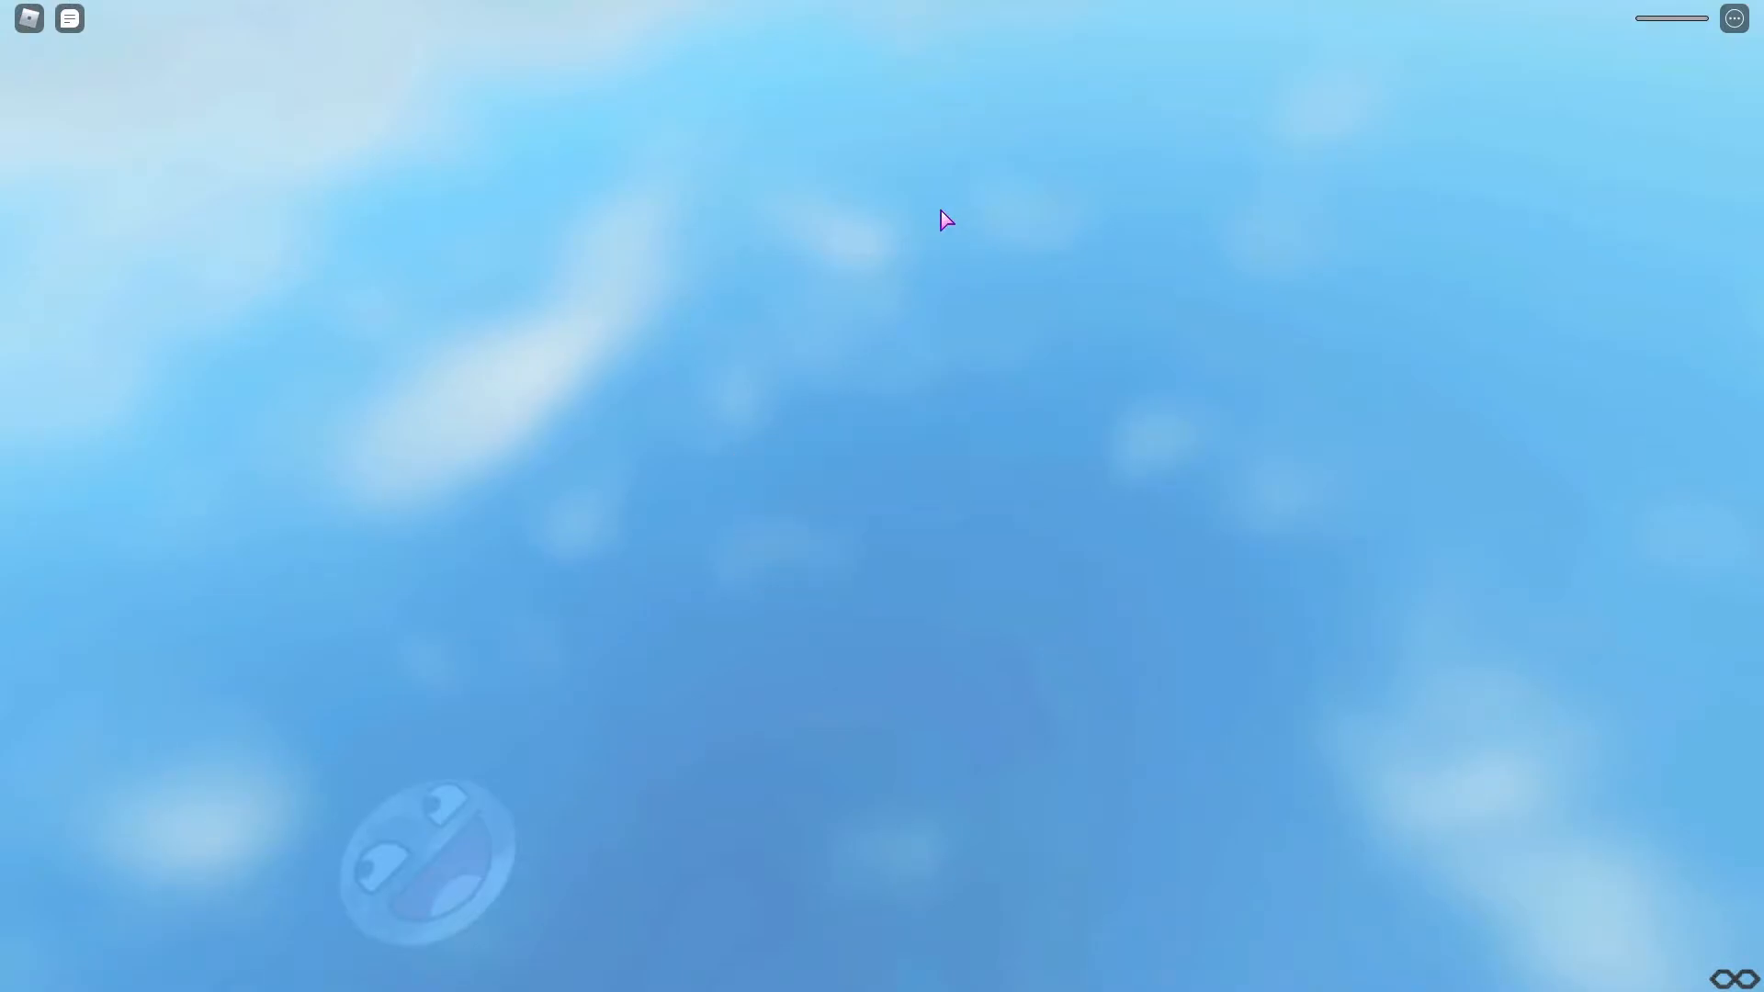
pyautogui.moveTo(770, 115)
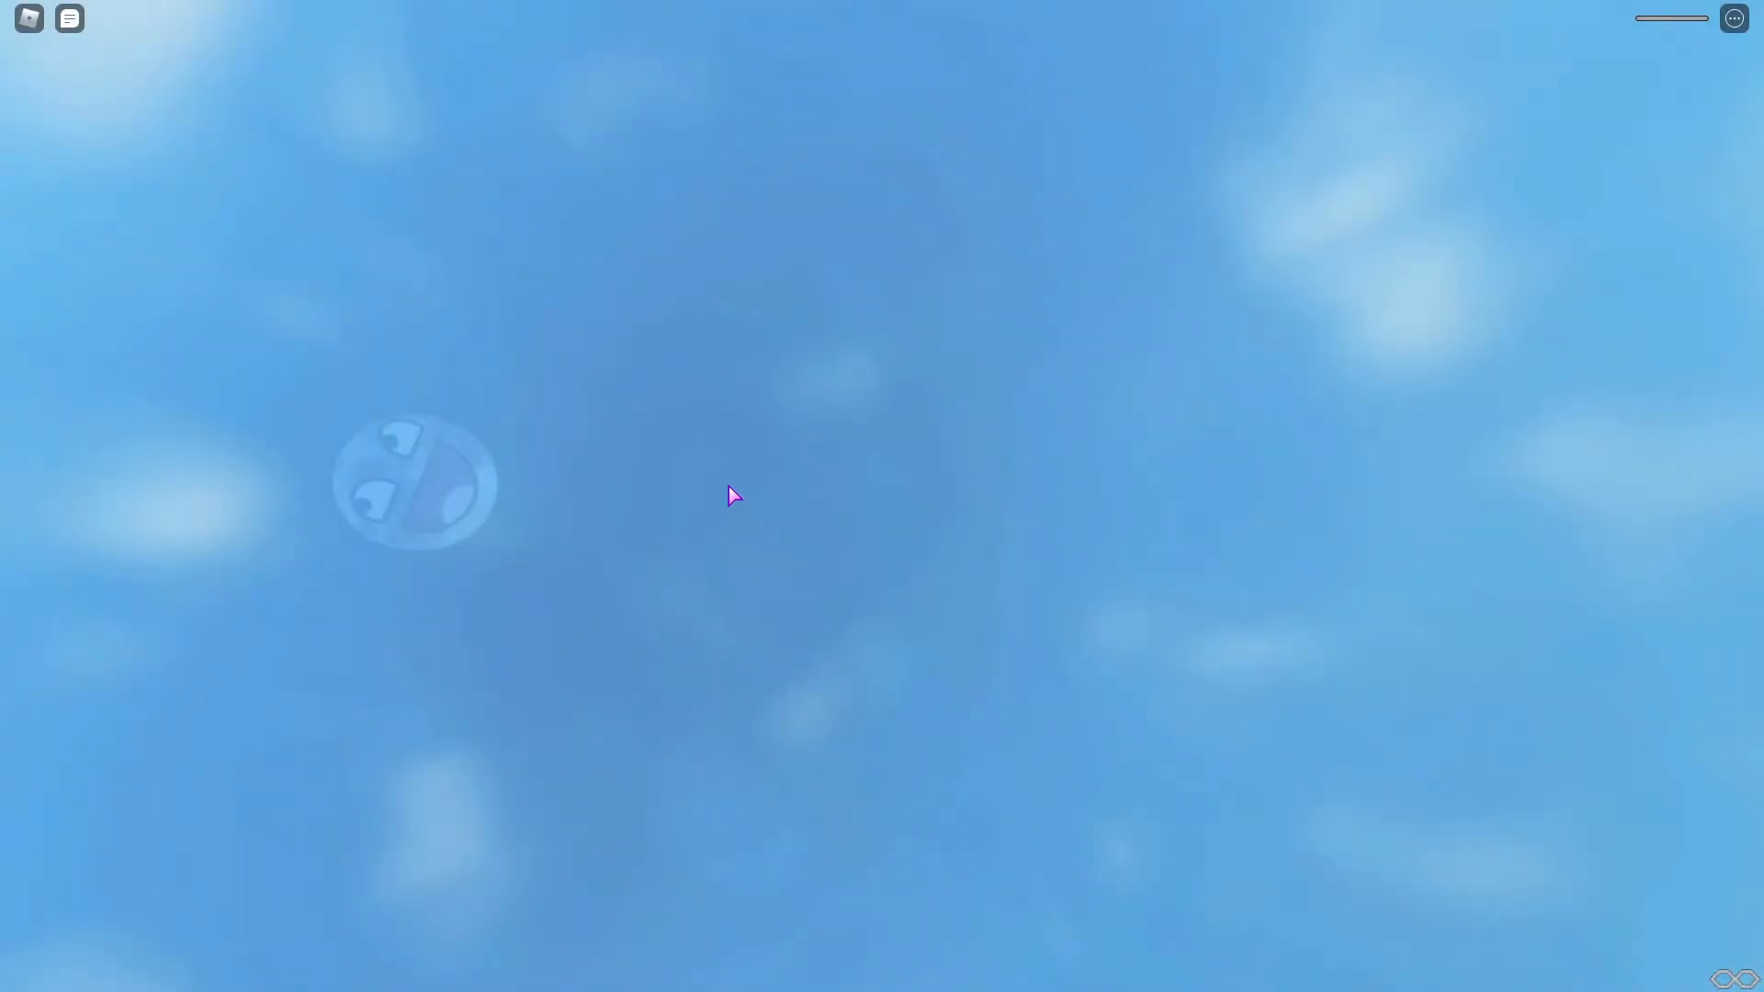
pyautogui.moveTo(1039, 357)
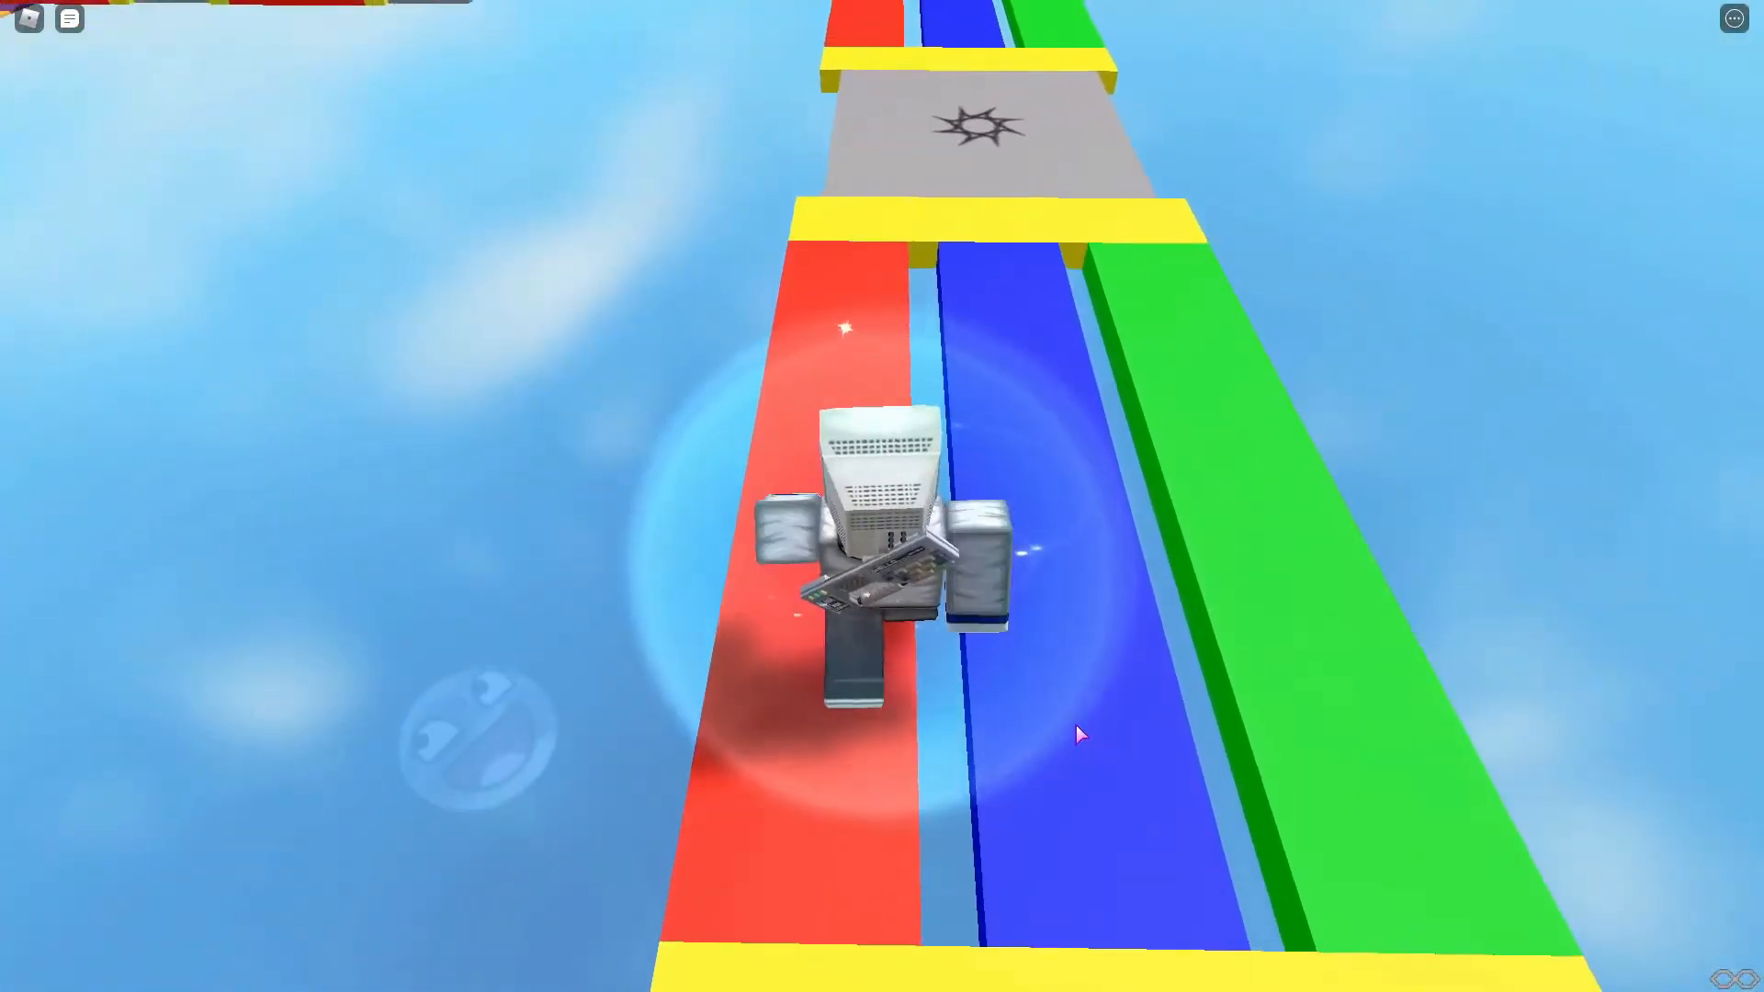
pyautogui.press('w')
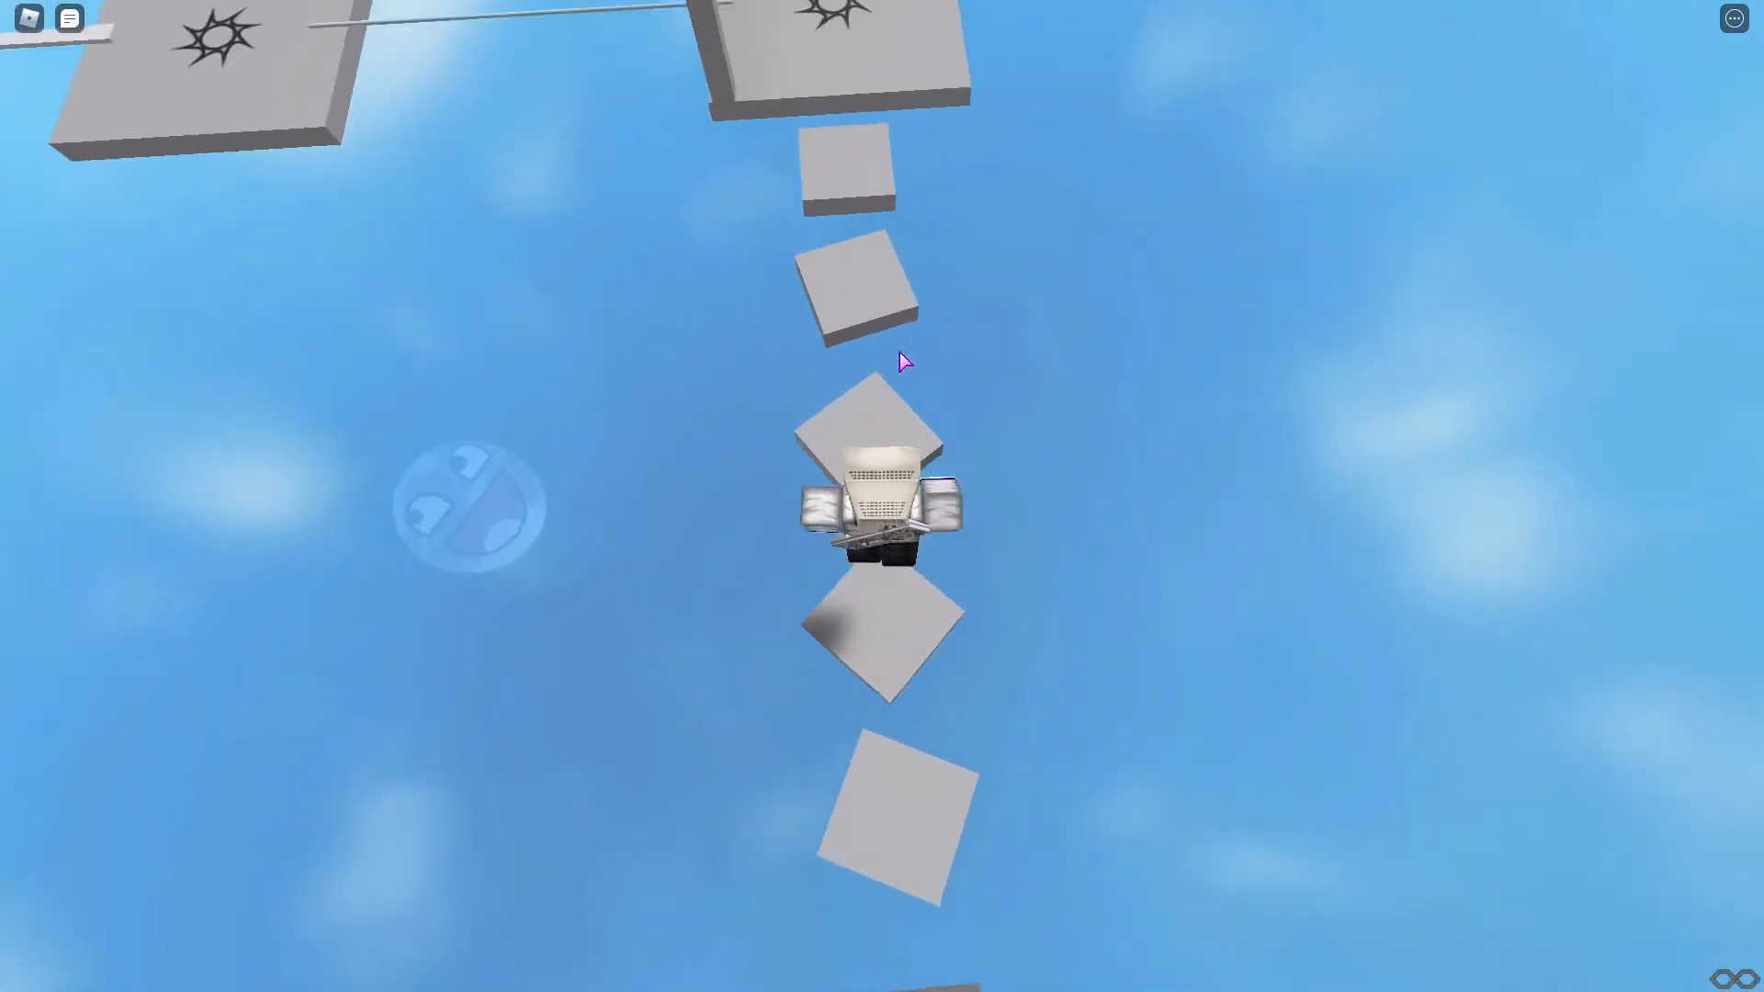
pyautogui.moveTo(906, 360)
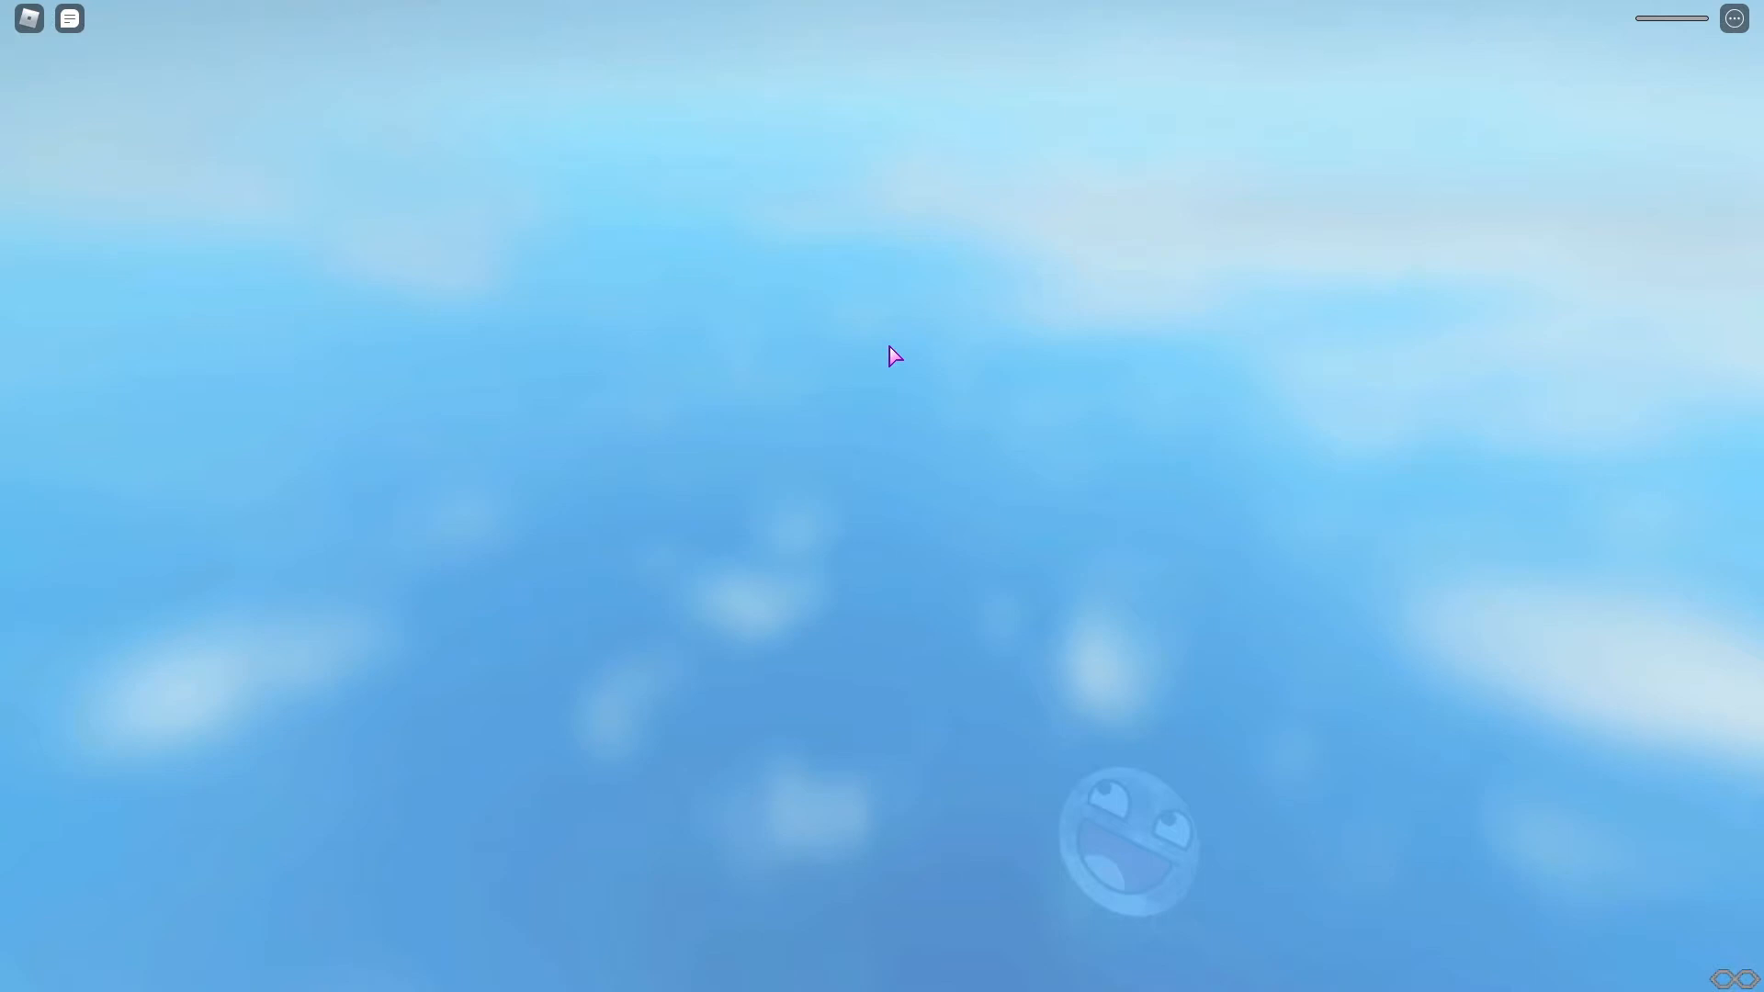
pyautogui.moveTo(988, 310)
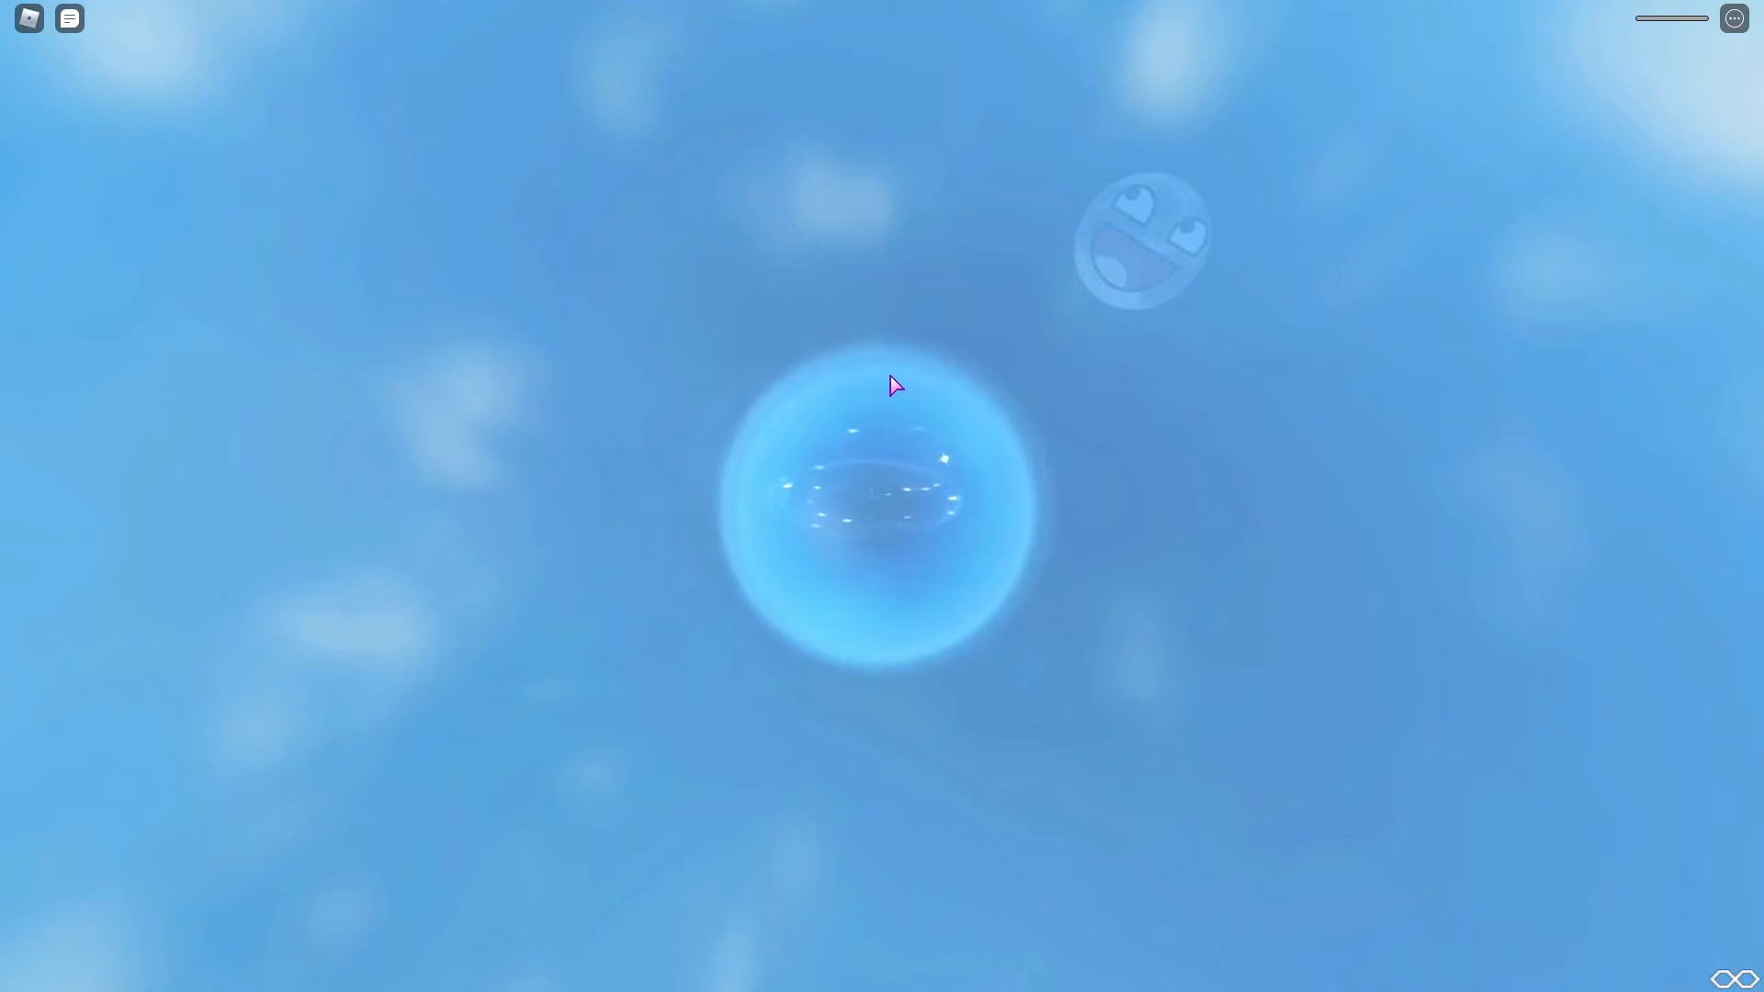
pyautogui.moveTo(997, 194)
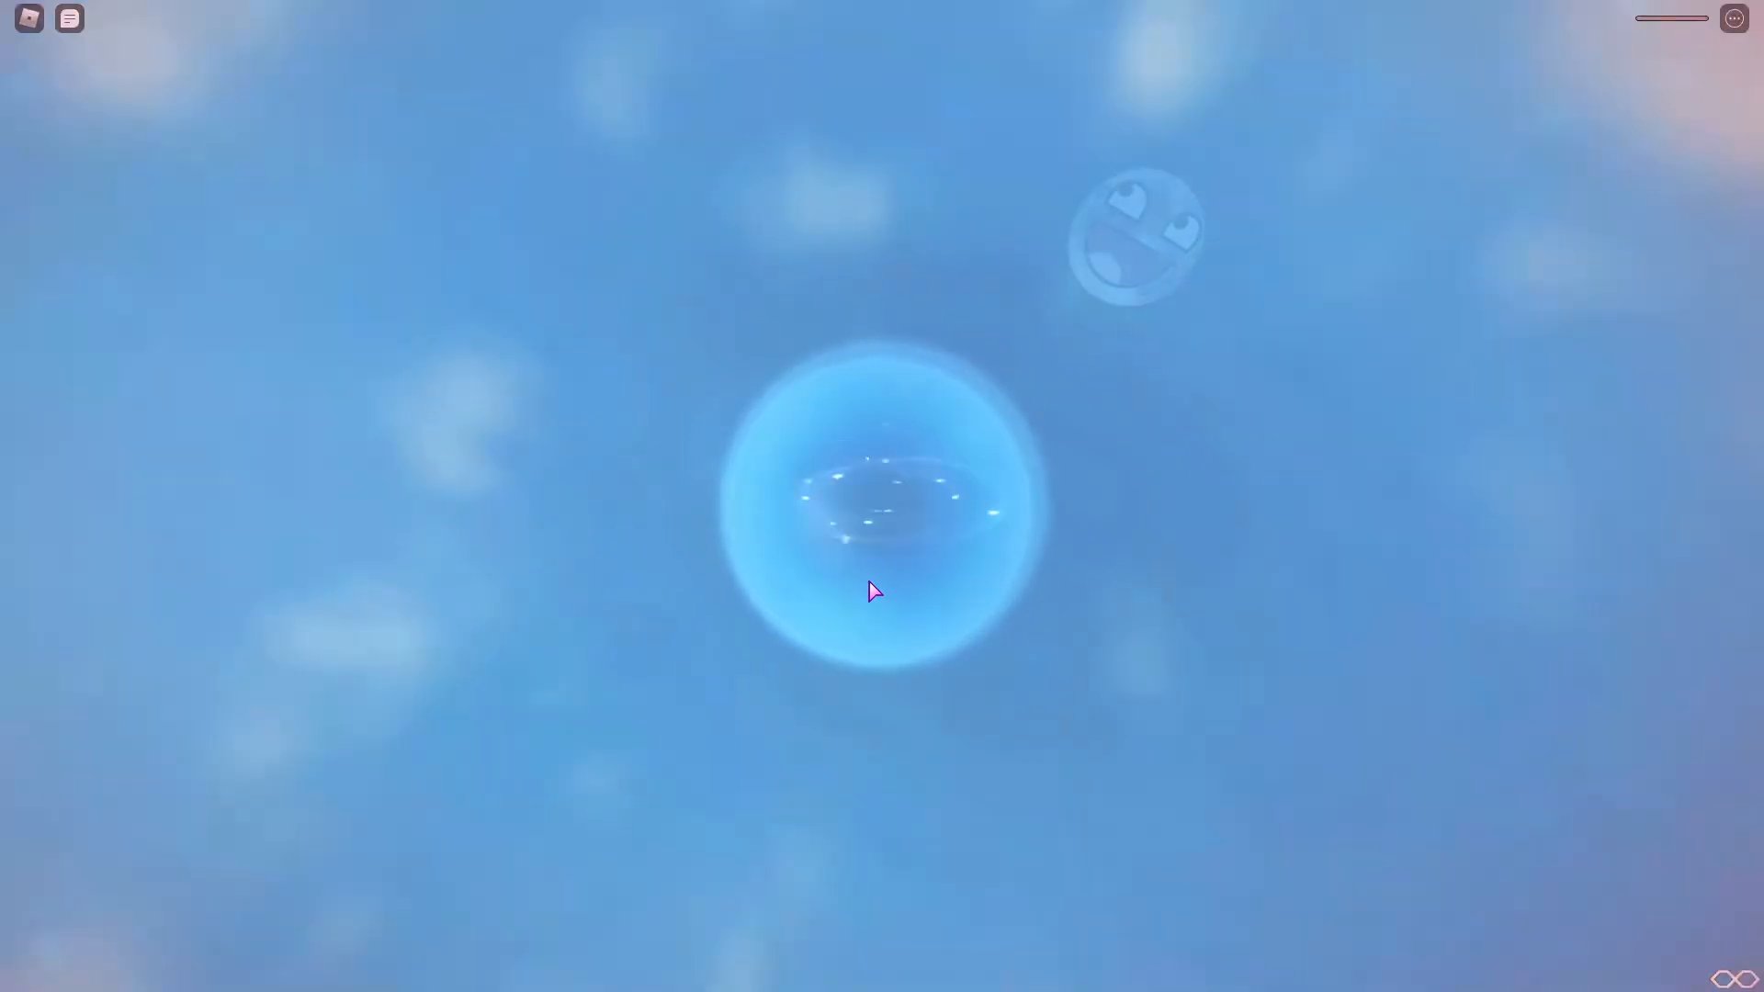
# Clear the final stages to reach the grey end platform with a sofa and hotbar
pyautogui.click(883, 506)
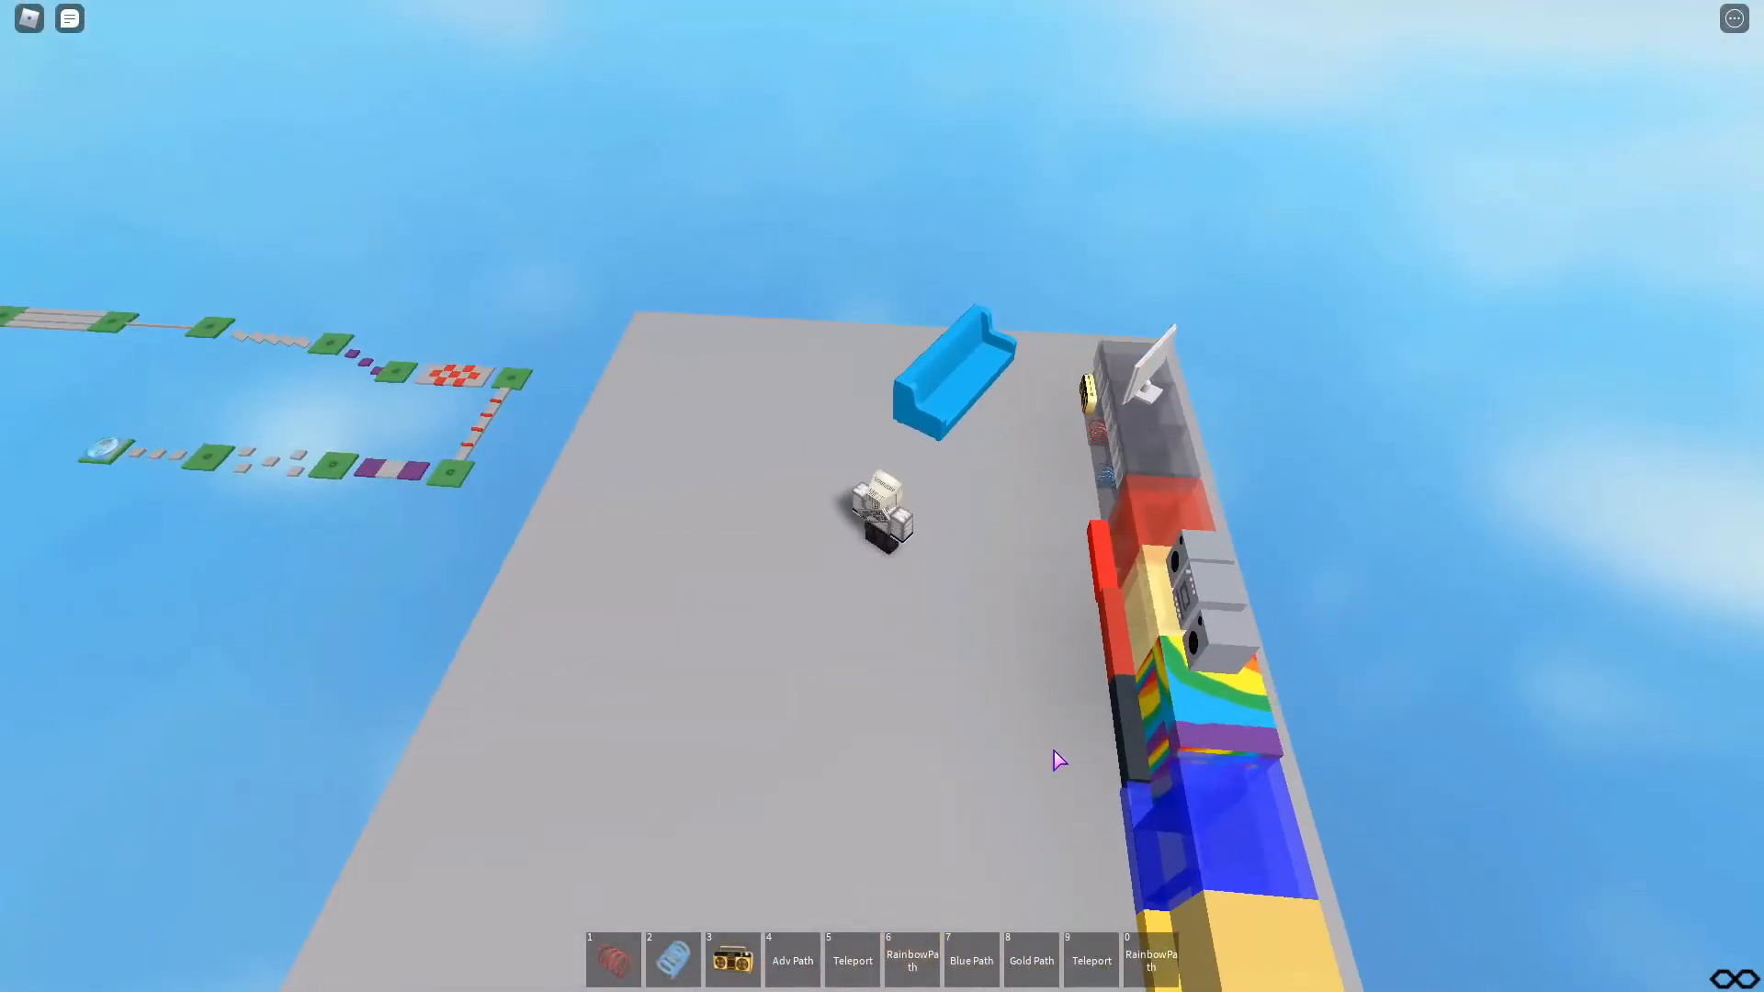
# Restore down the Roblox window so Chrome's creator profile page shows behind it
pyautogui.click(851, 961)
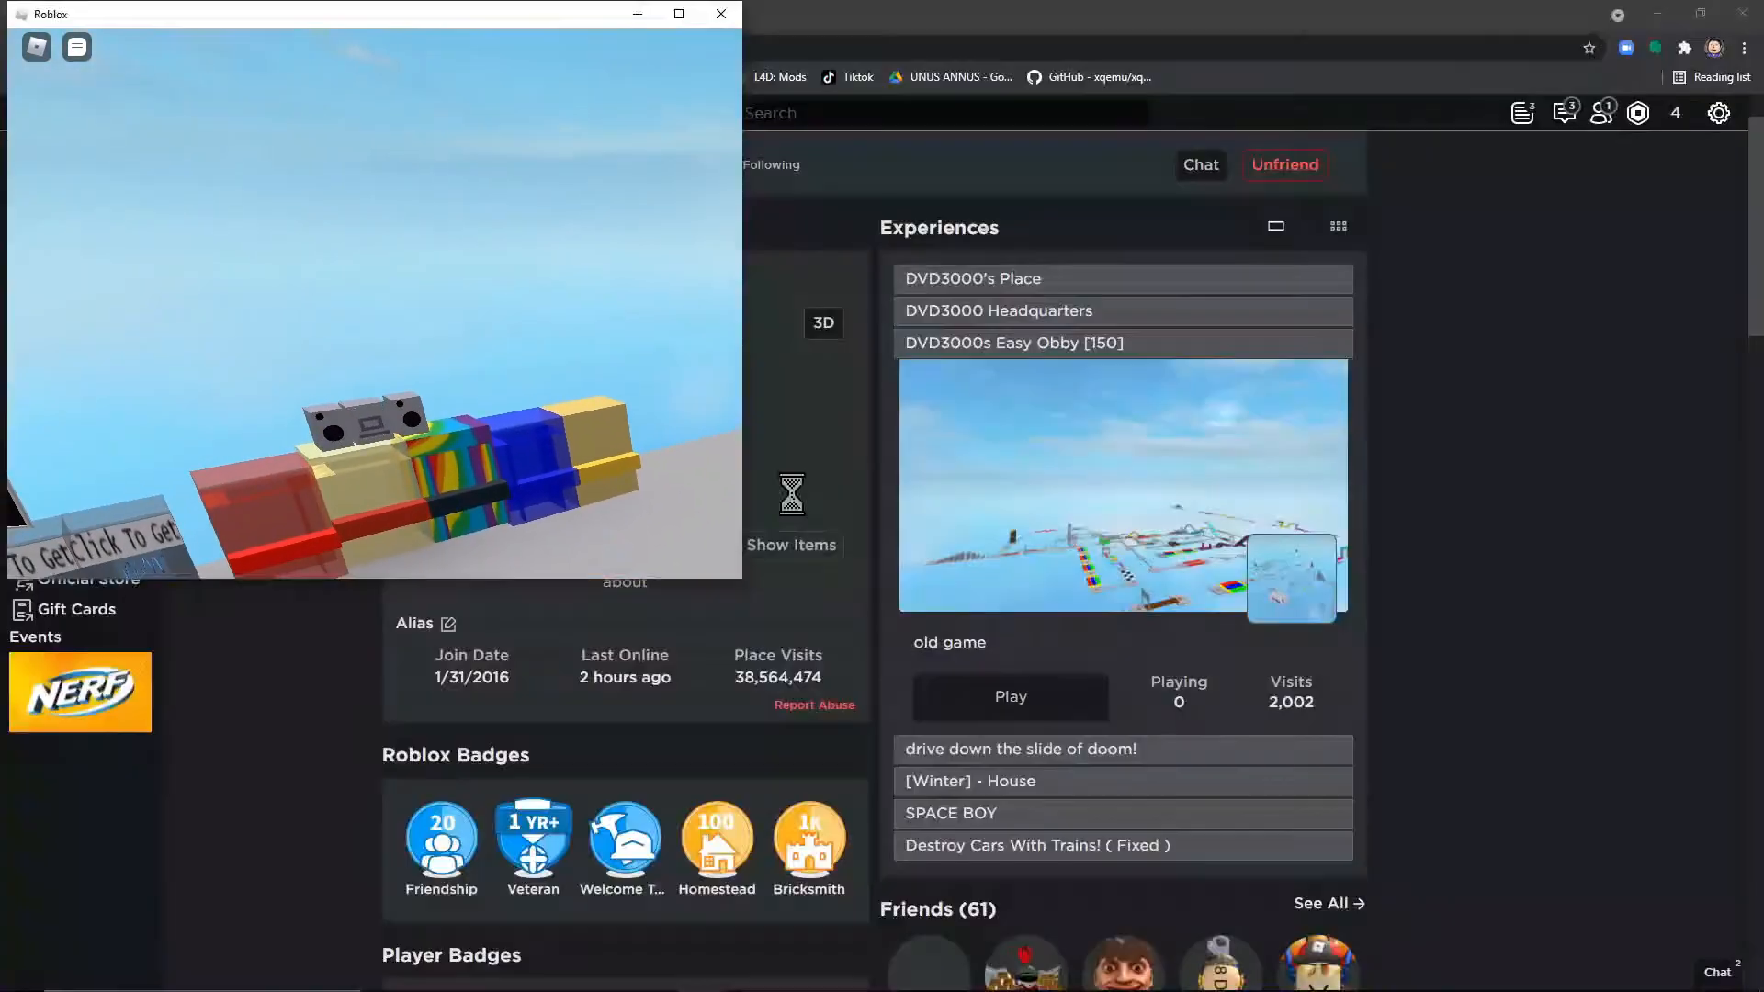
# Open DVD3000's Easy Obby [150] game page from the profile and scroll to its badges
pyautogui.click(721, 14)
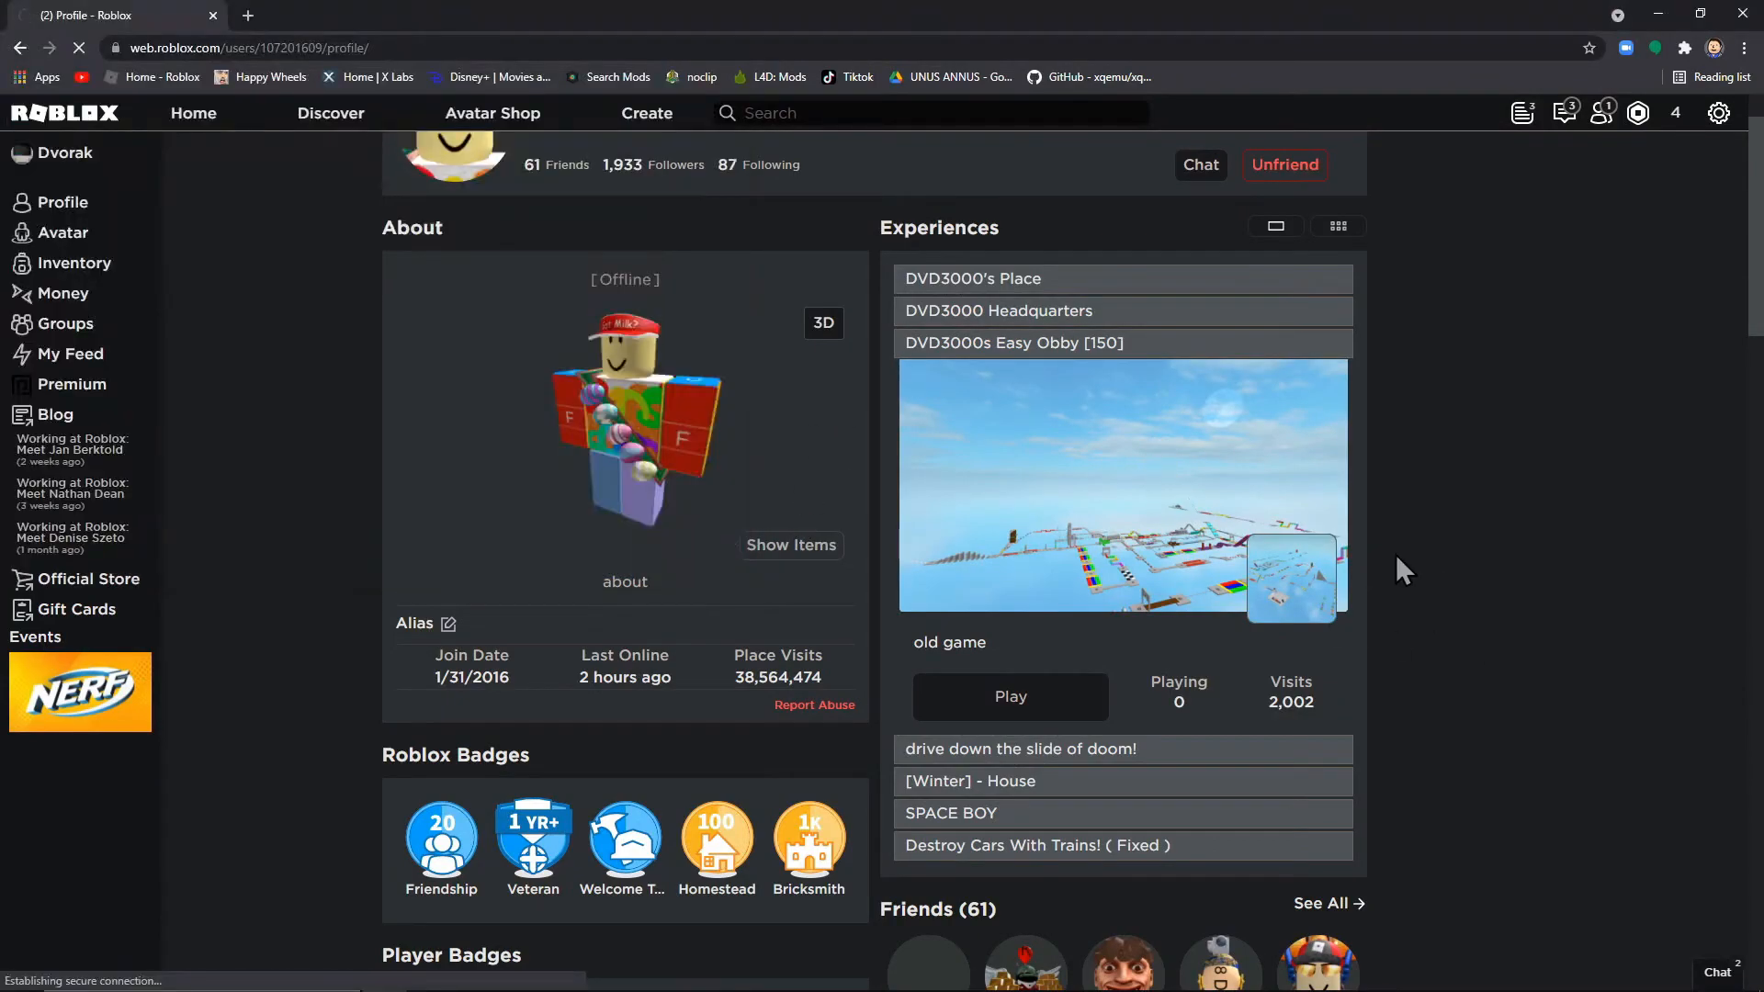
pyautogui.click(1012, 343)
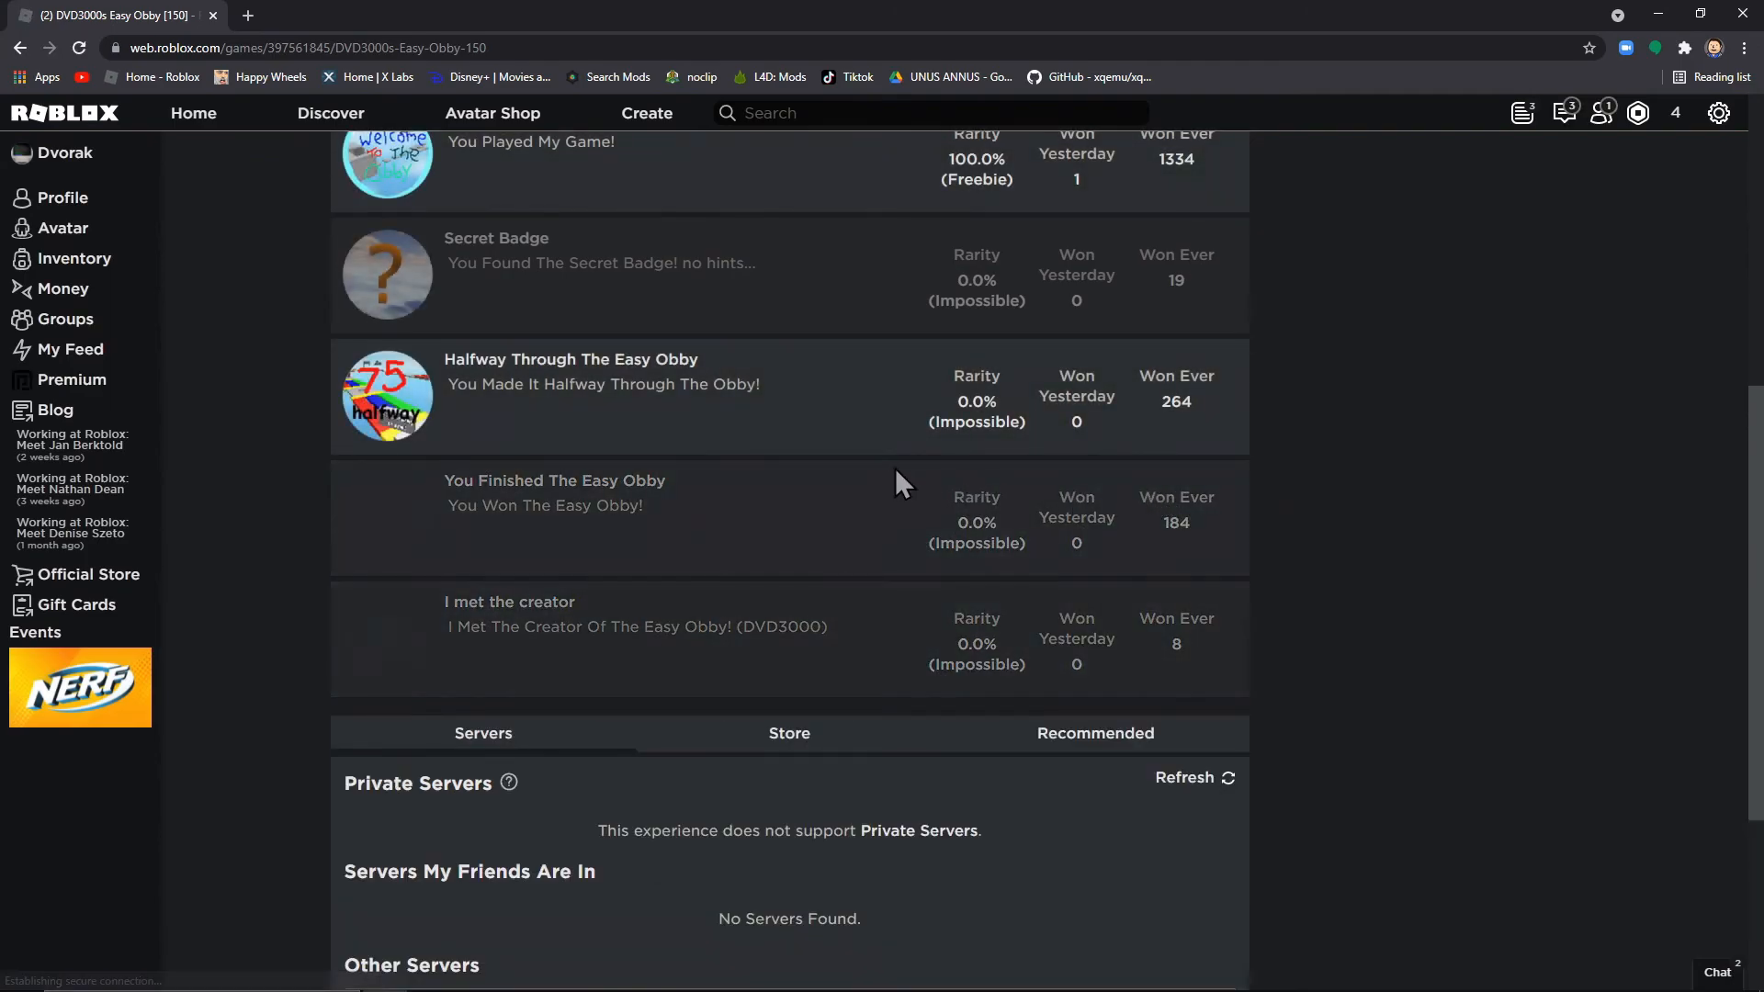
pyautogui.scroll(3)
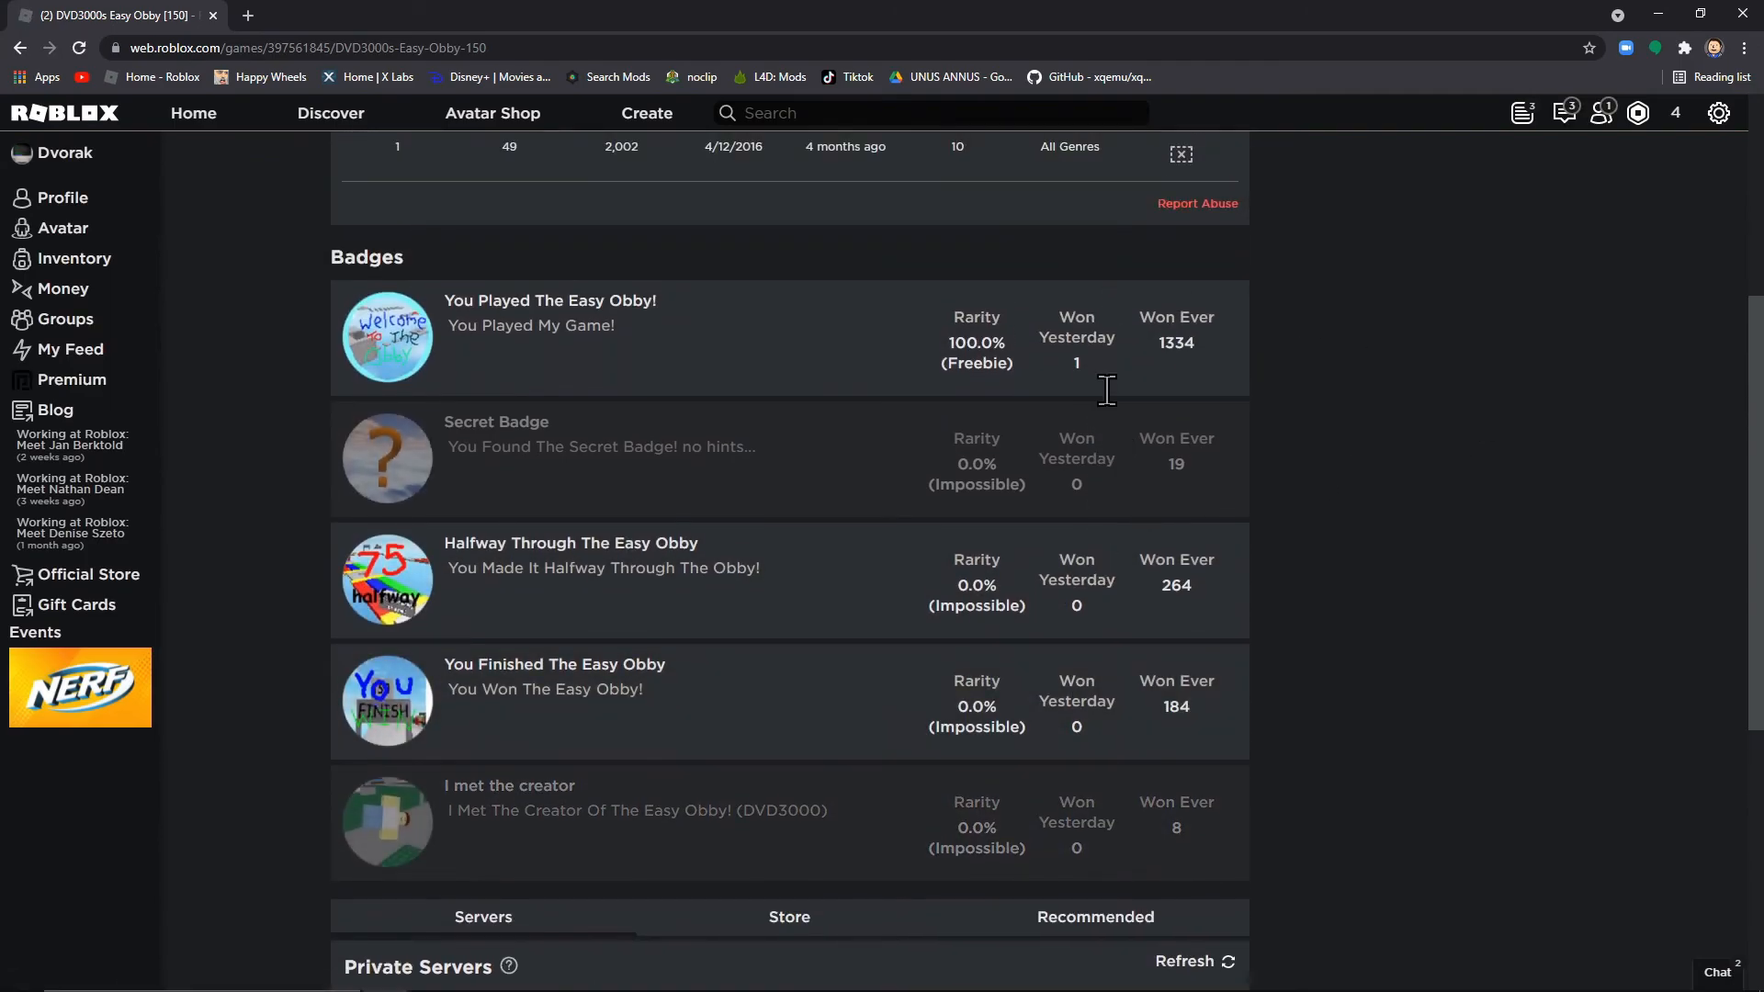
pyautogui.moveTo(888, 782)
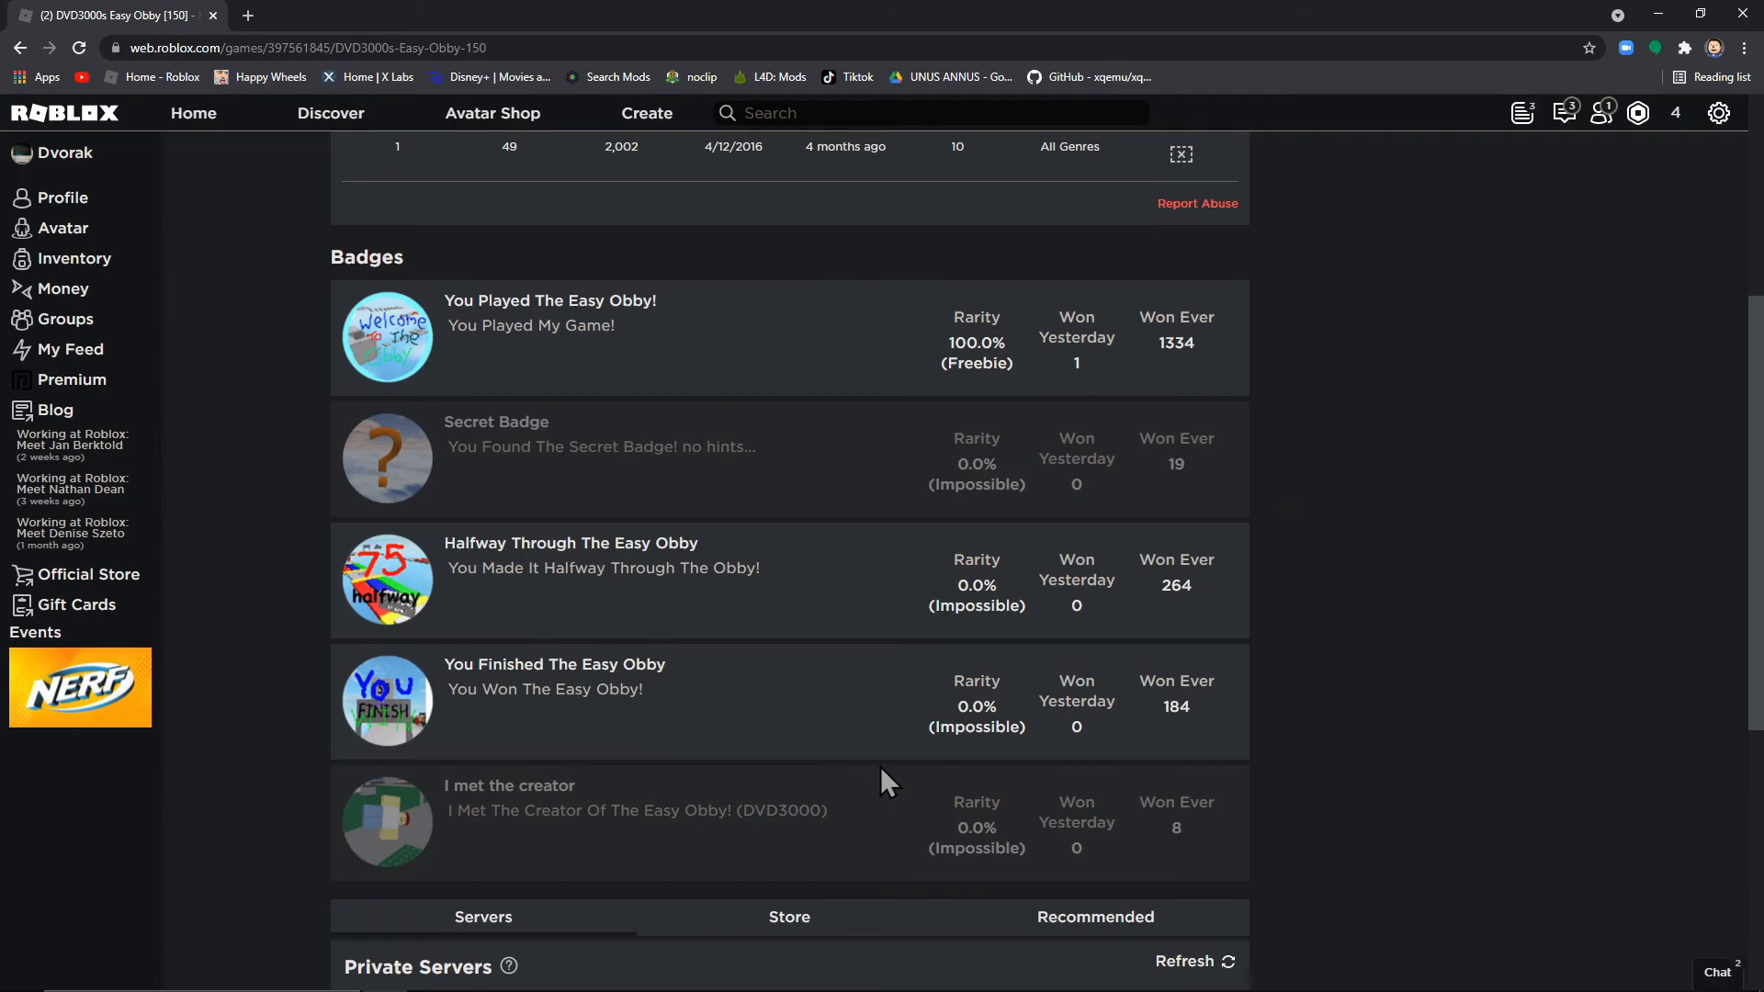
pyautogui.moveTo(1214, 741)
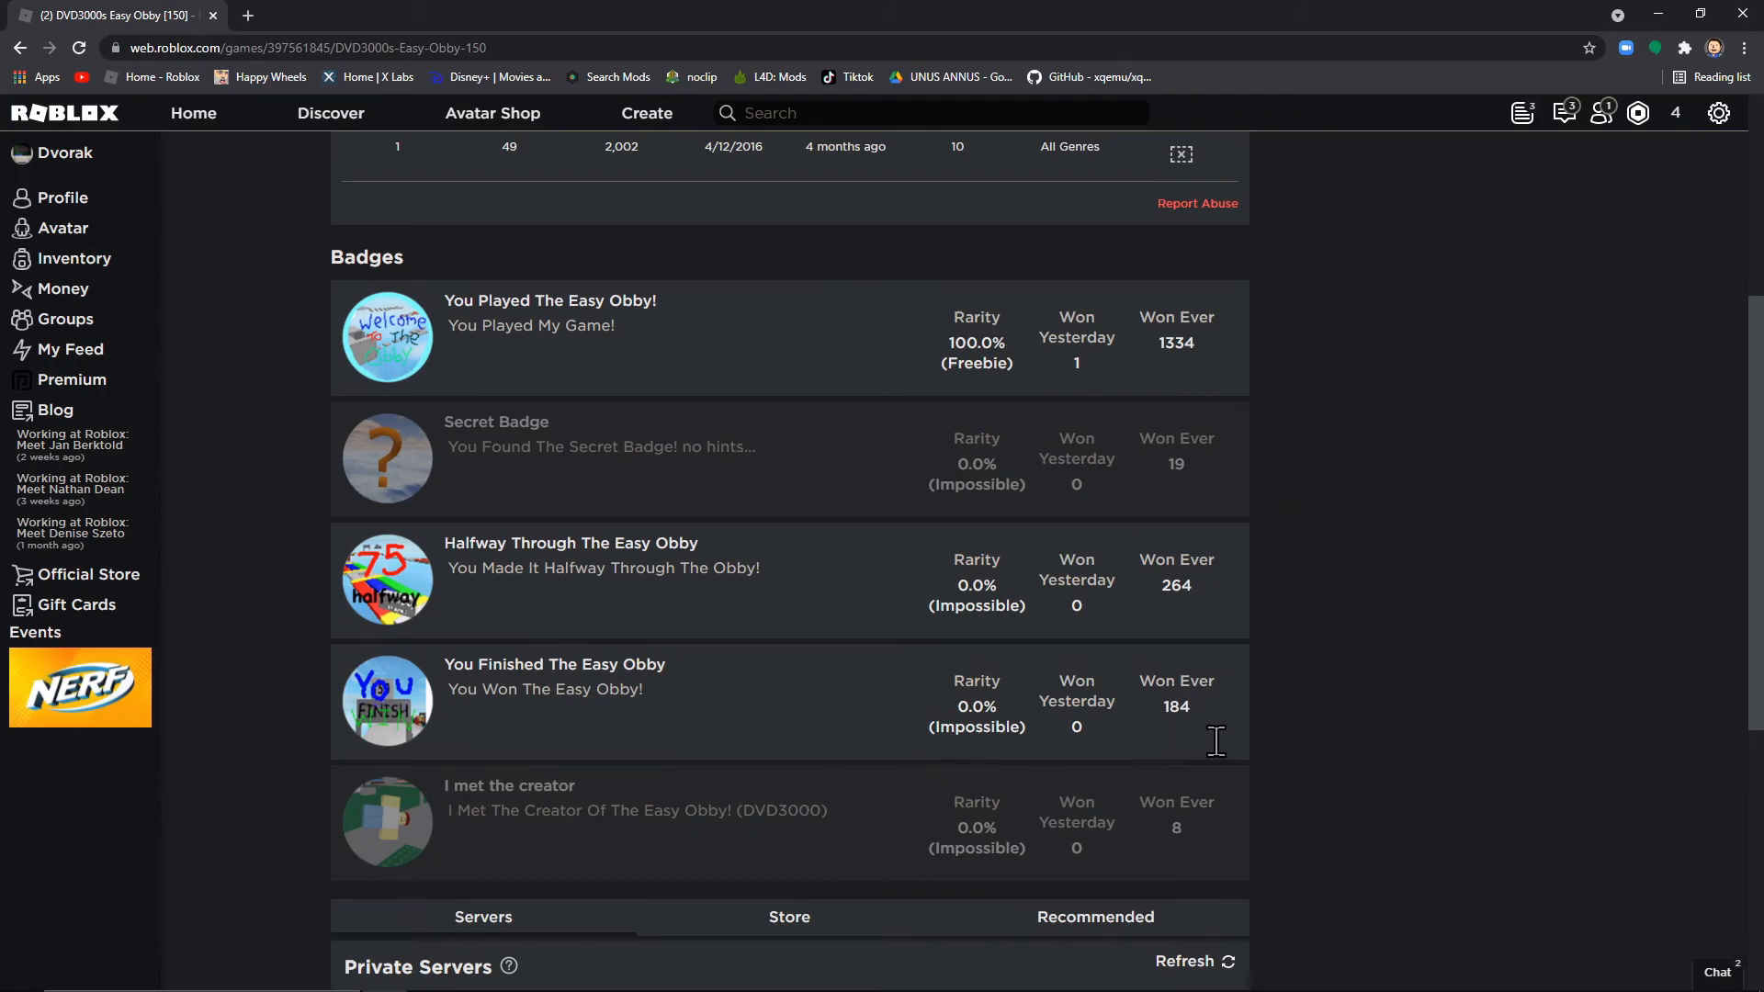
pyautogui.moveTo(1440, 664)
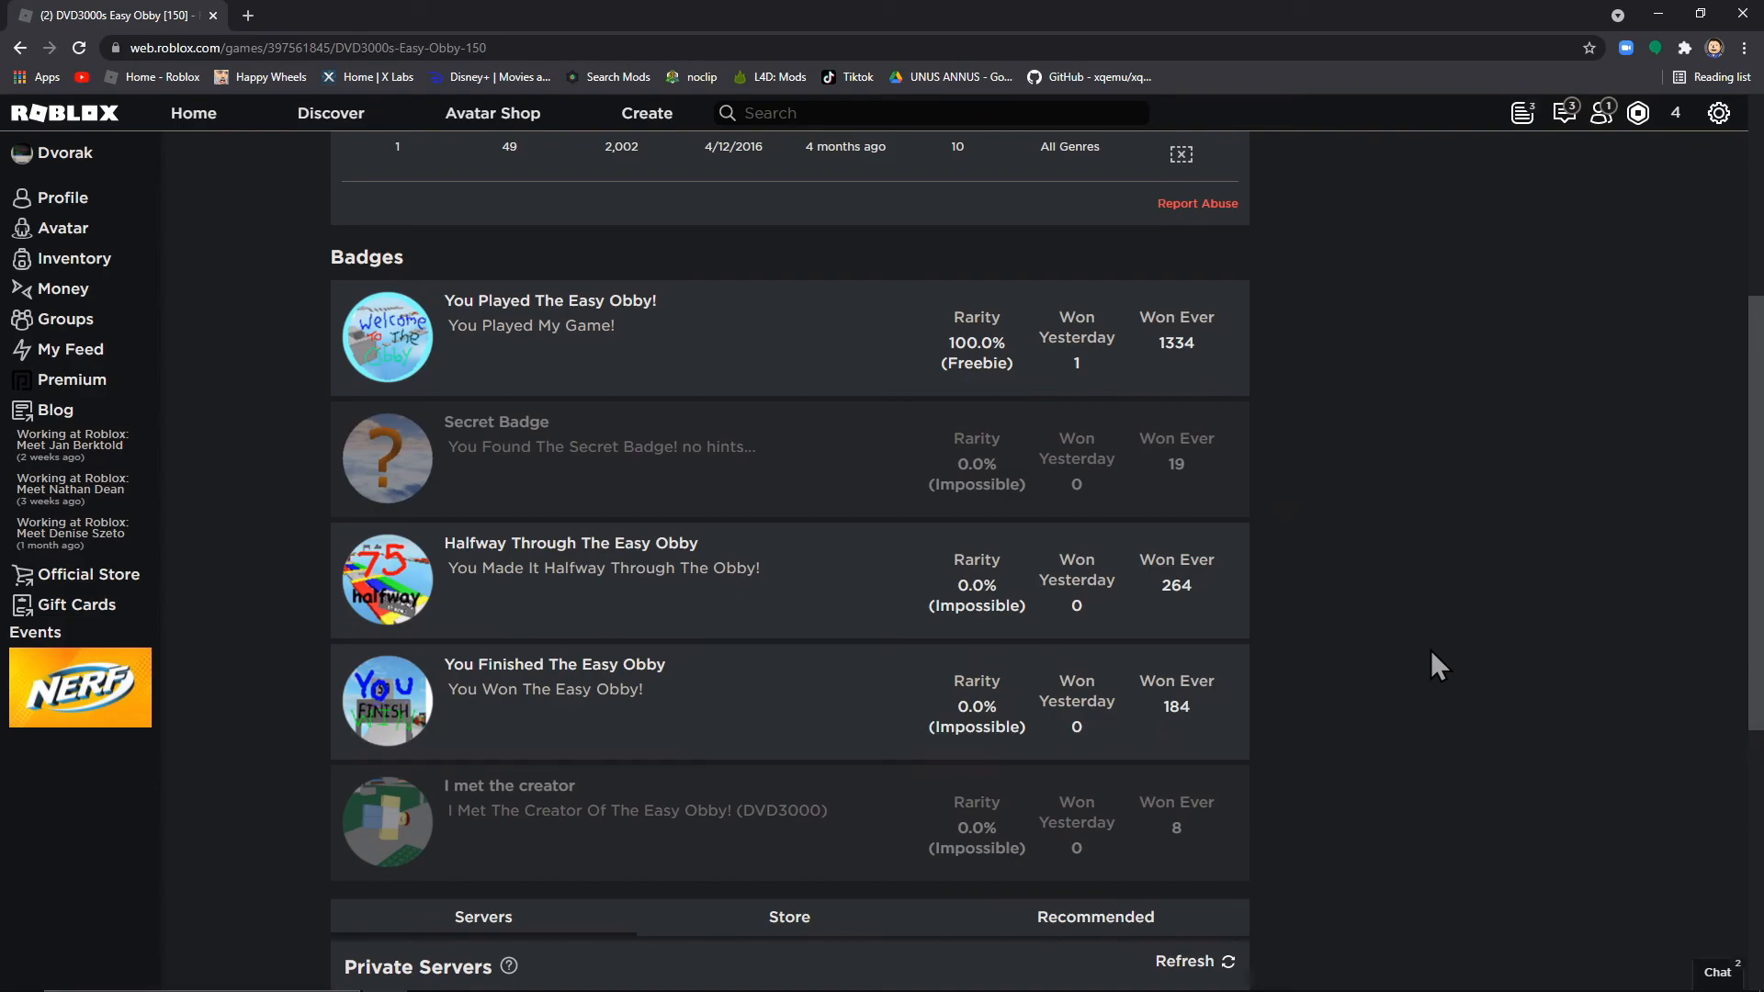